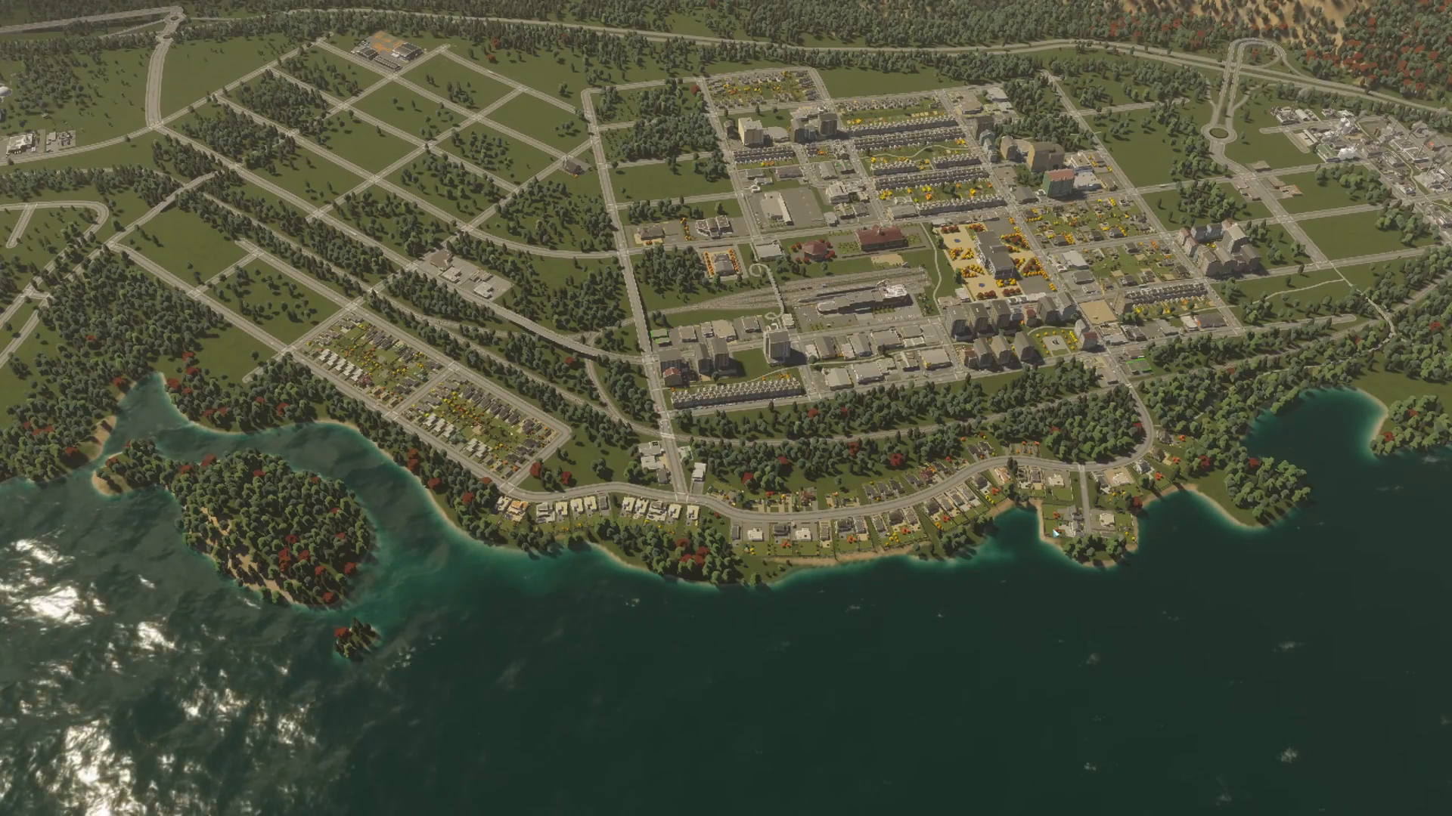
Step: Open the Paradox Mods library from the Esc main menu
scroll("down", 3)
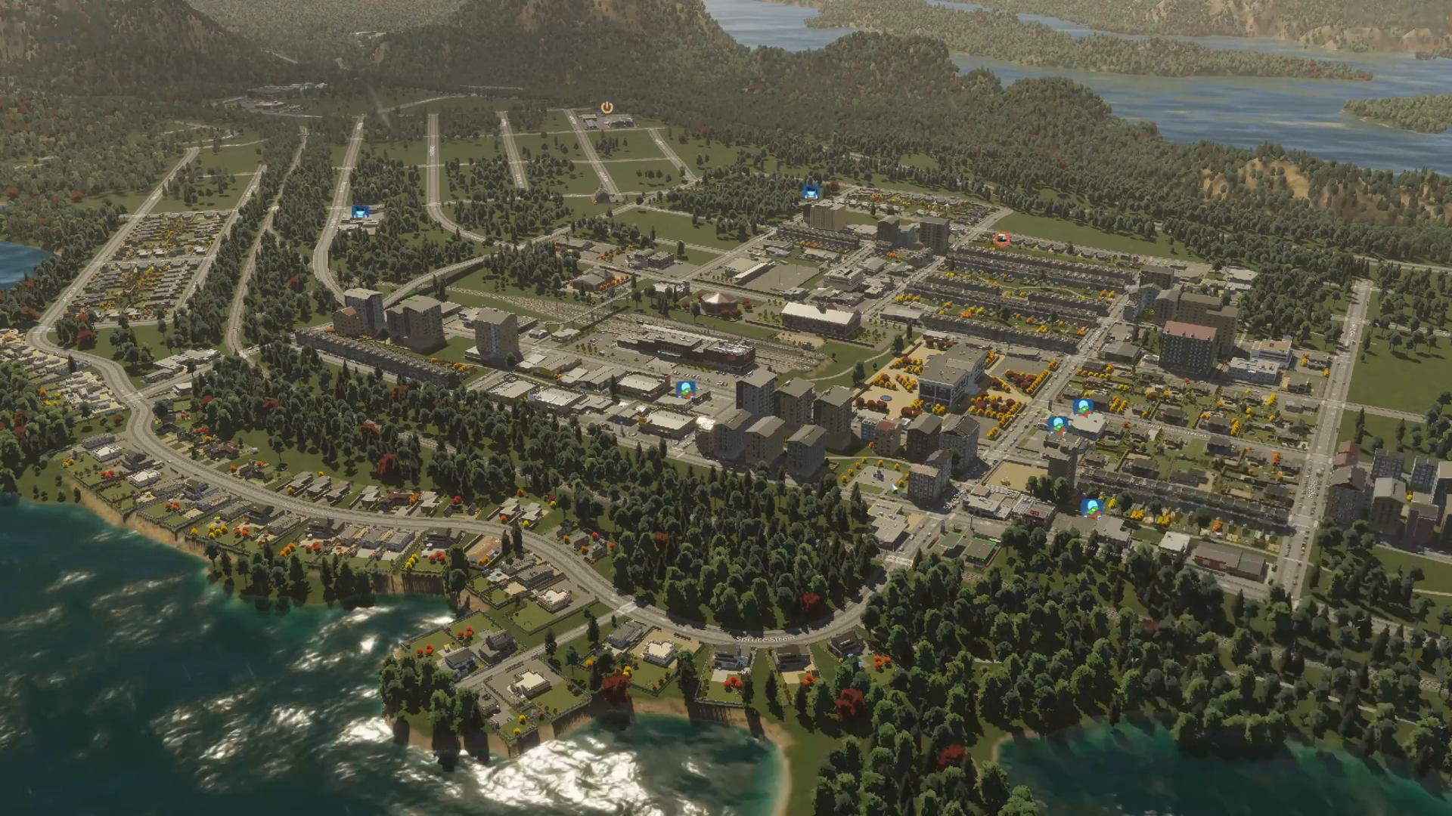
key("Escape")
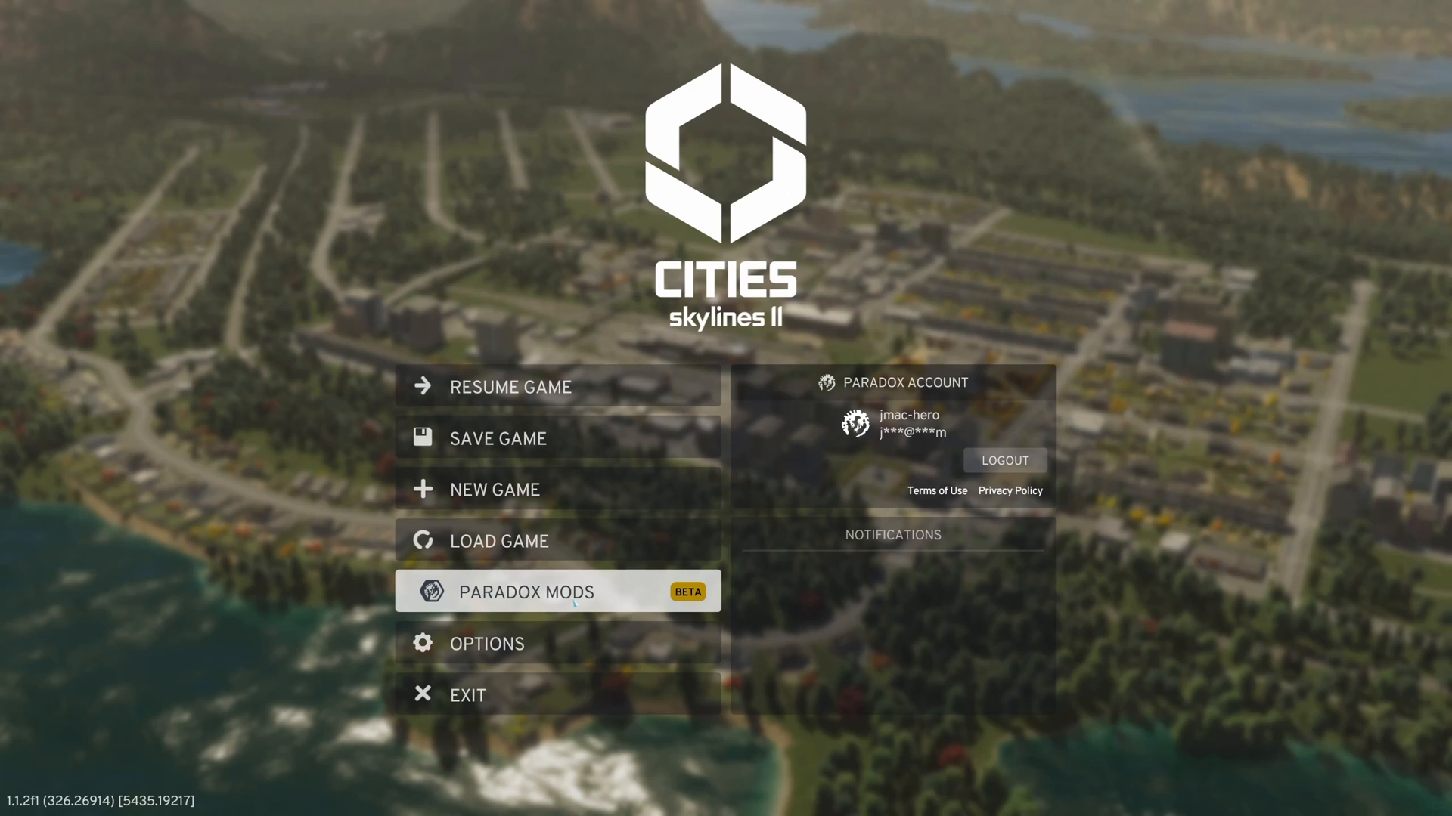
left_click(523, 591)
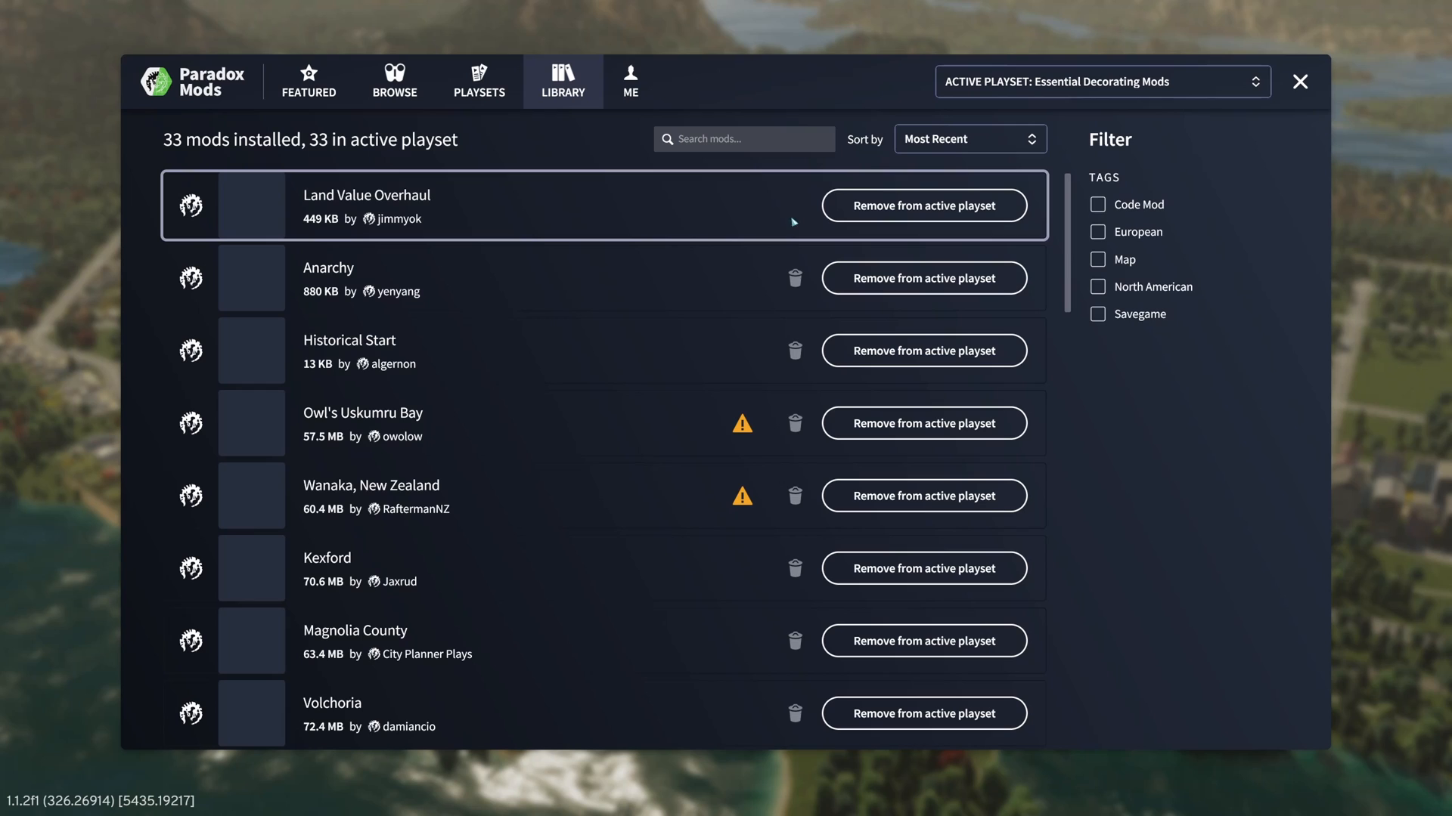
left_click(479, 81)
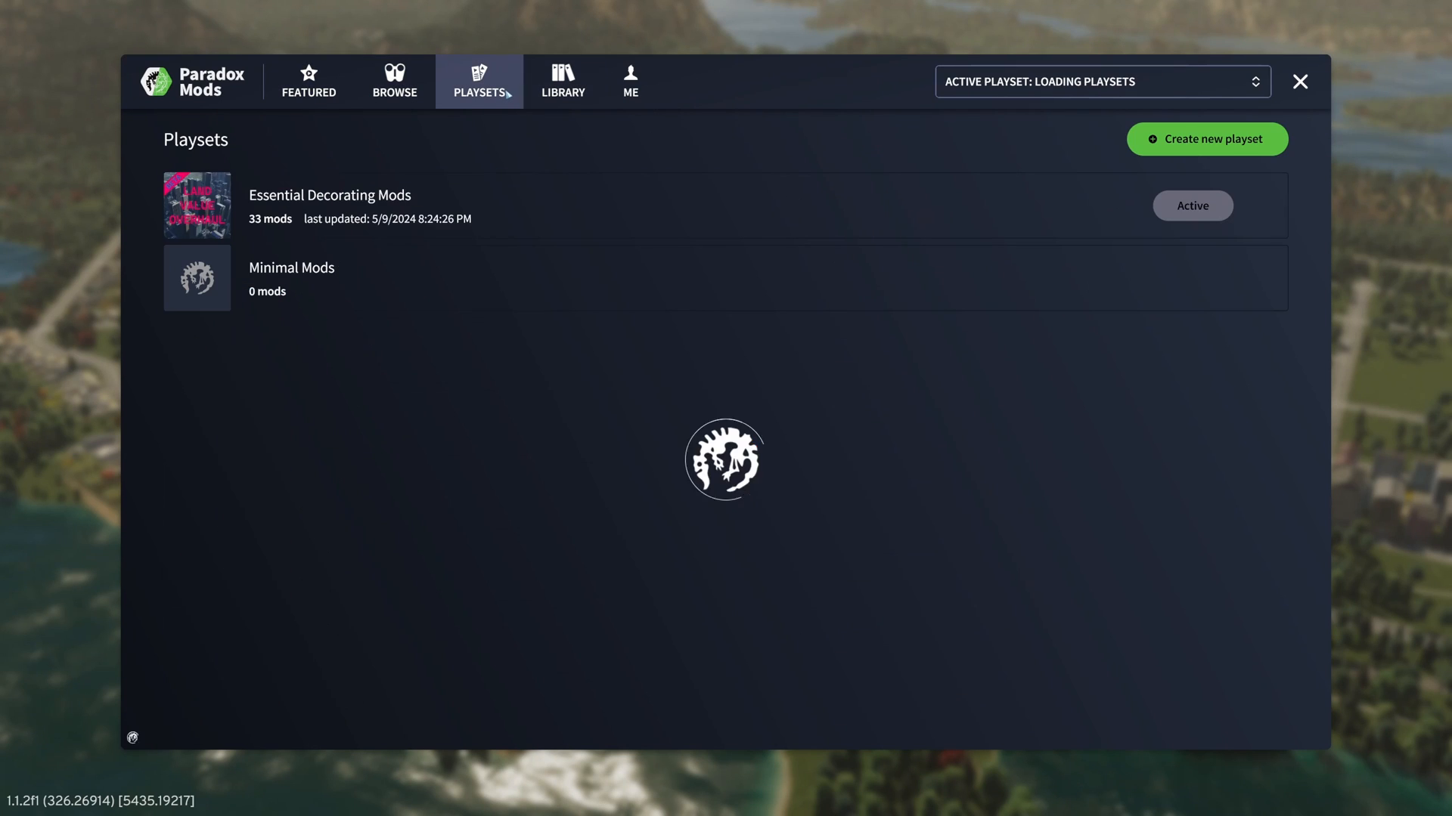
left_click(561, 81)
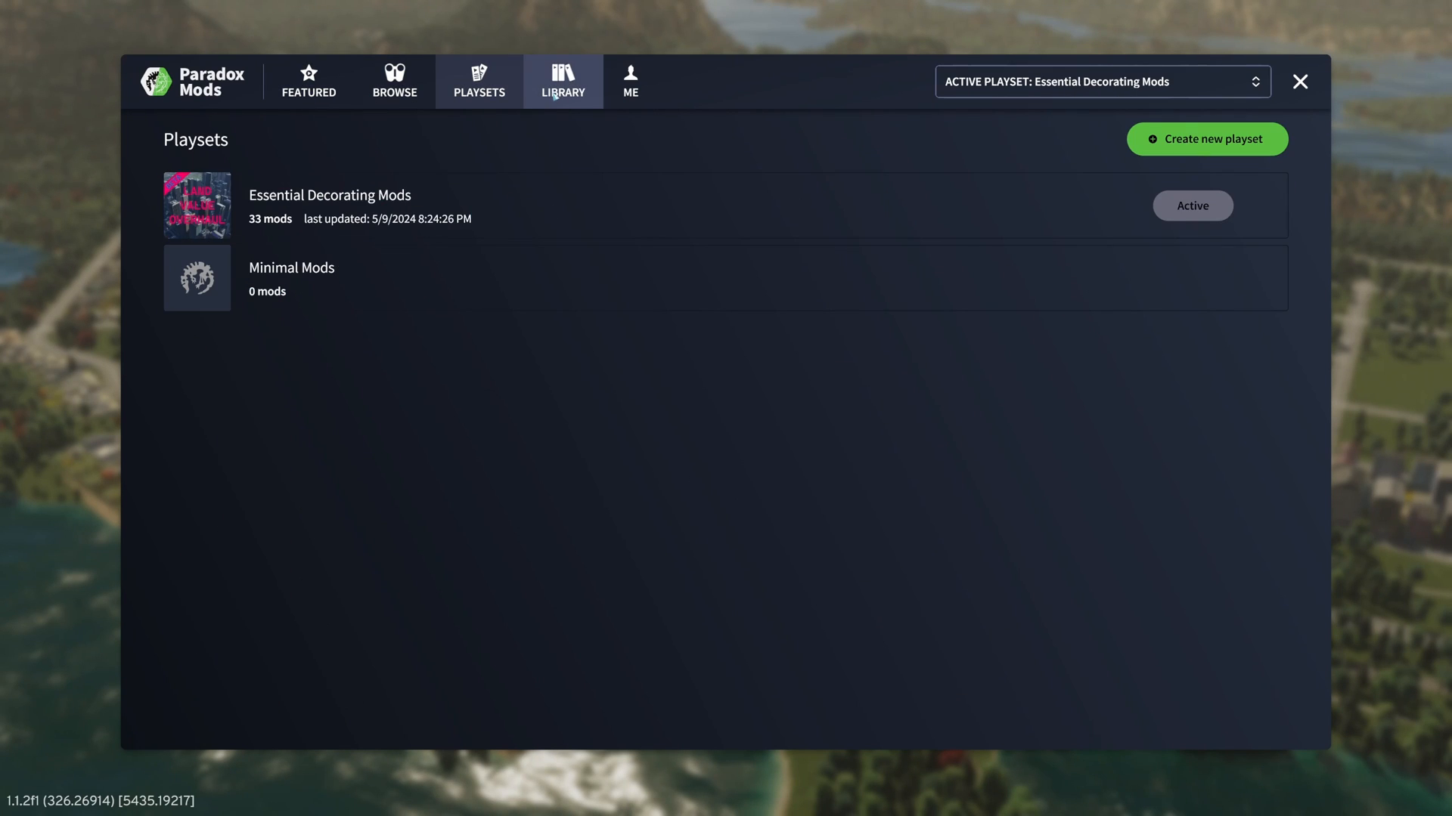
left_click(562, 80)
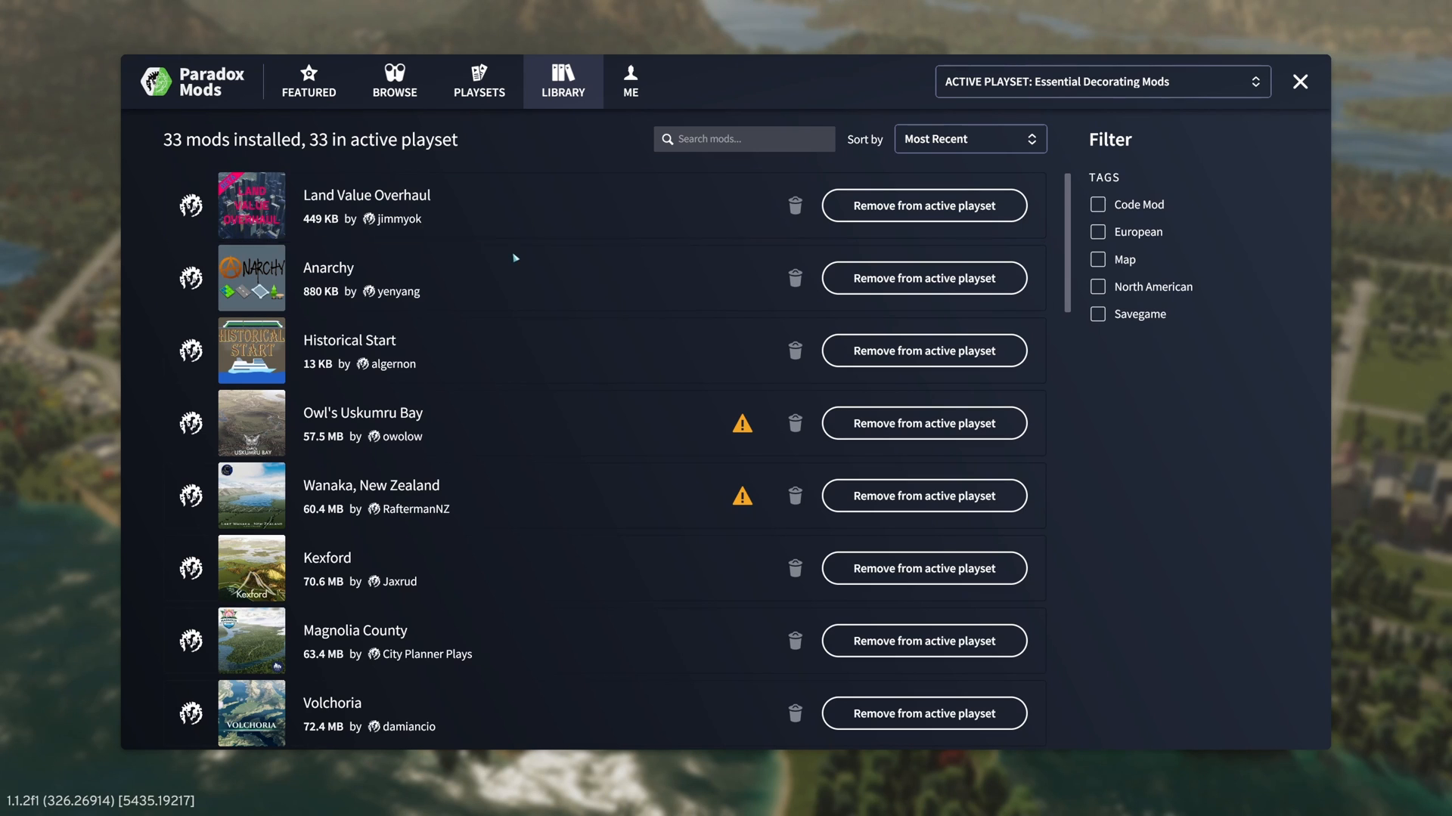
scroll("down", 3)
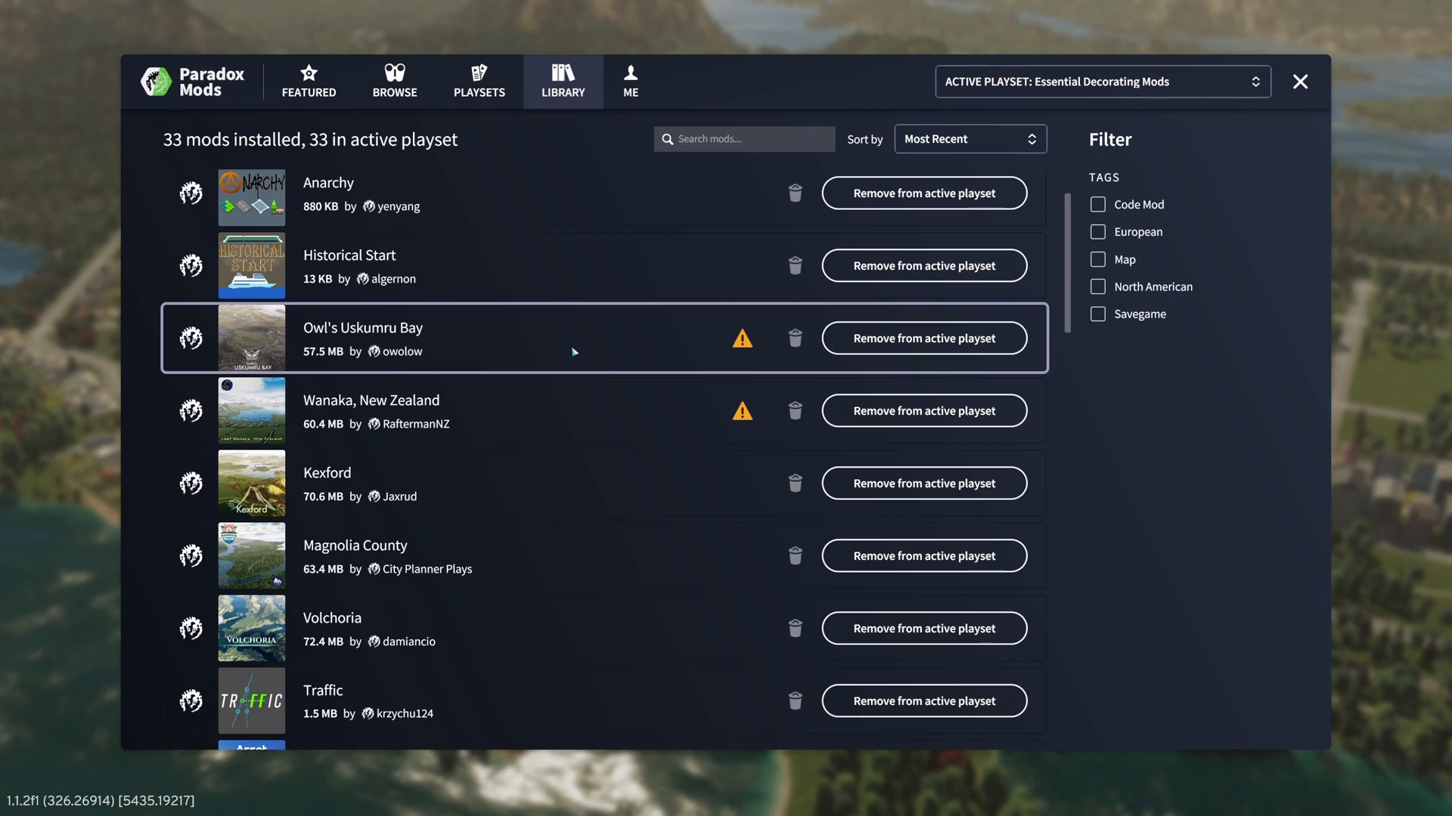
scroll("down", 3)
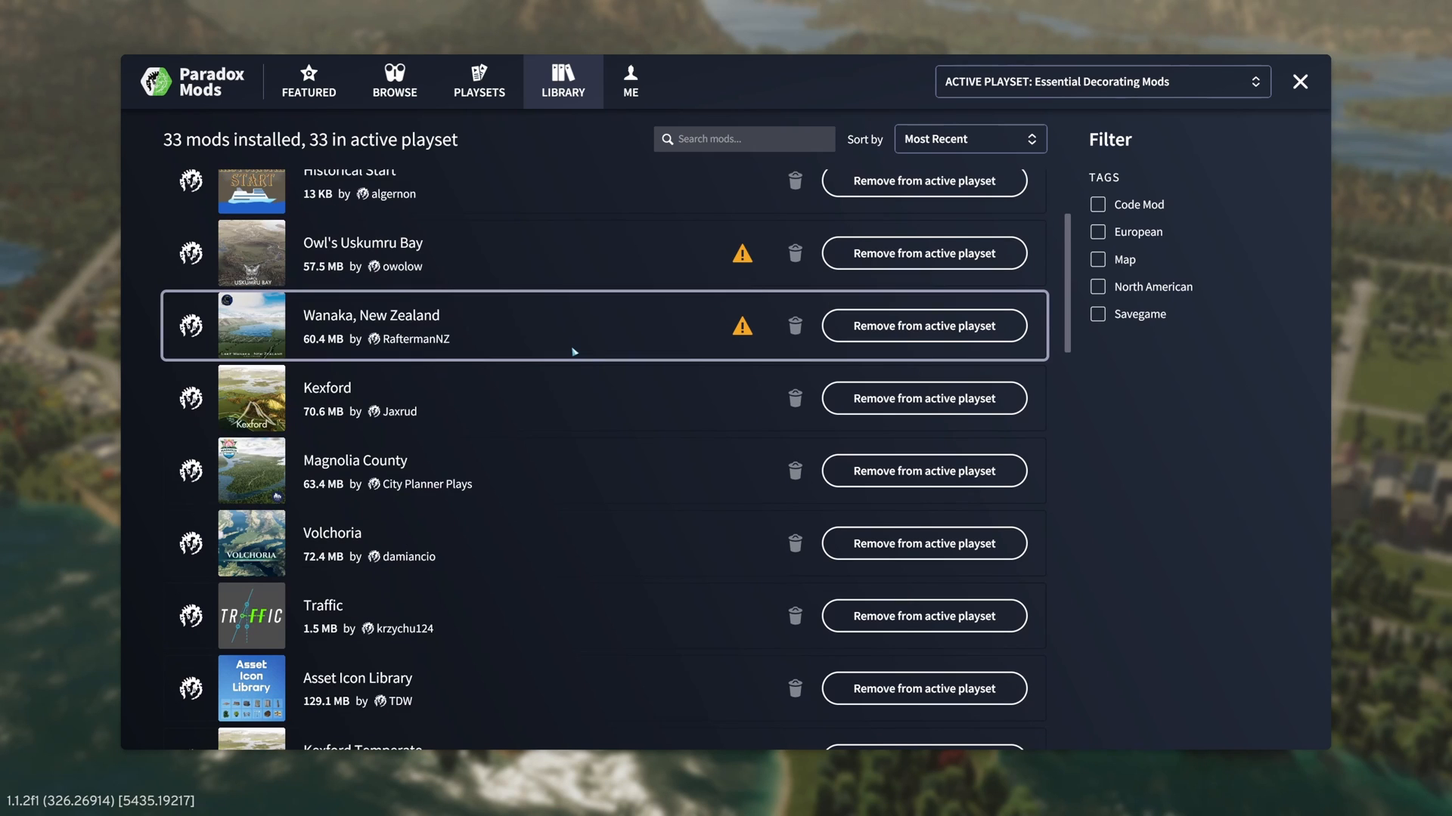
scroll("down", 3)
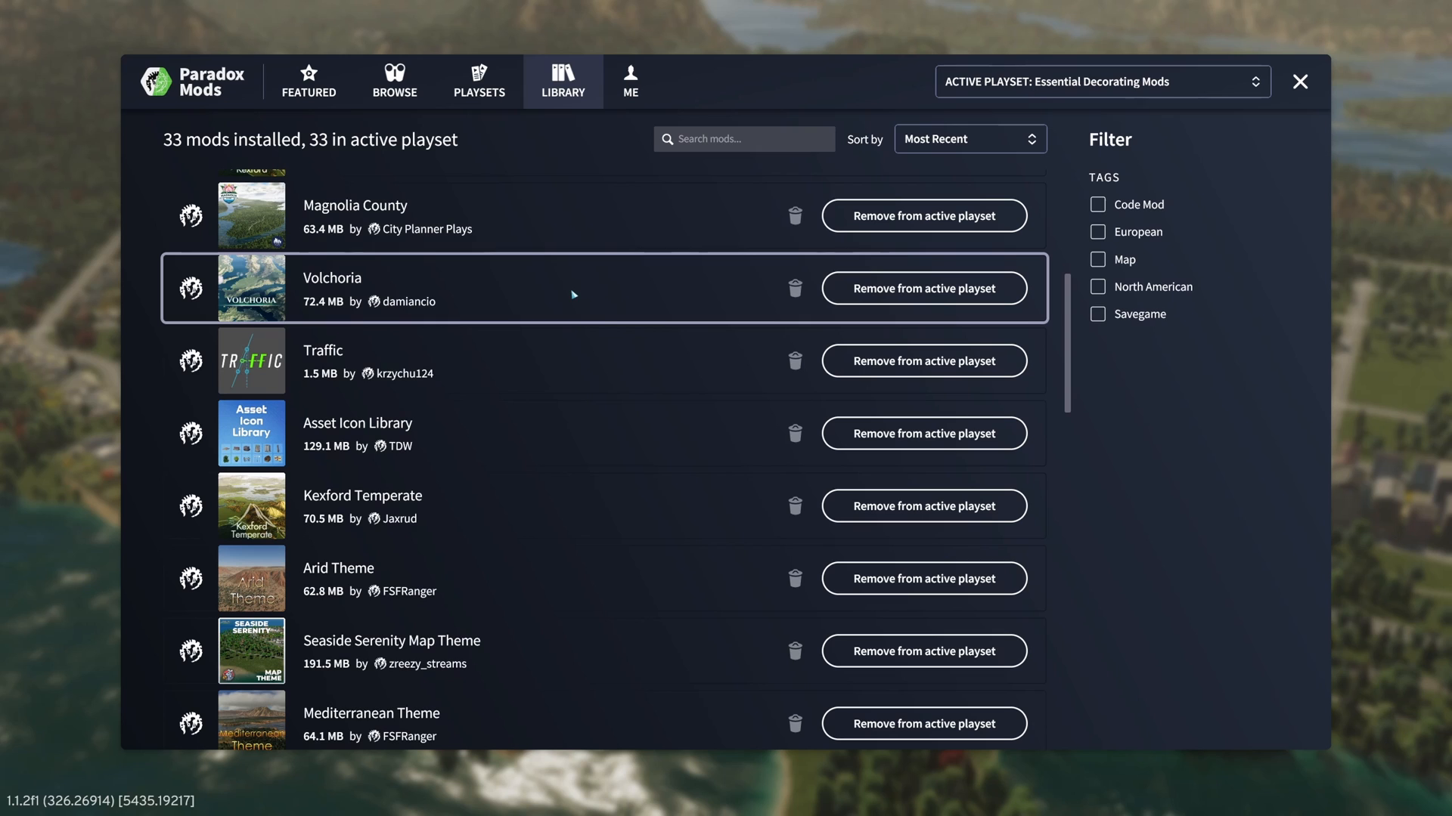
mouse_move(506, 313)
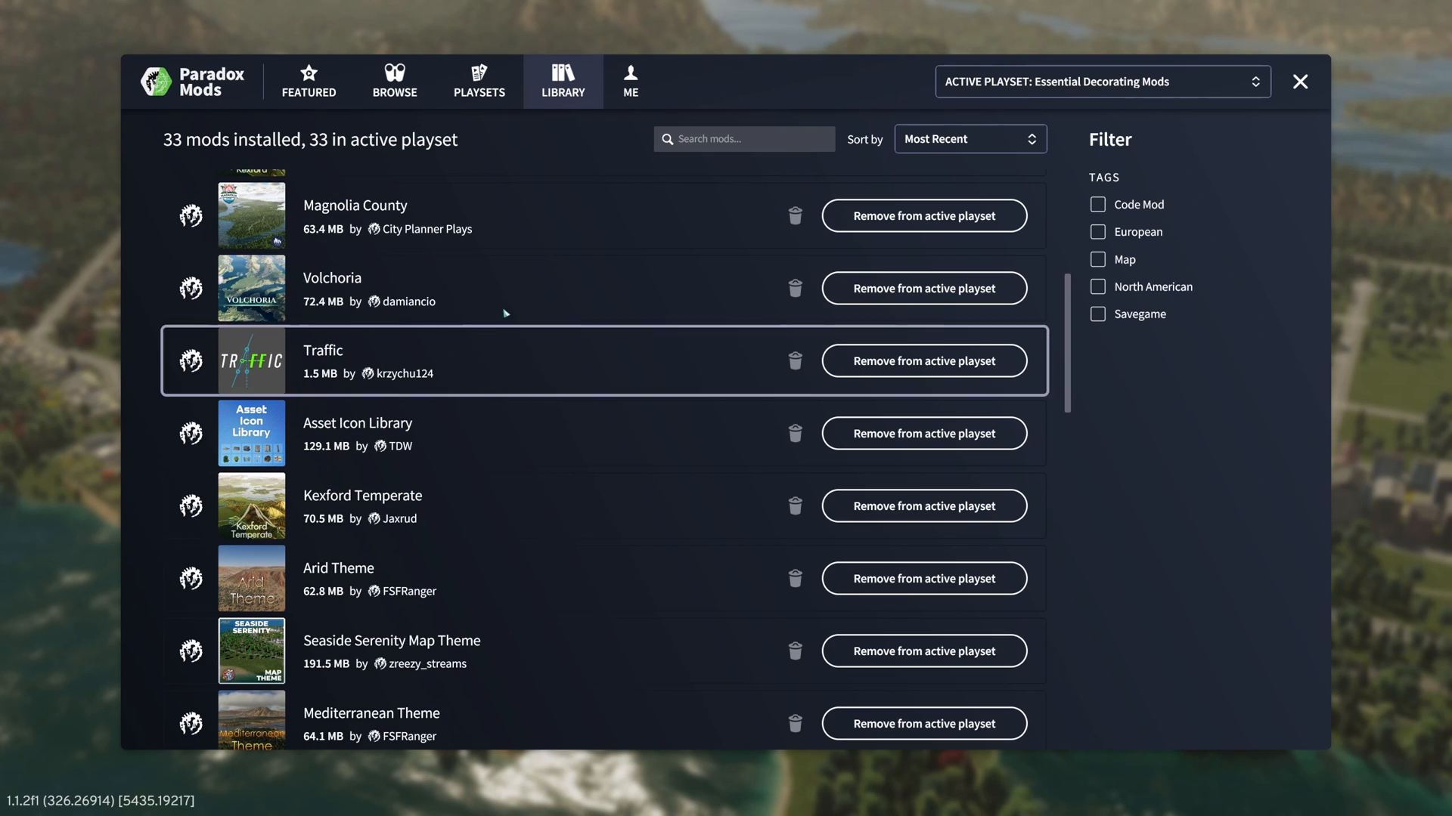
mouse_move(532, 359)
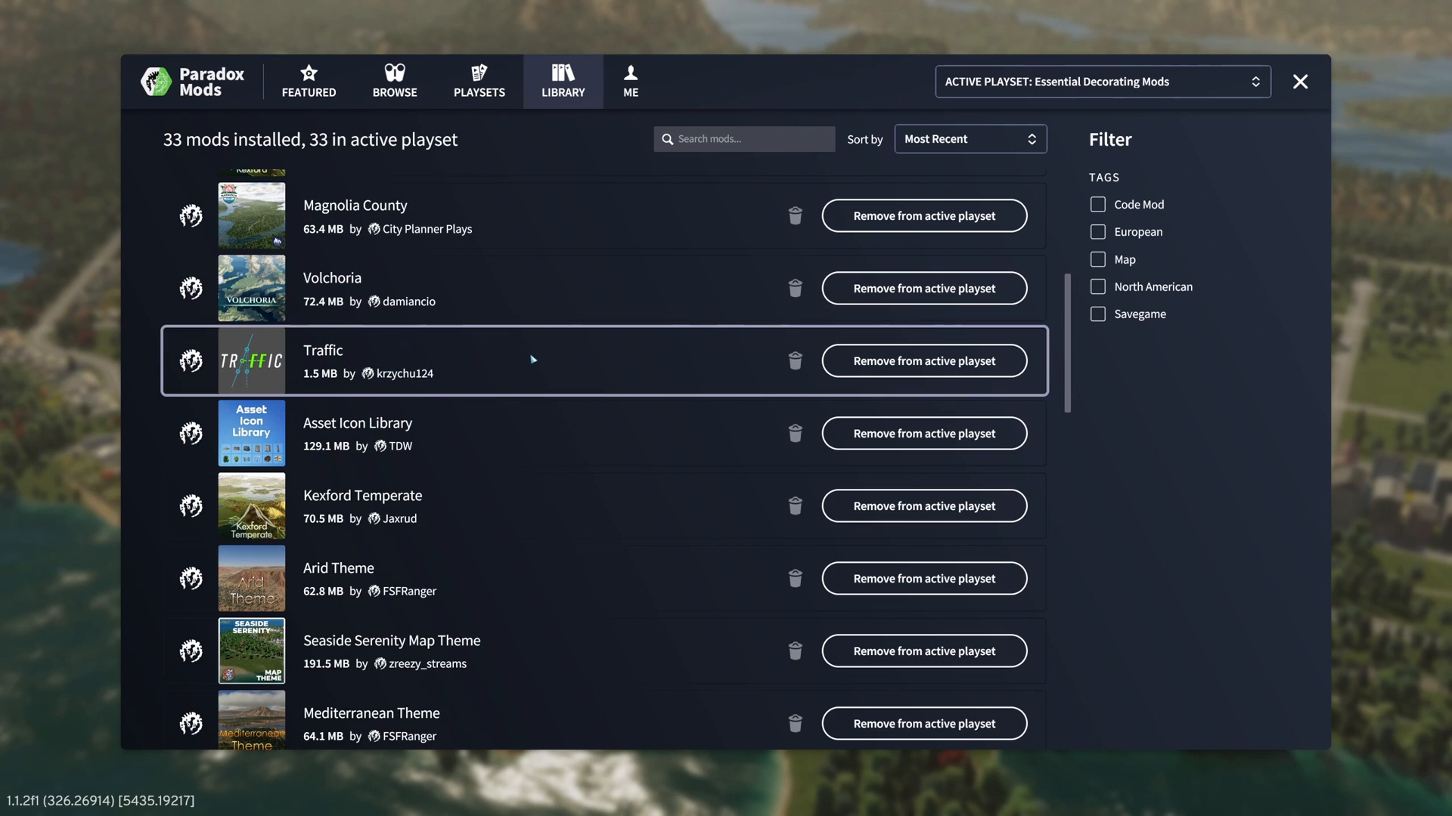
scroll("down", 3)
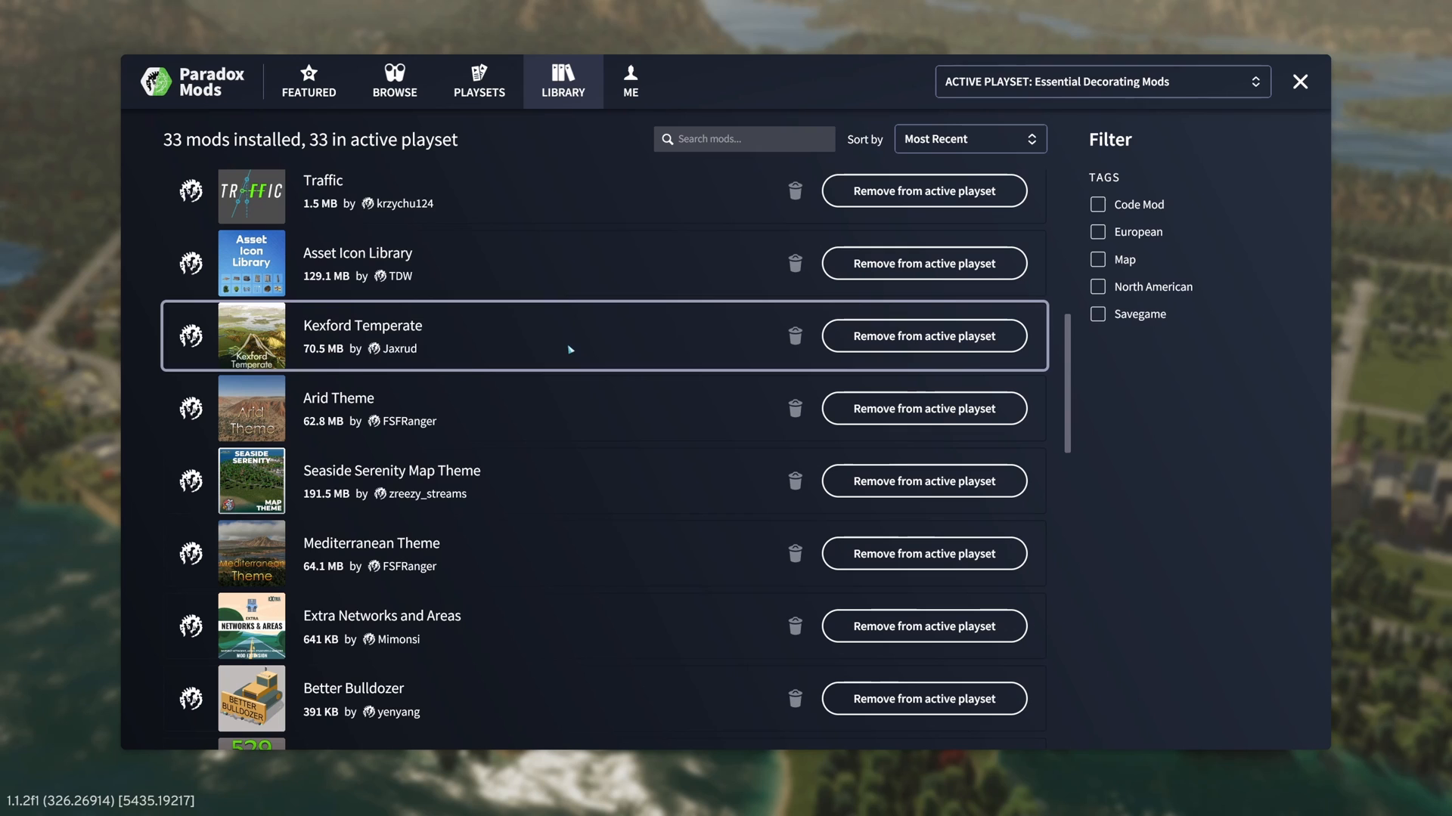
scroll("down", 3)
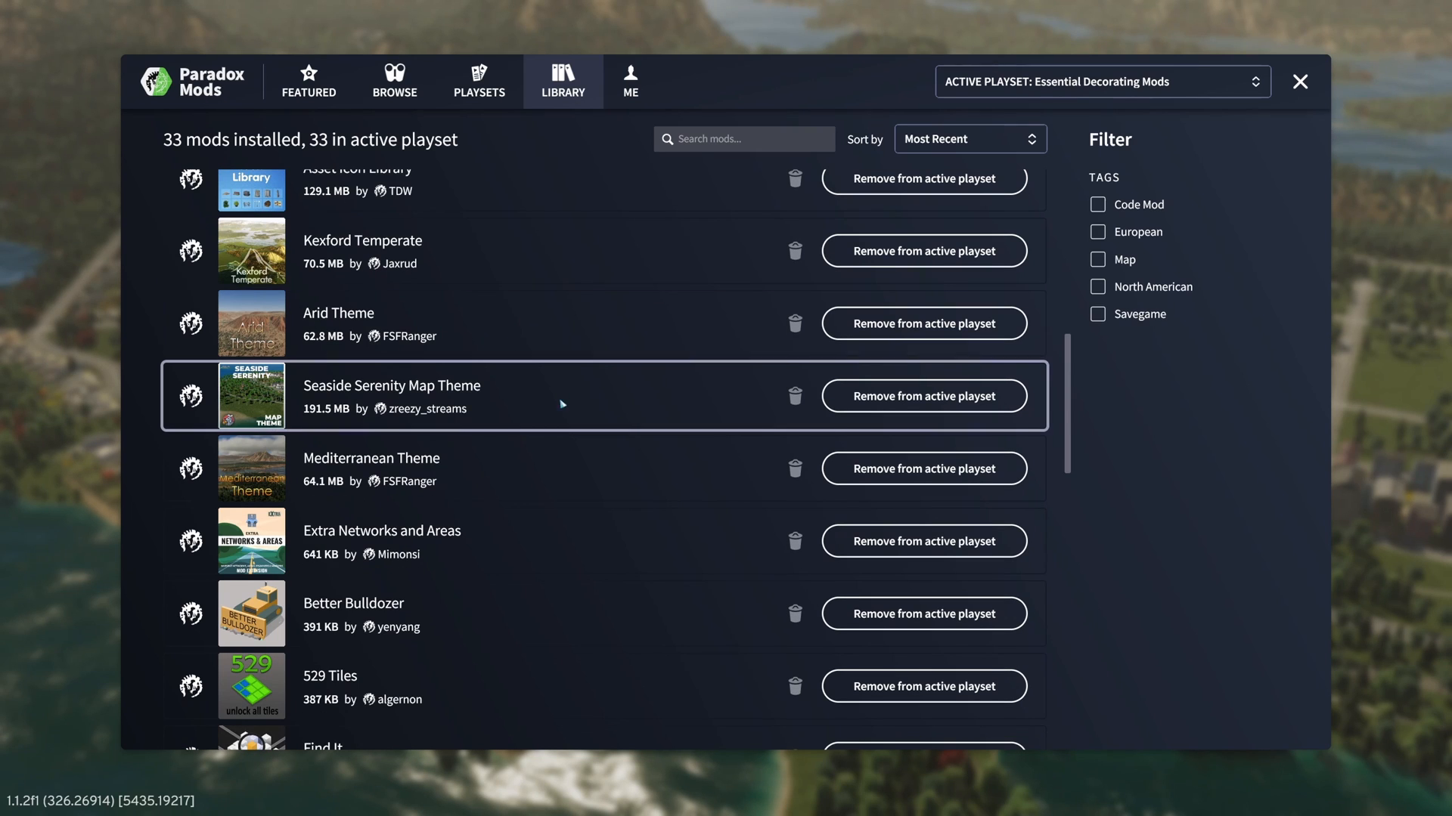
scroll("down", 3)
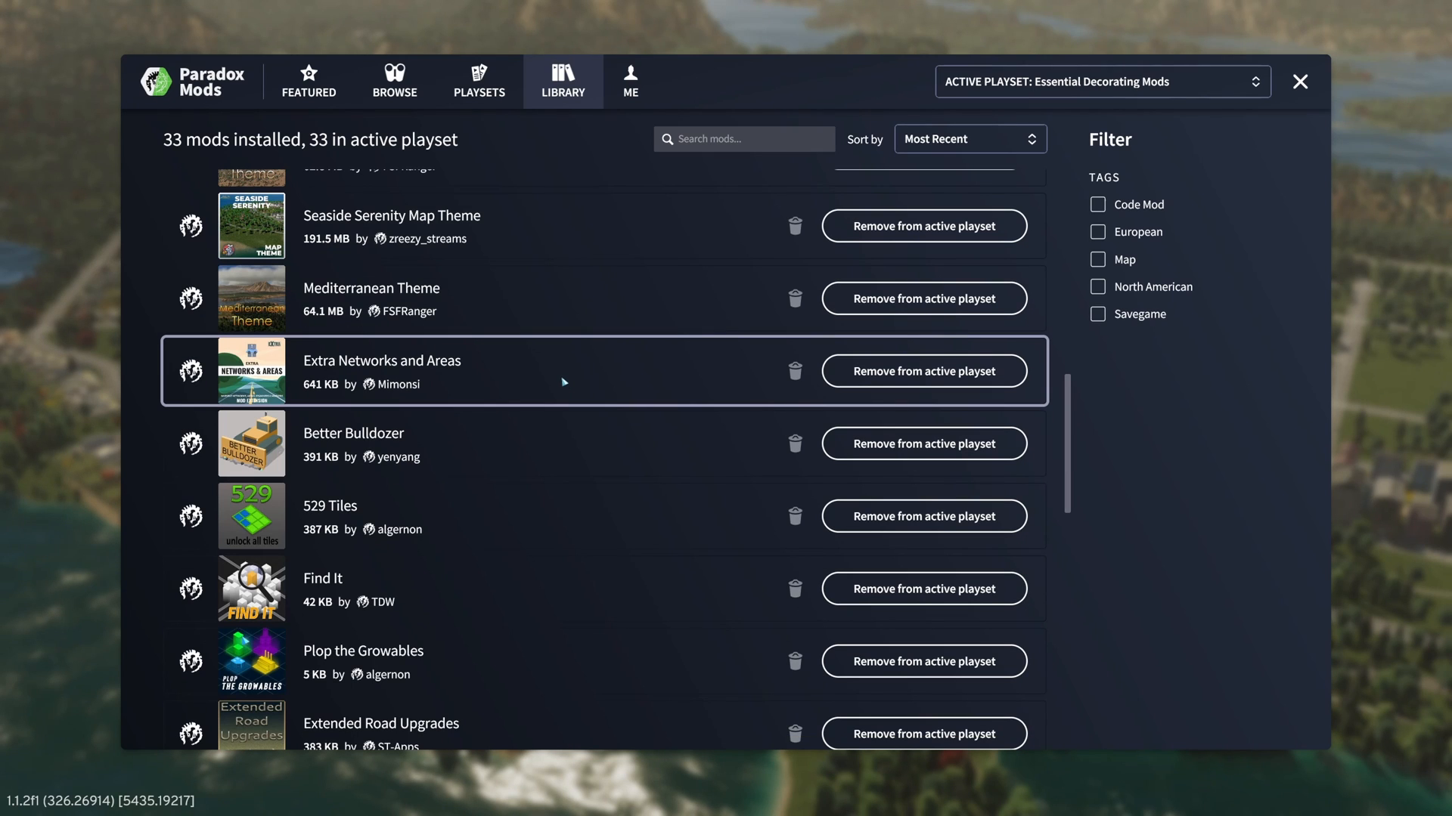
scroll("down", 3)
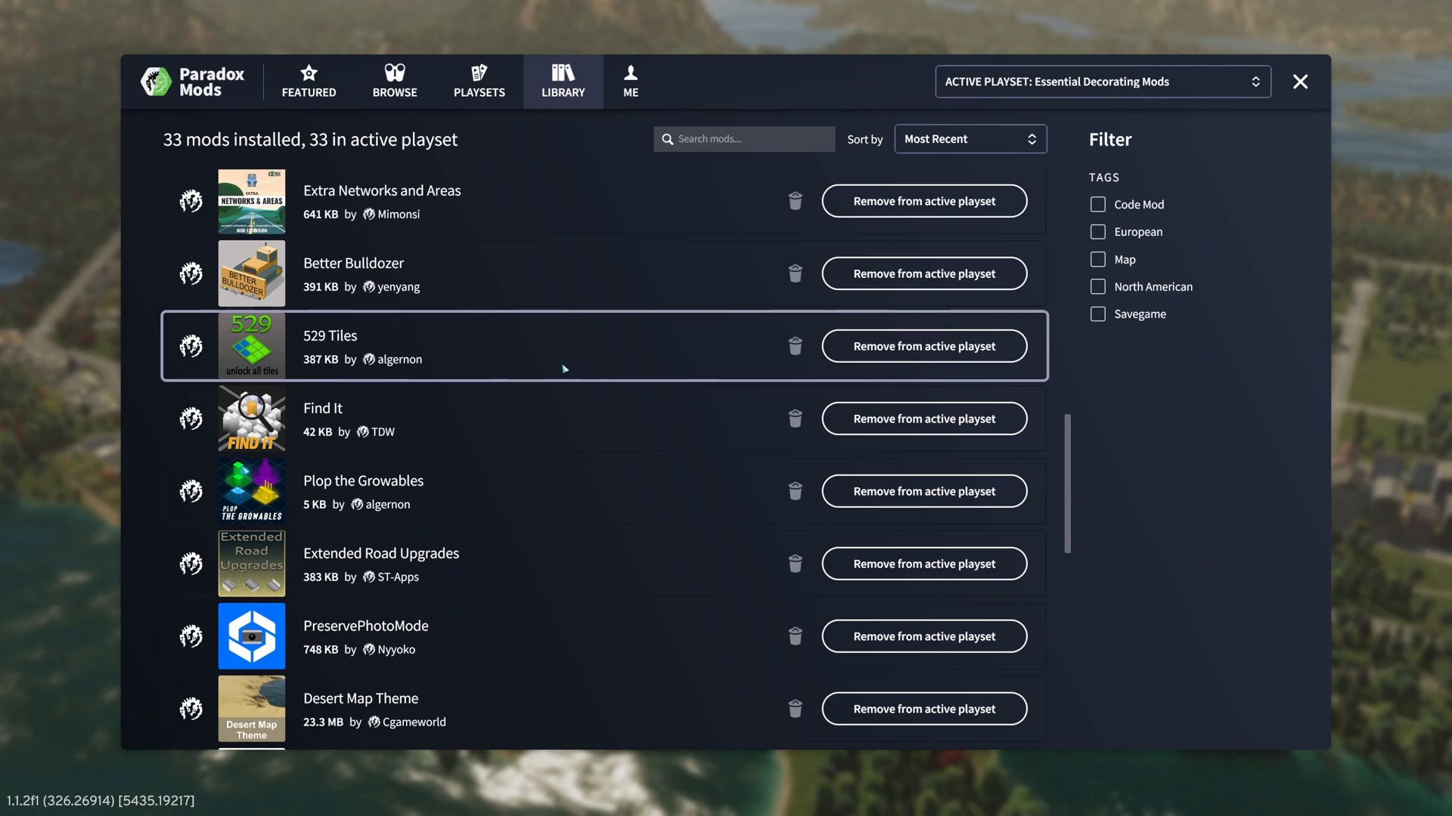
scroll("down", 3)
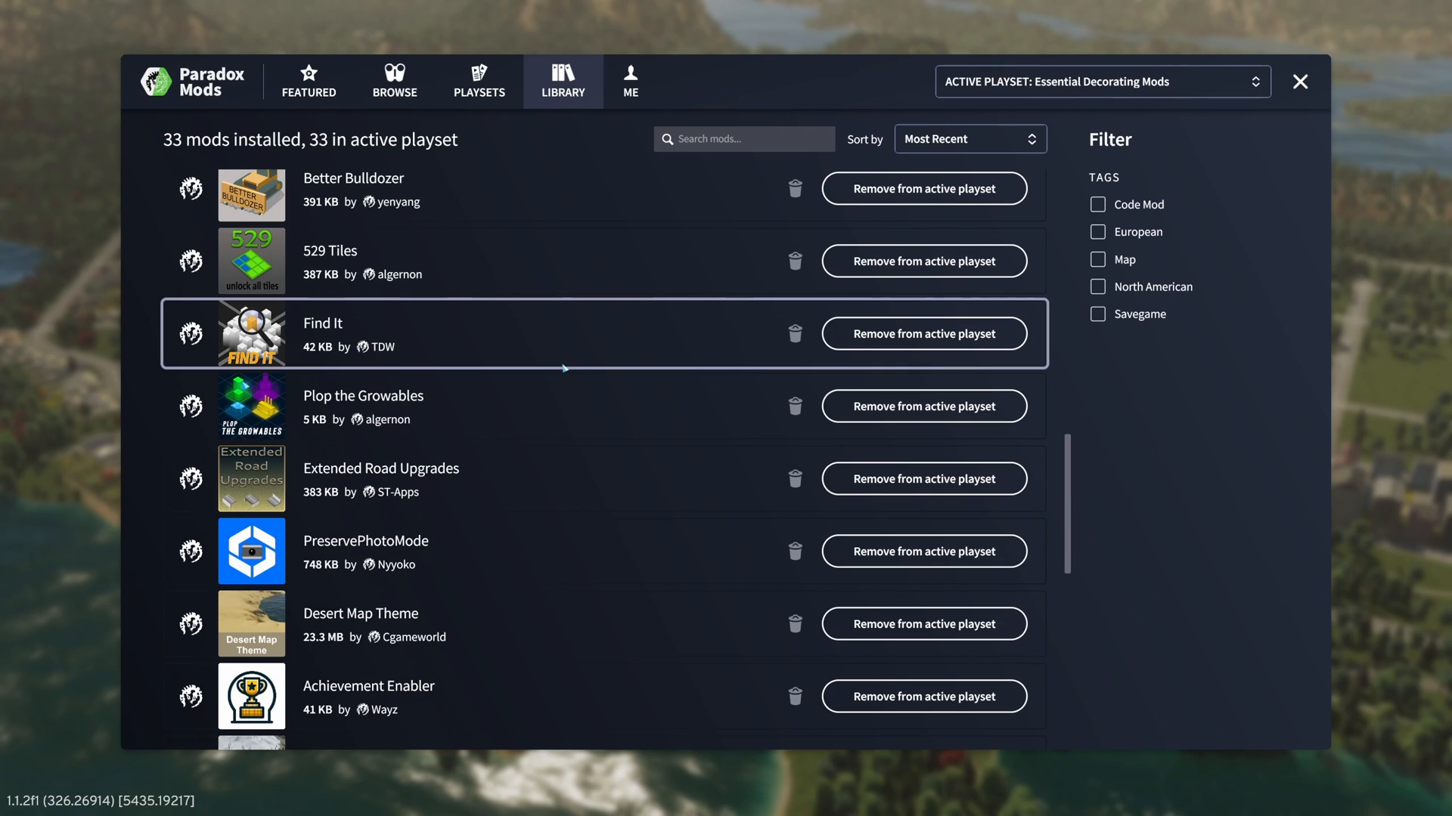
scroll("down", 3)
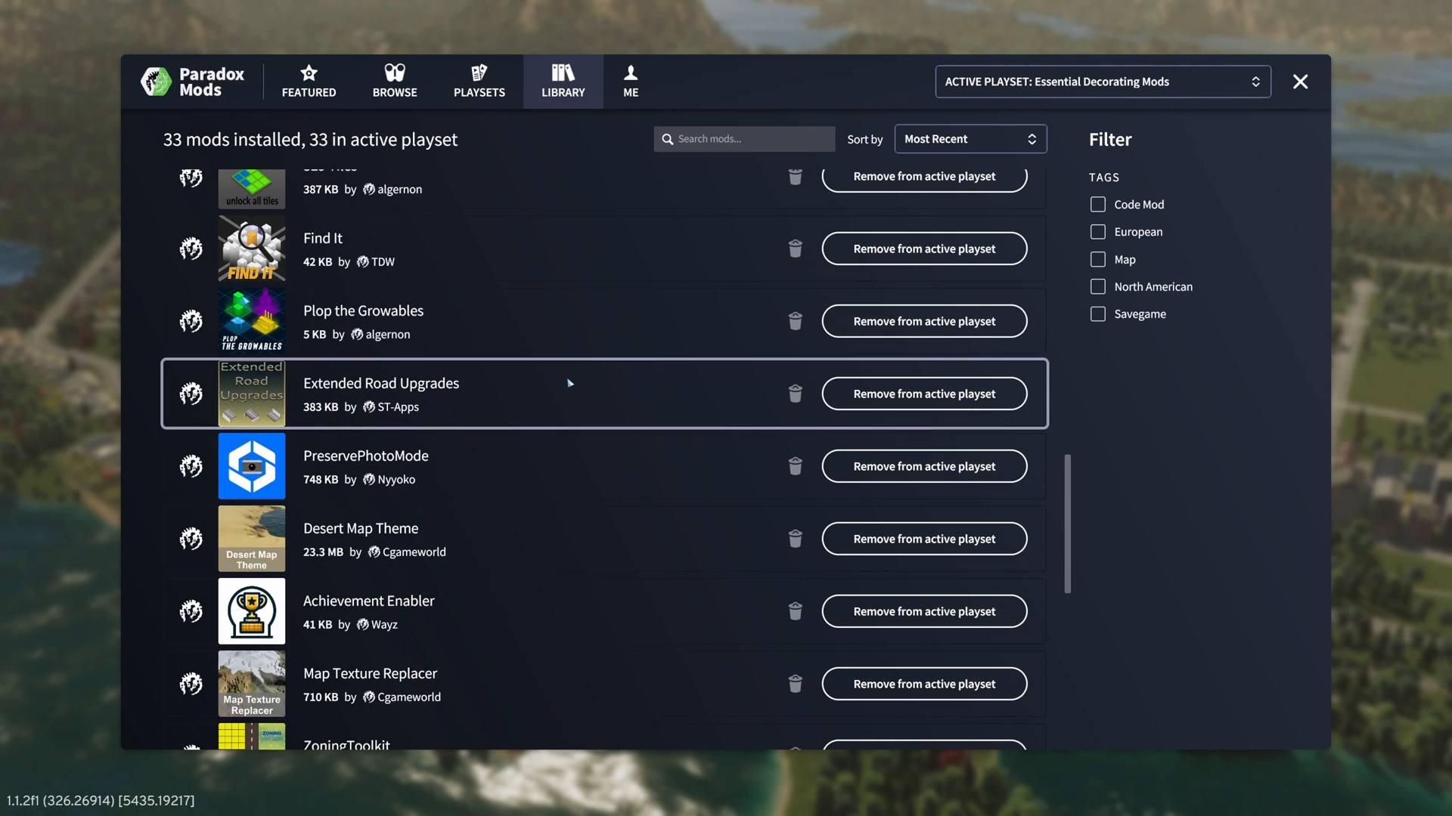
scroll("down", 3)
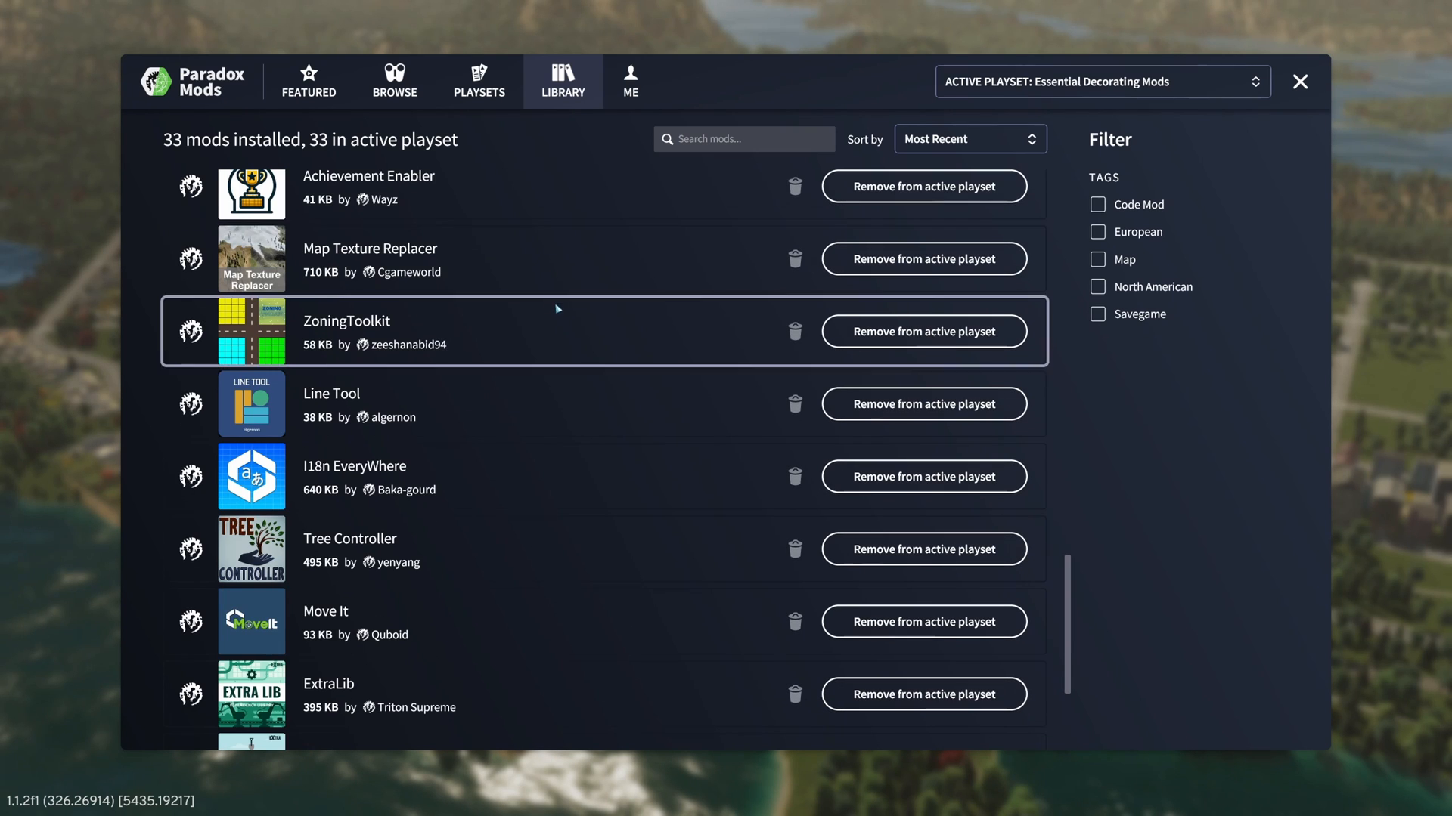
scroll("down", 3)
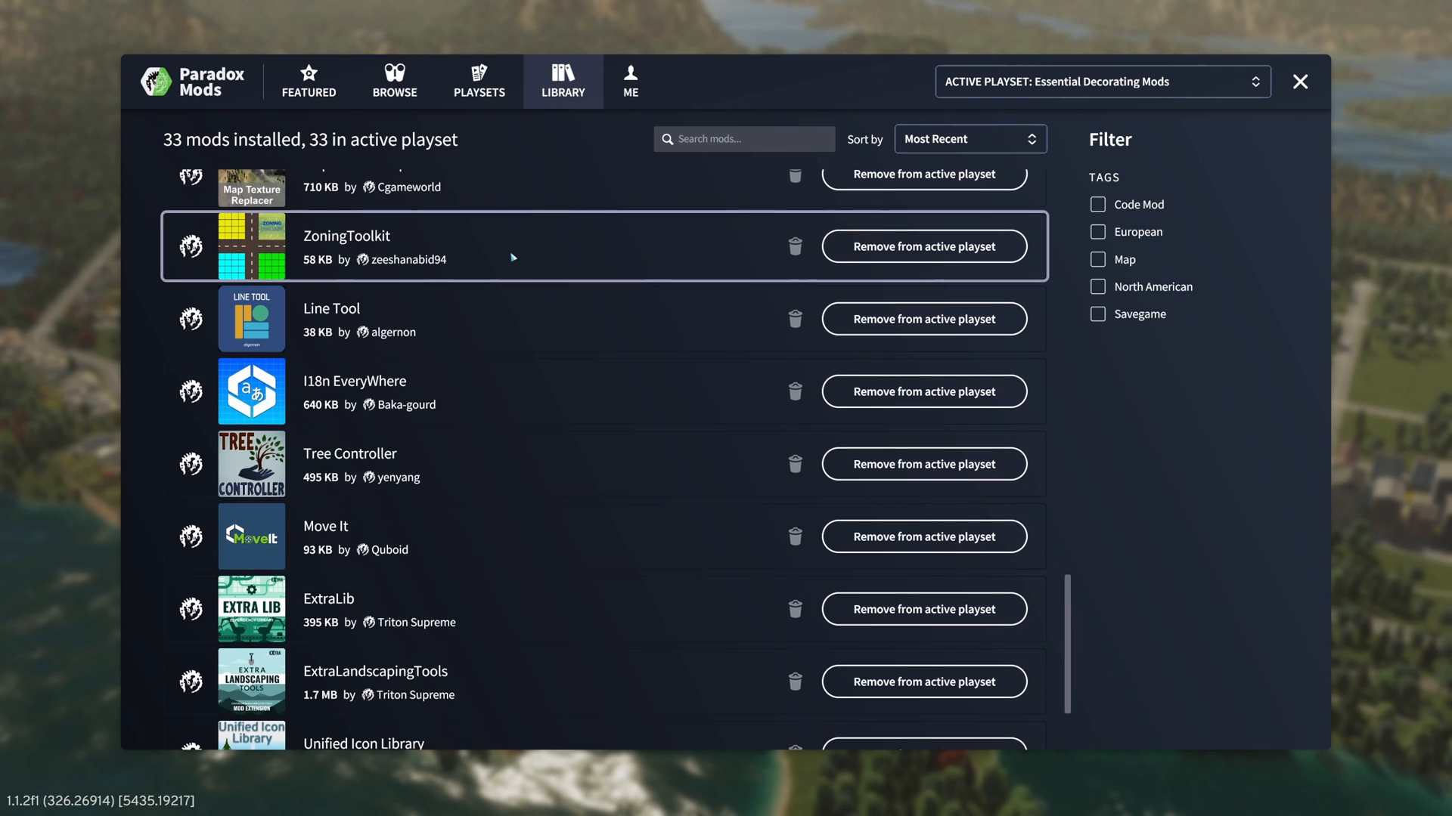
scroll("down", 3)
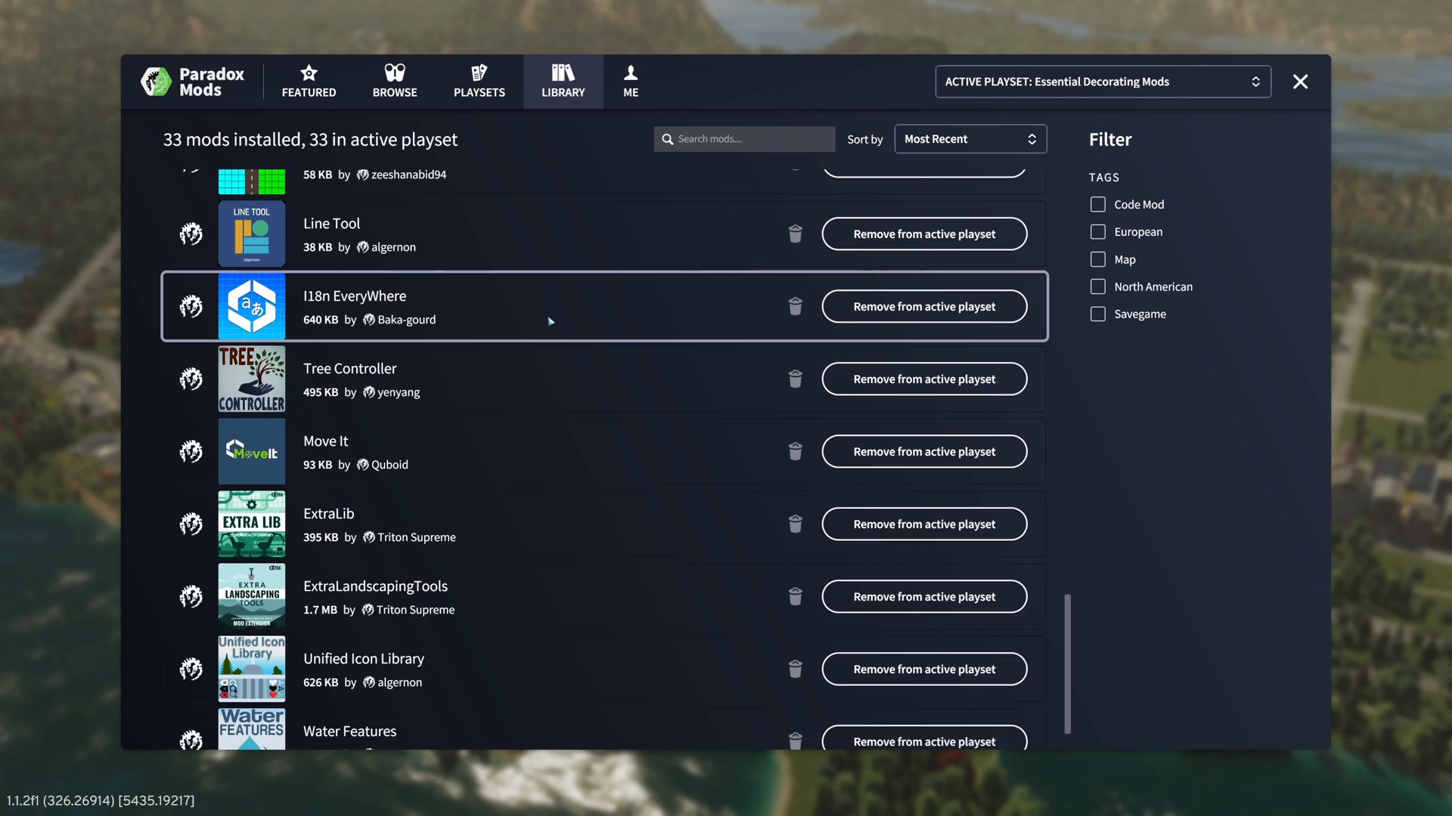
scroll("down", 3)
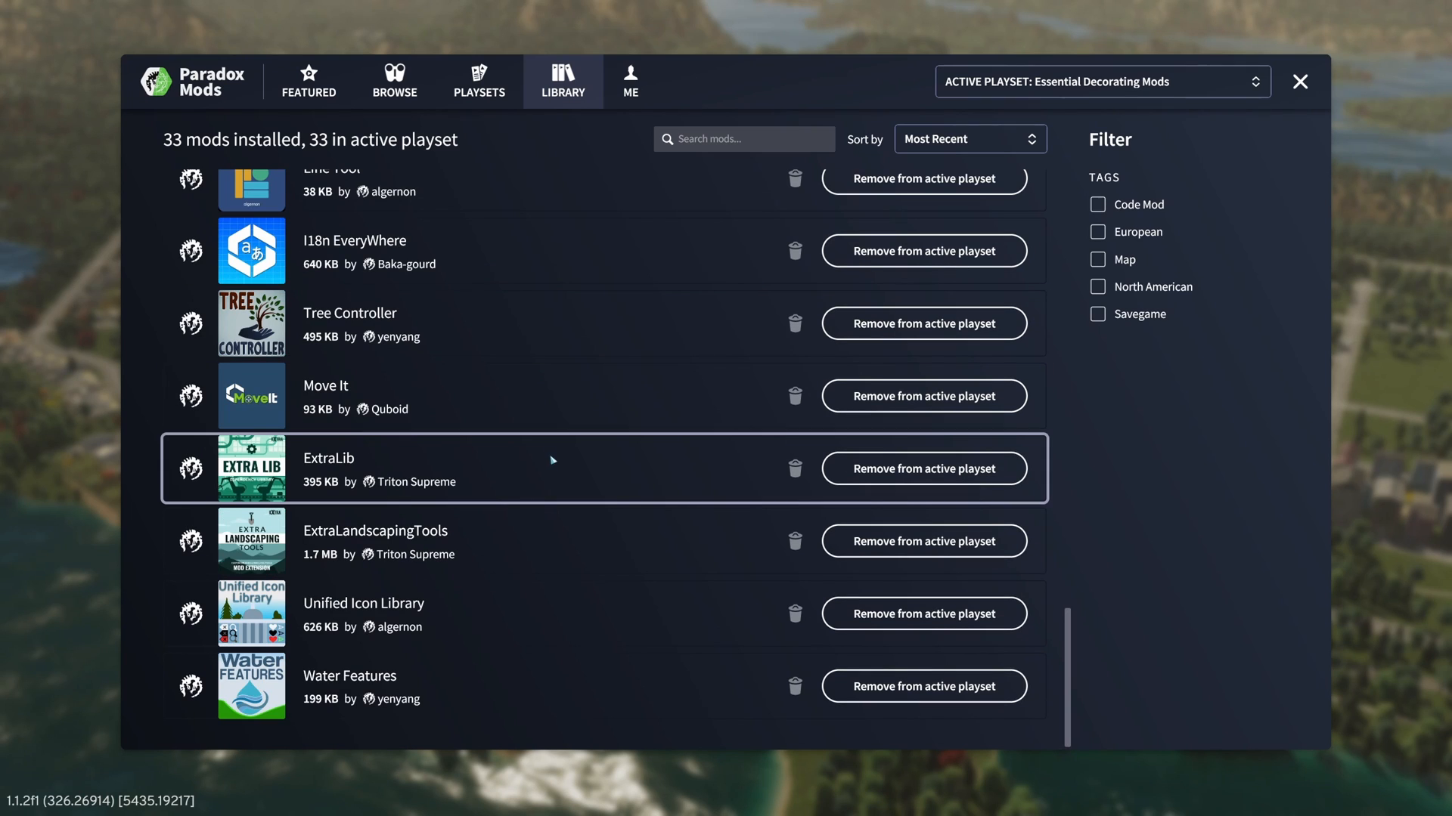
mouse_move(545, 545)
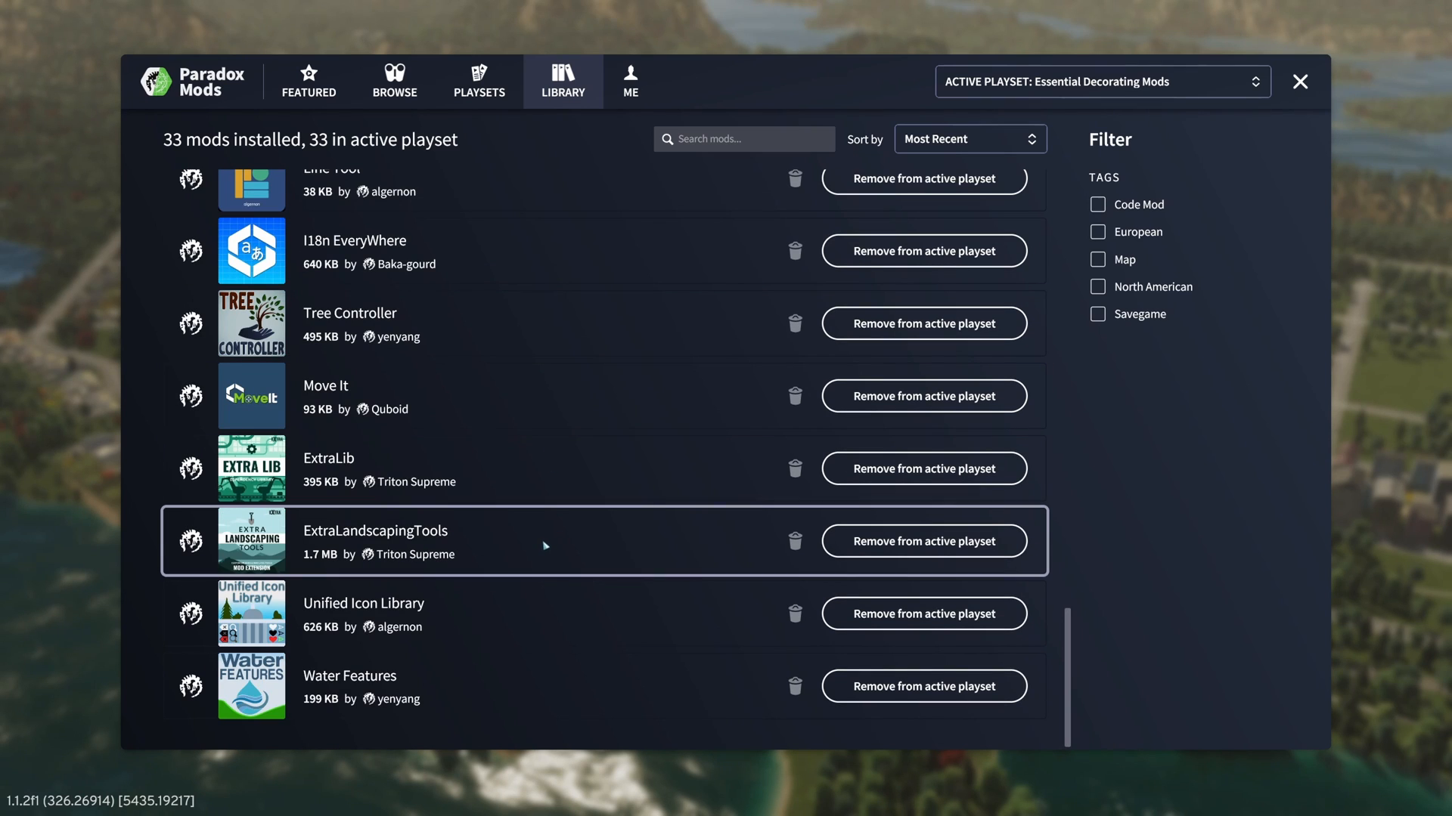
mouse_move(535, 685)
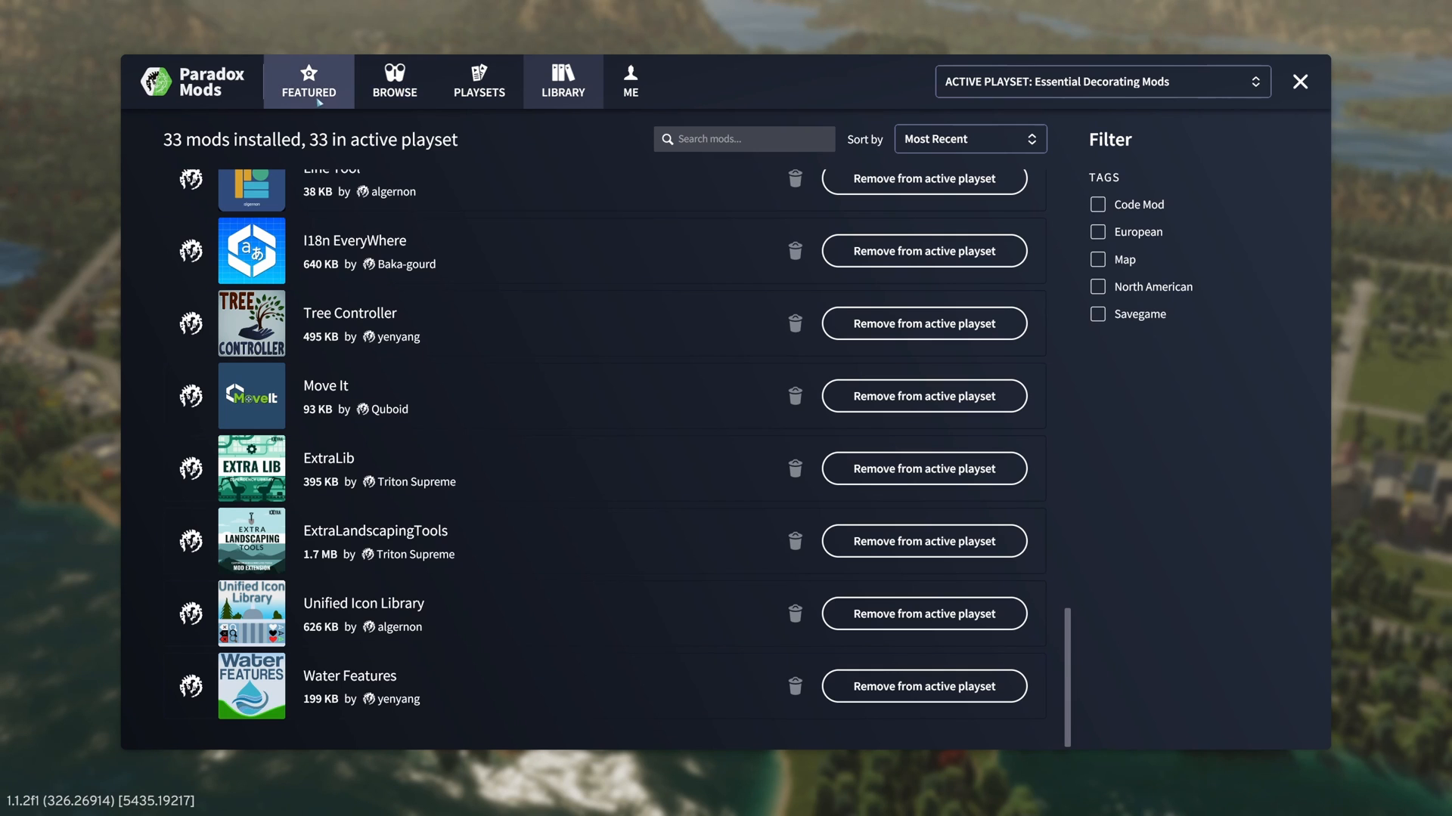
left_click(308, 81)
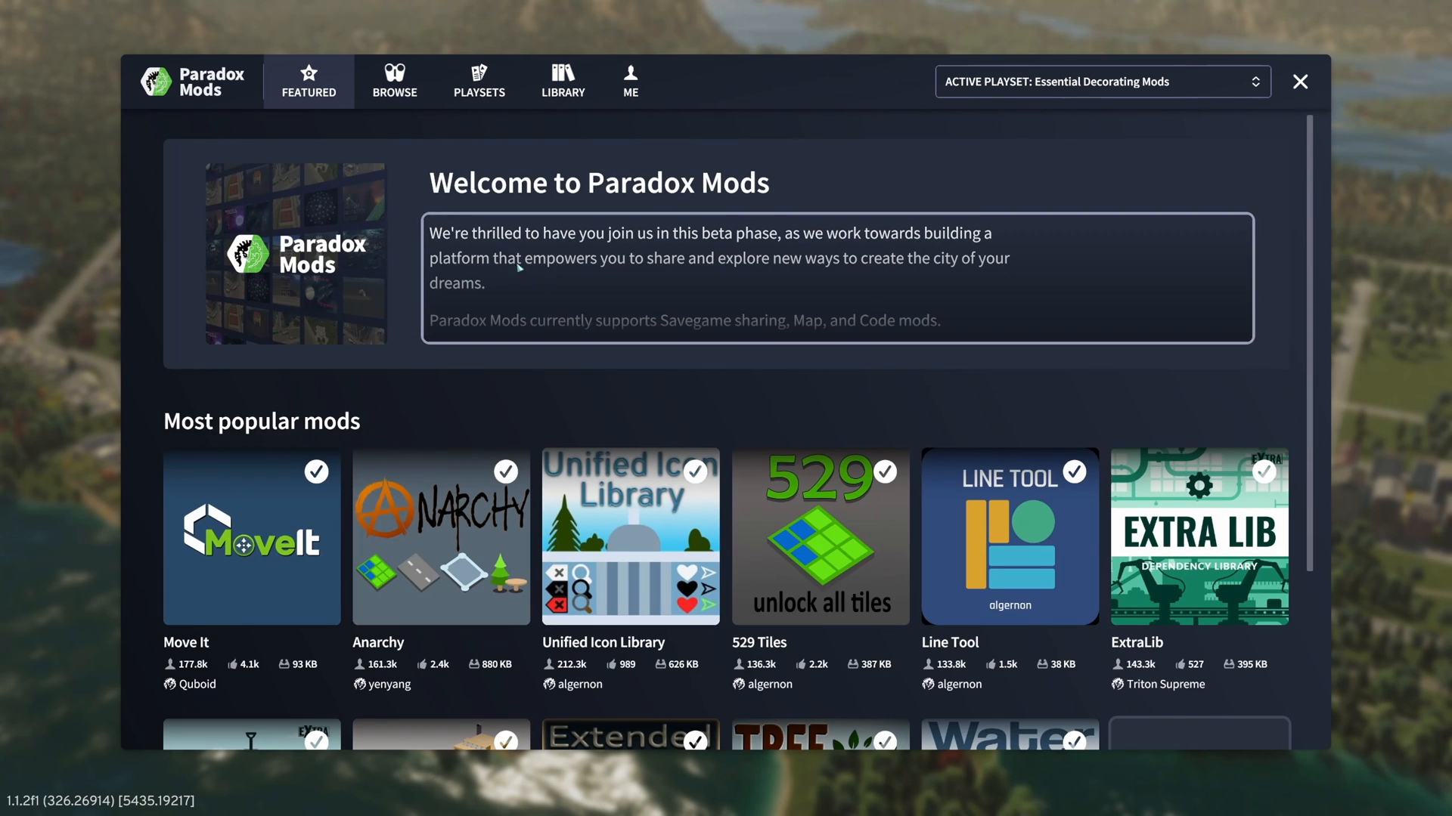
scroll("down", 3)
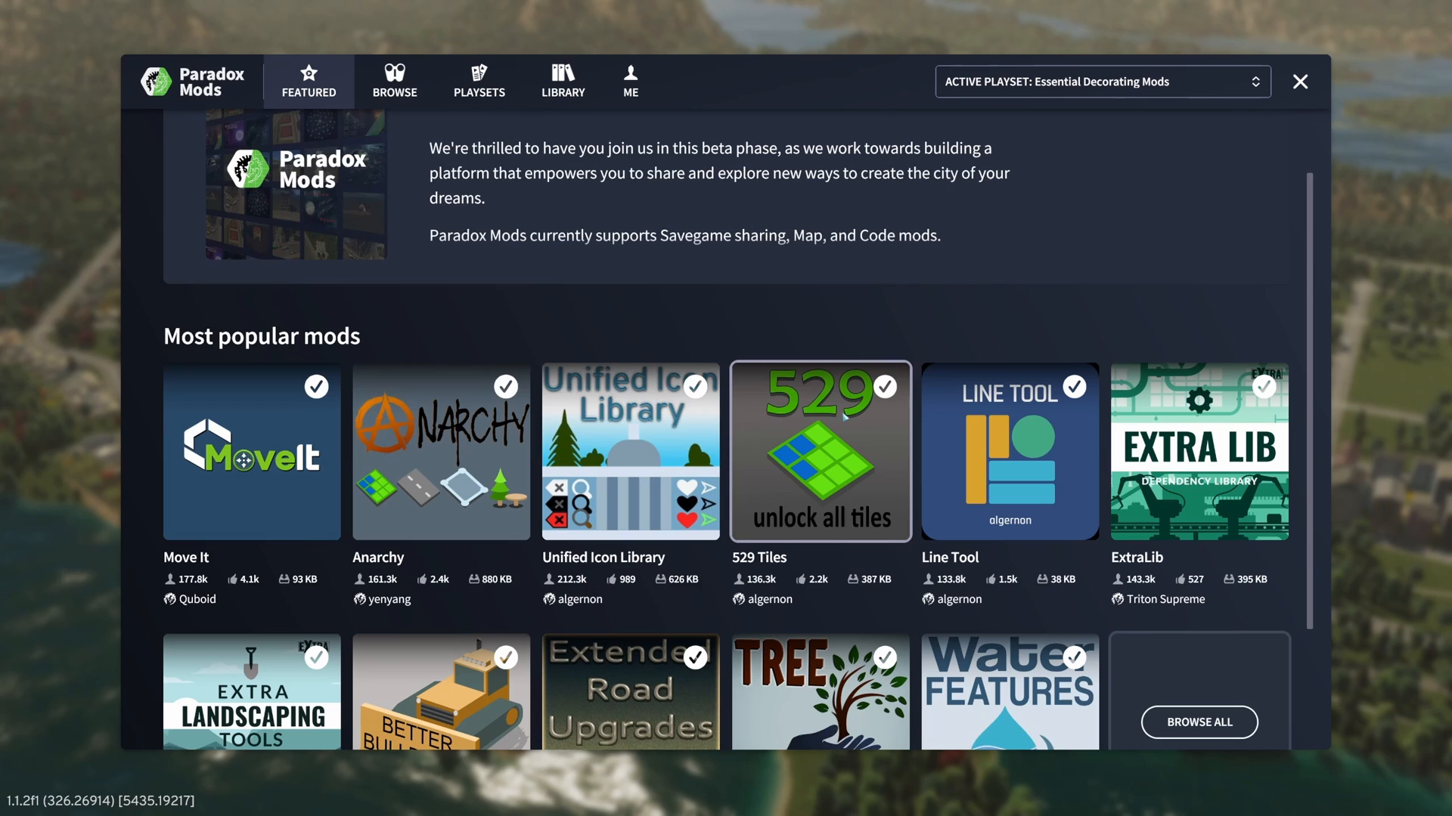
scroll("down", 3)
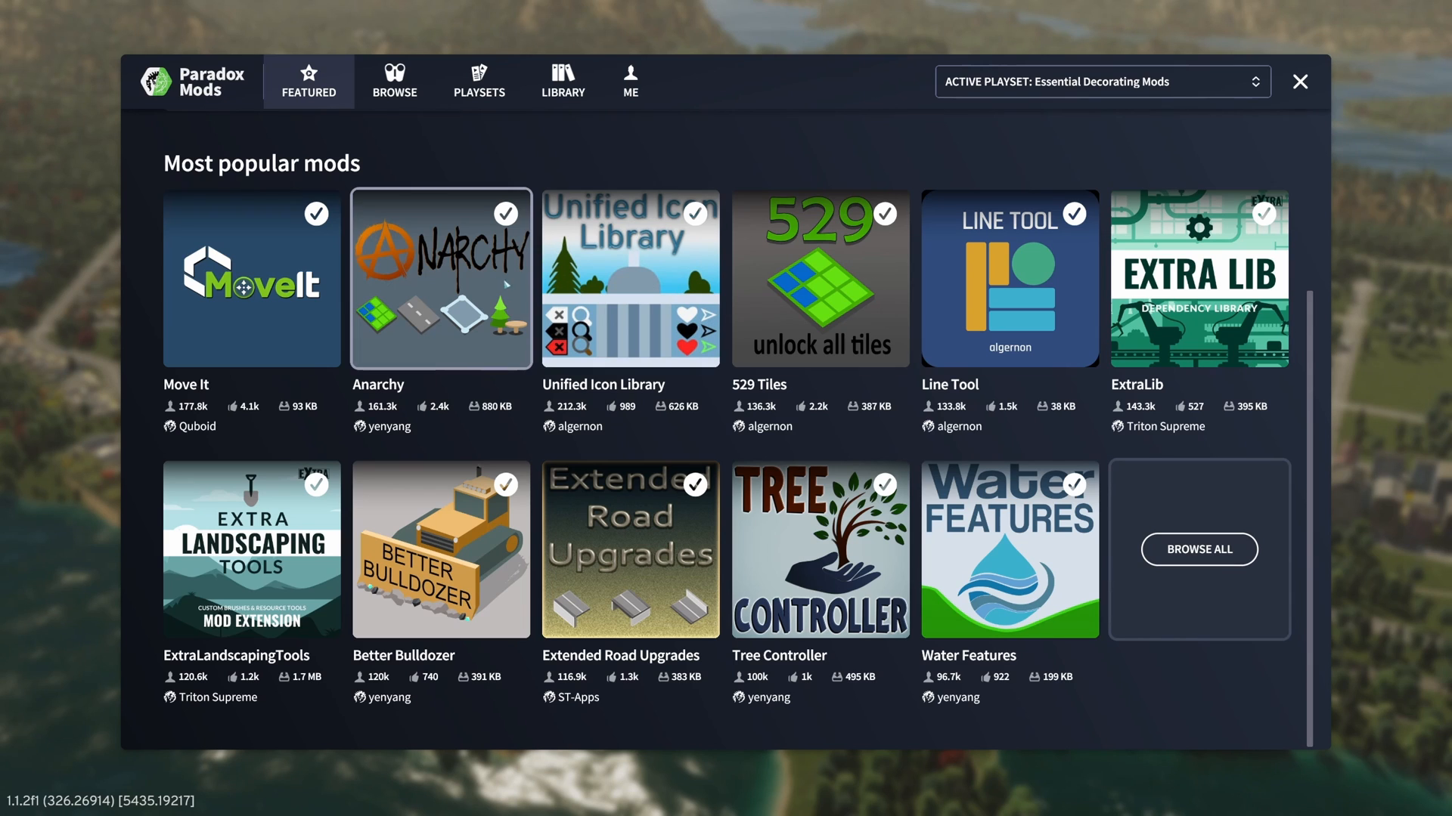
mouse_move(1199, 549)
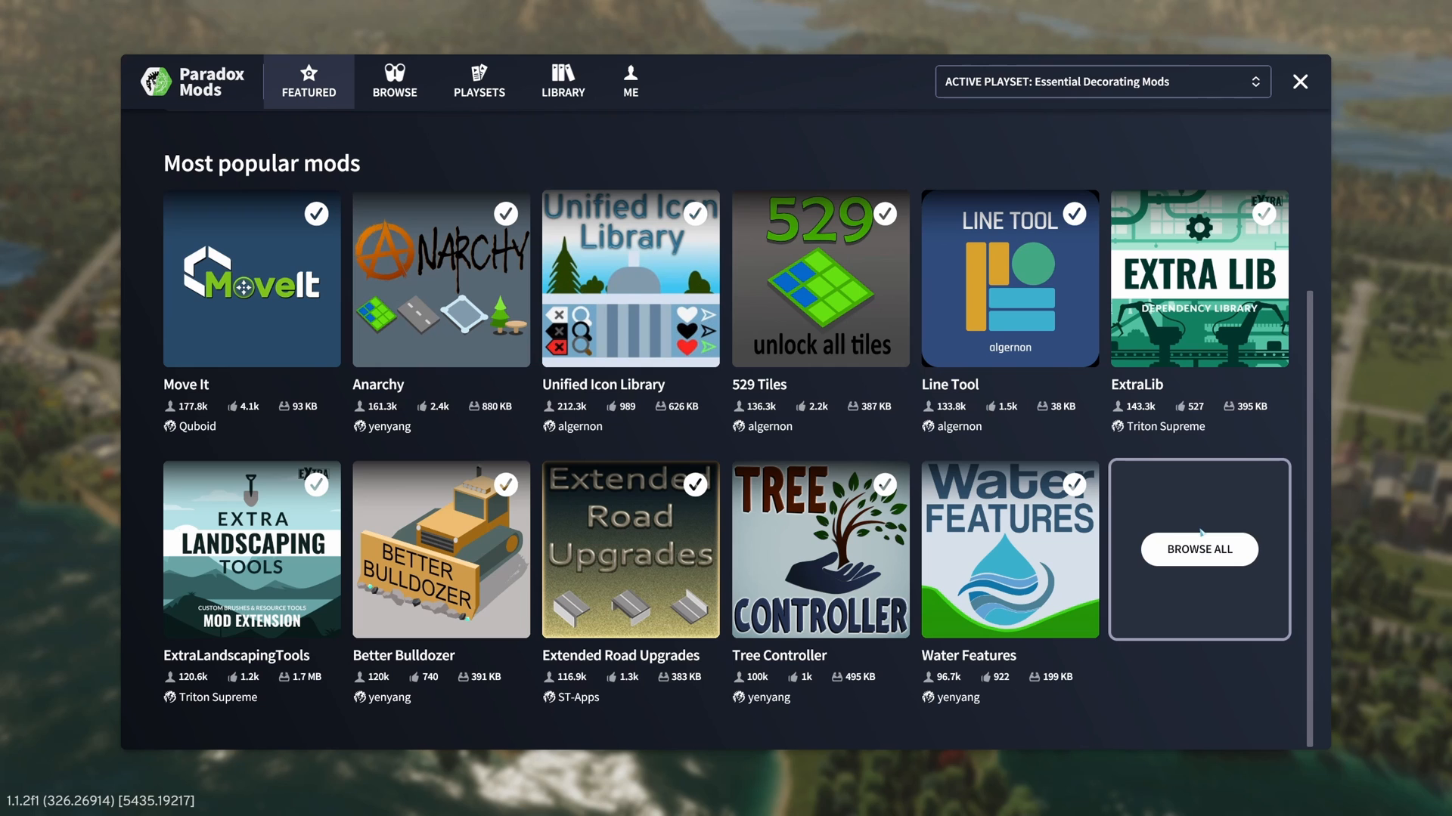
left_click(392, 81)
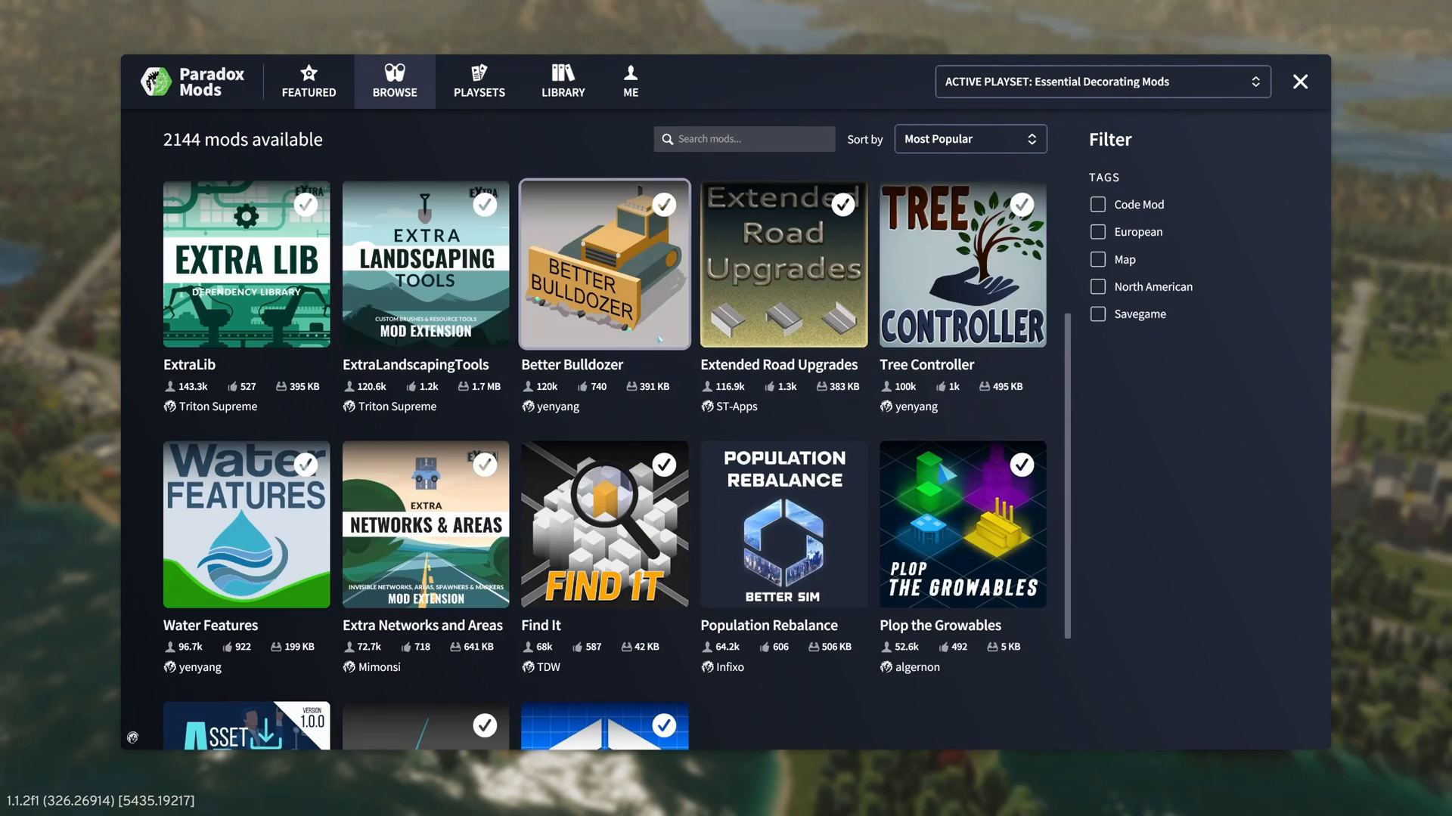
scroll("down", 3)
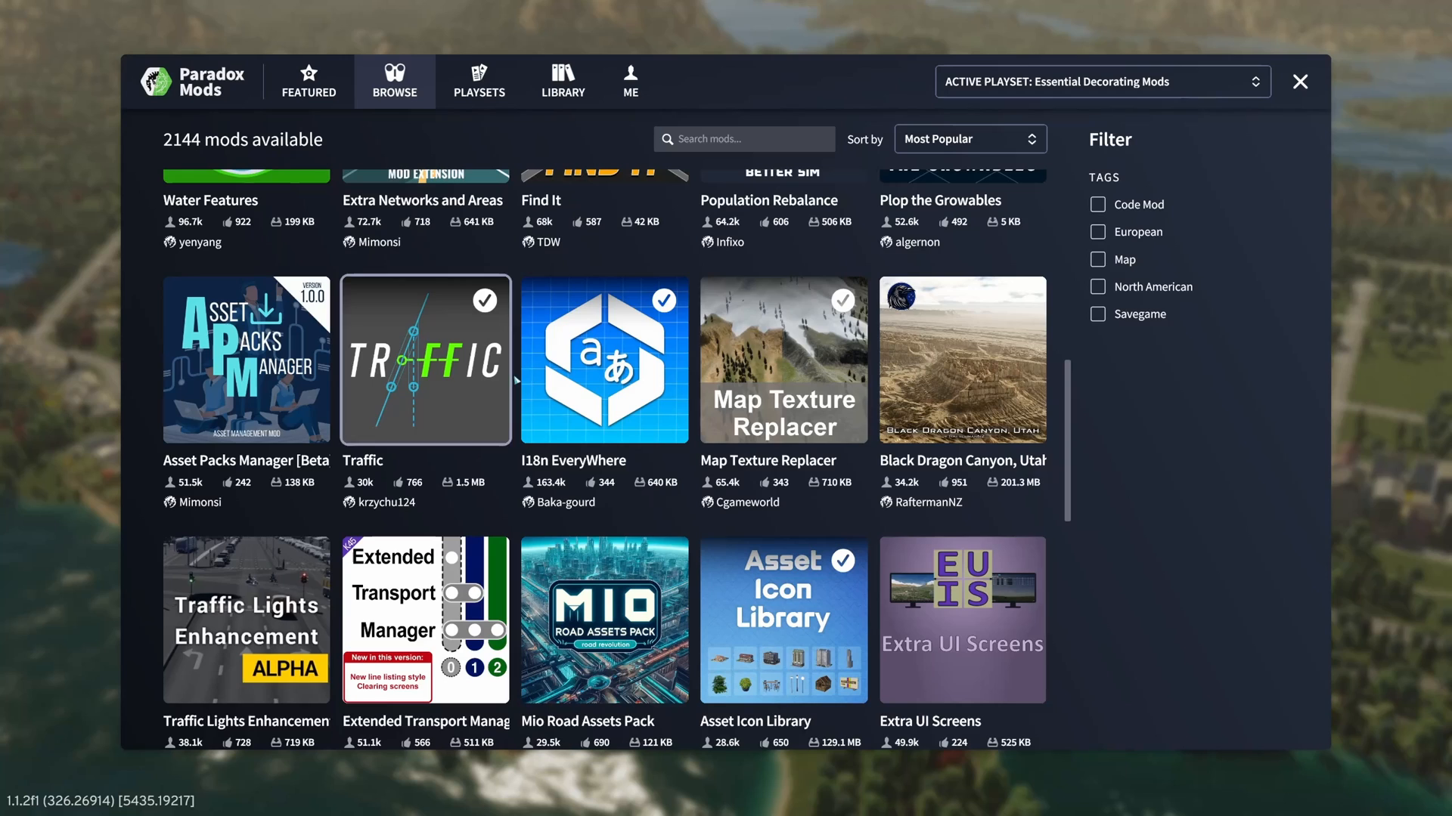
scroll("down", 3)
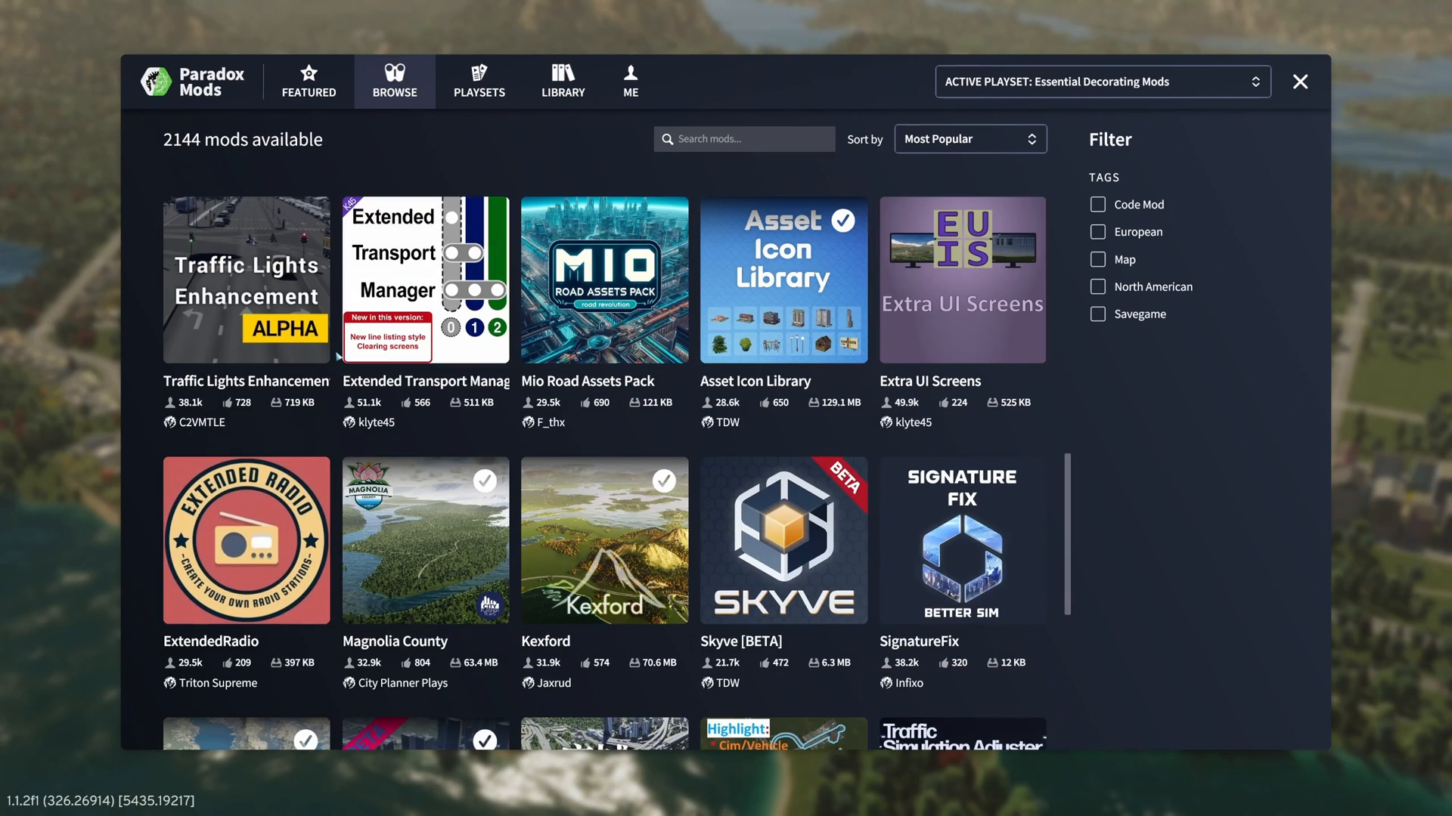
scroll("down", 3)
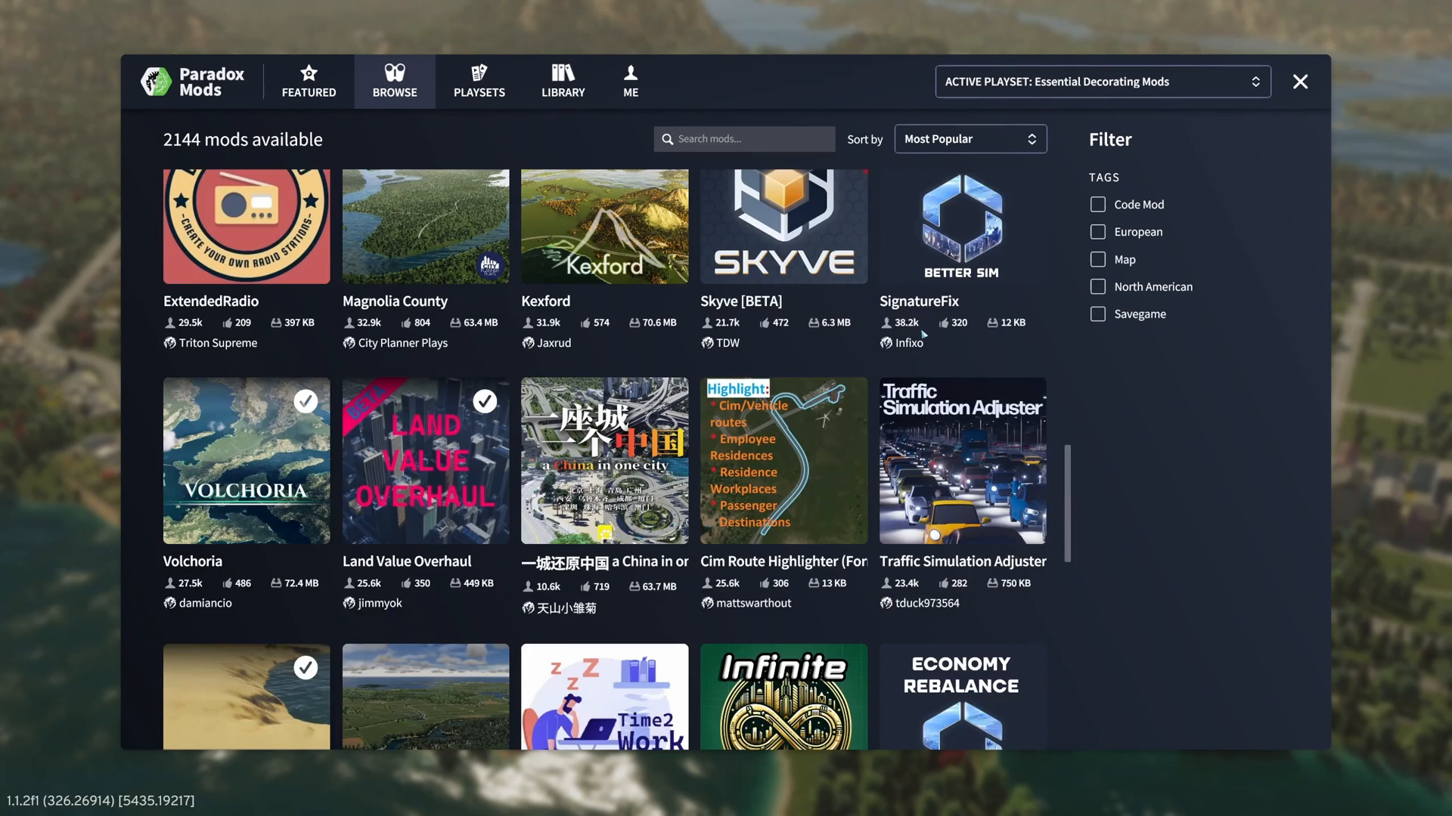
scroll("down", 3)
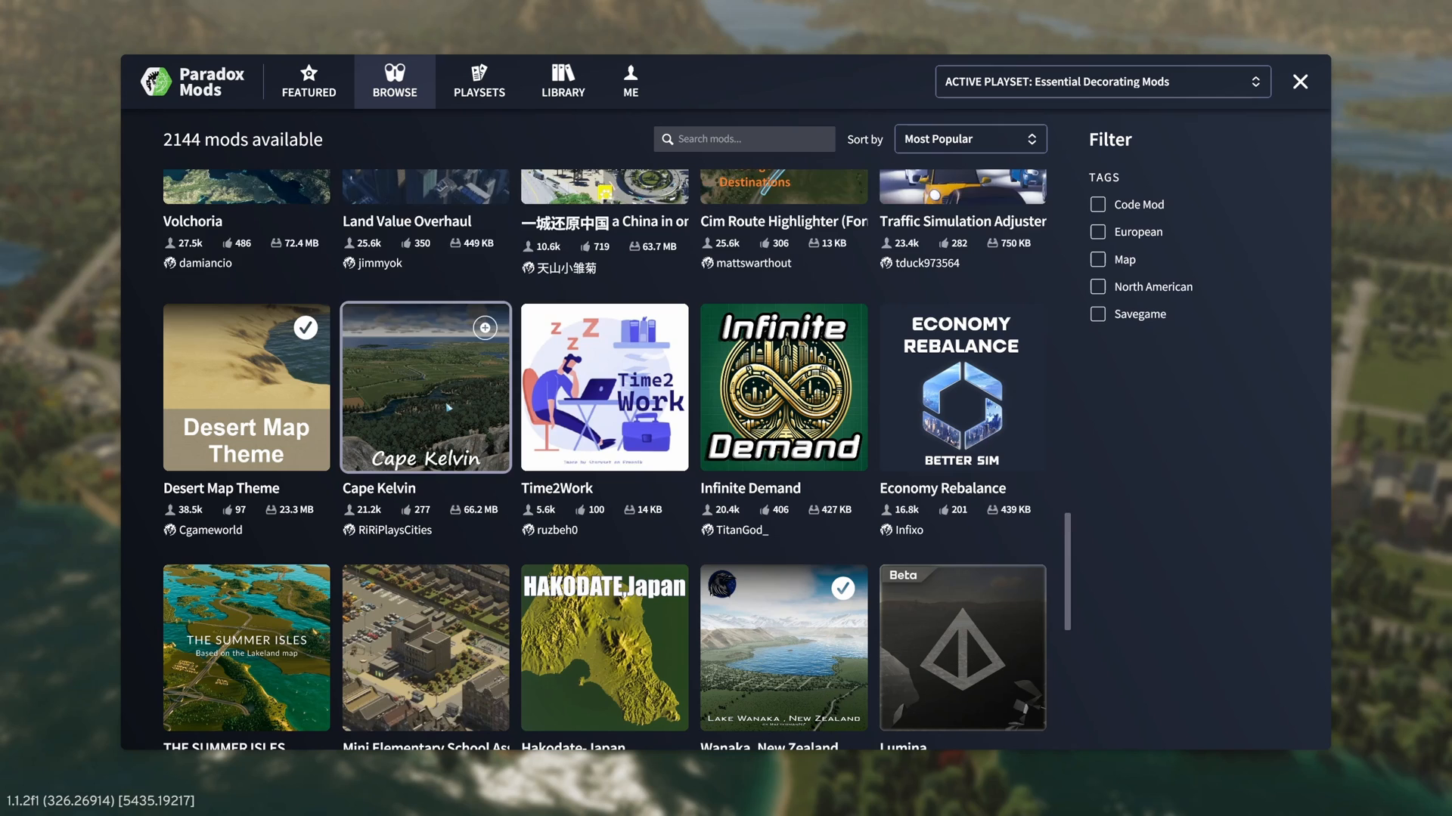
scroll("down", 3)
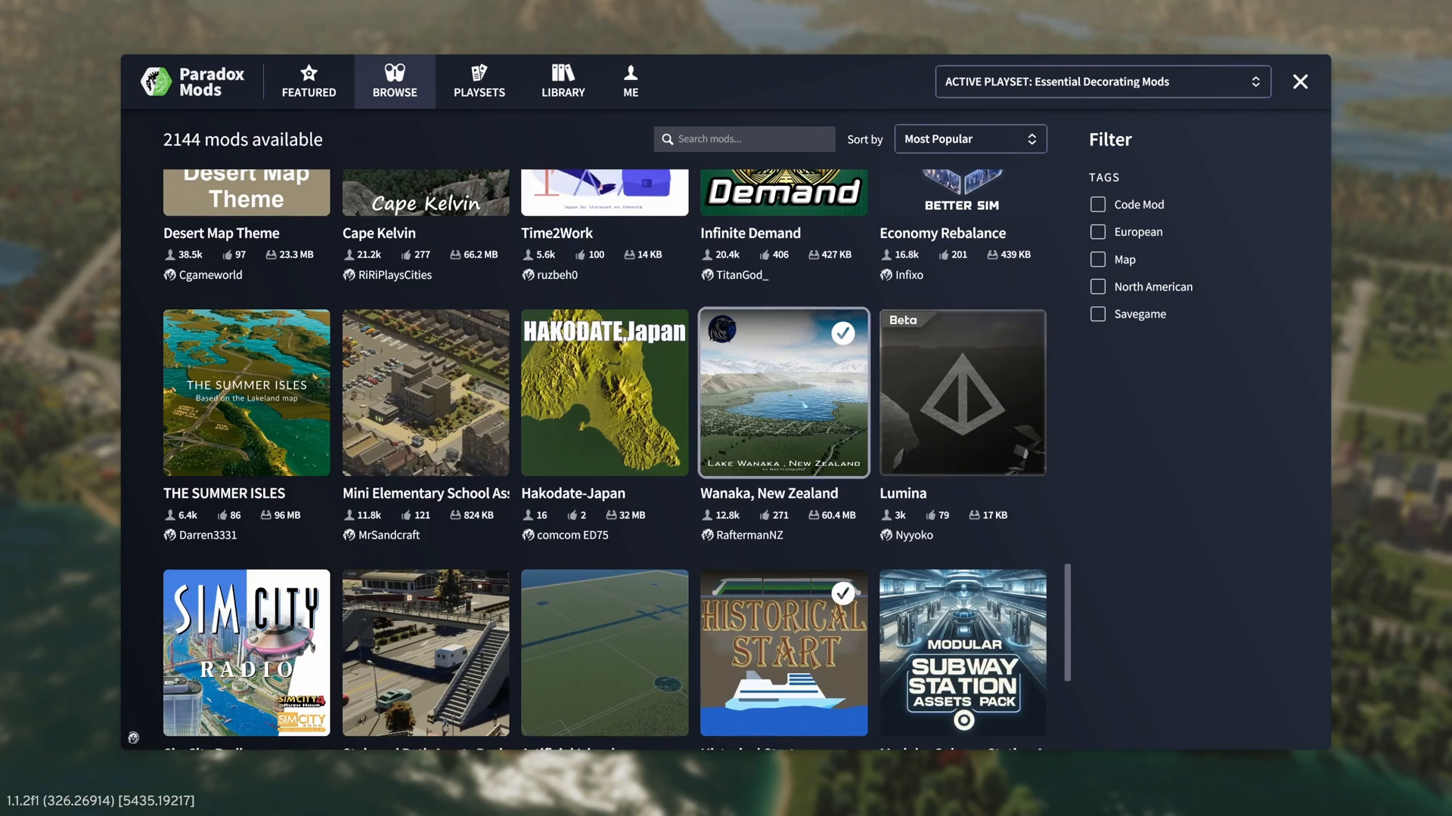
scroll("down", 3)
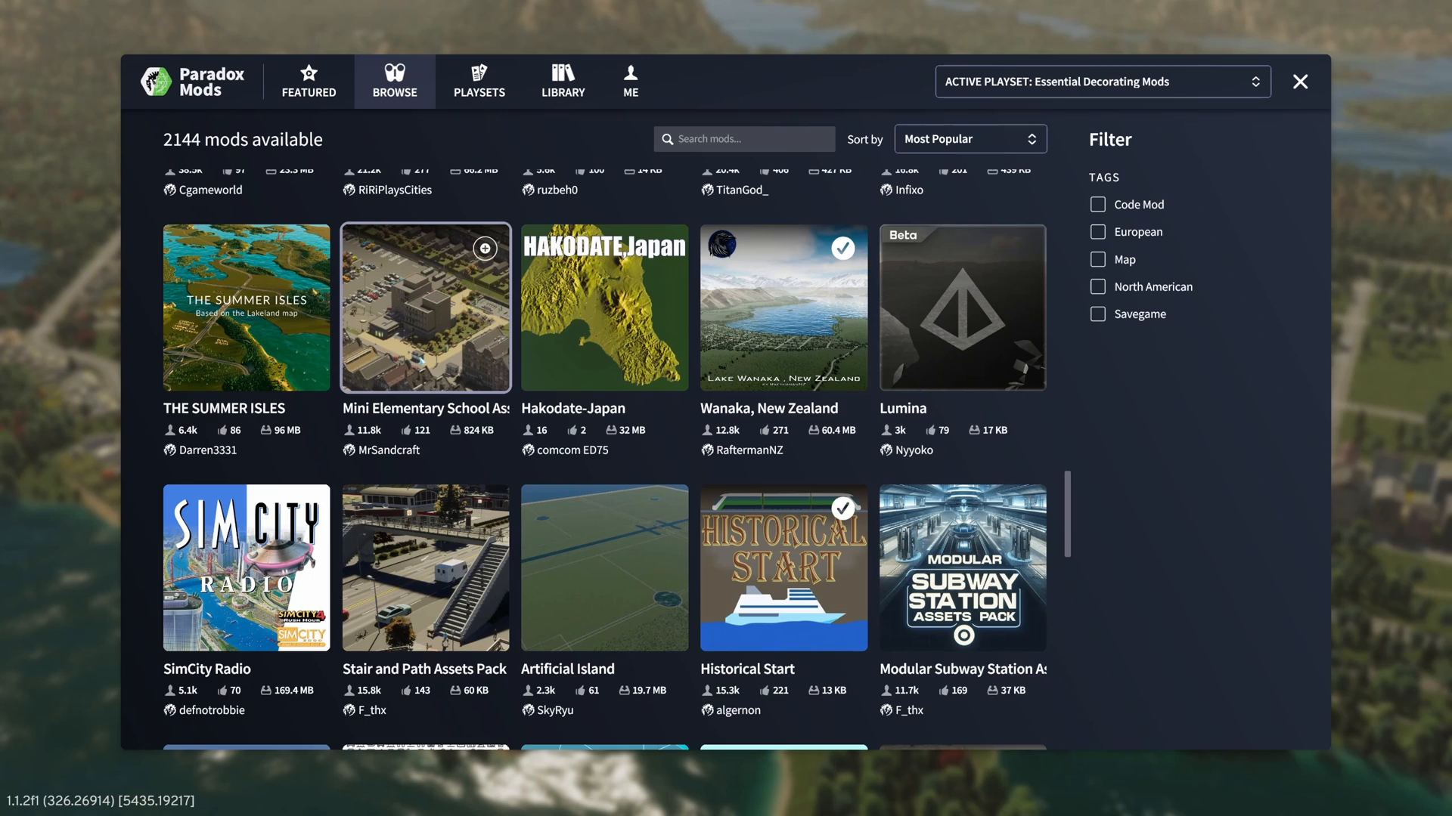
left_click(425, 308)
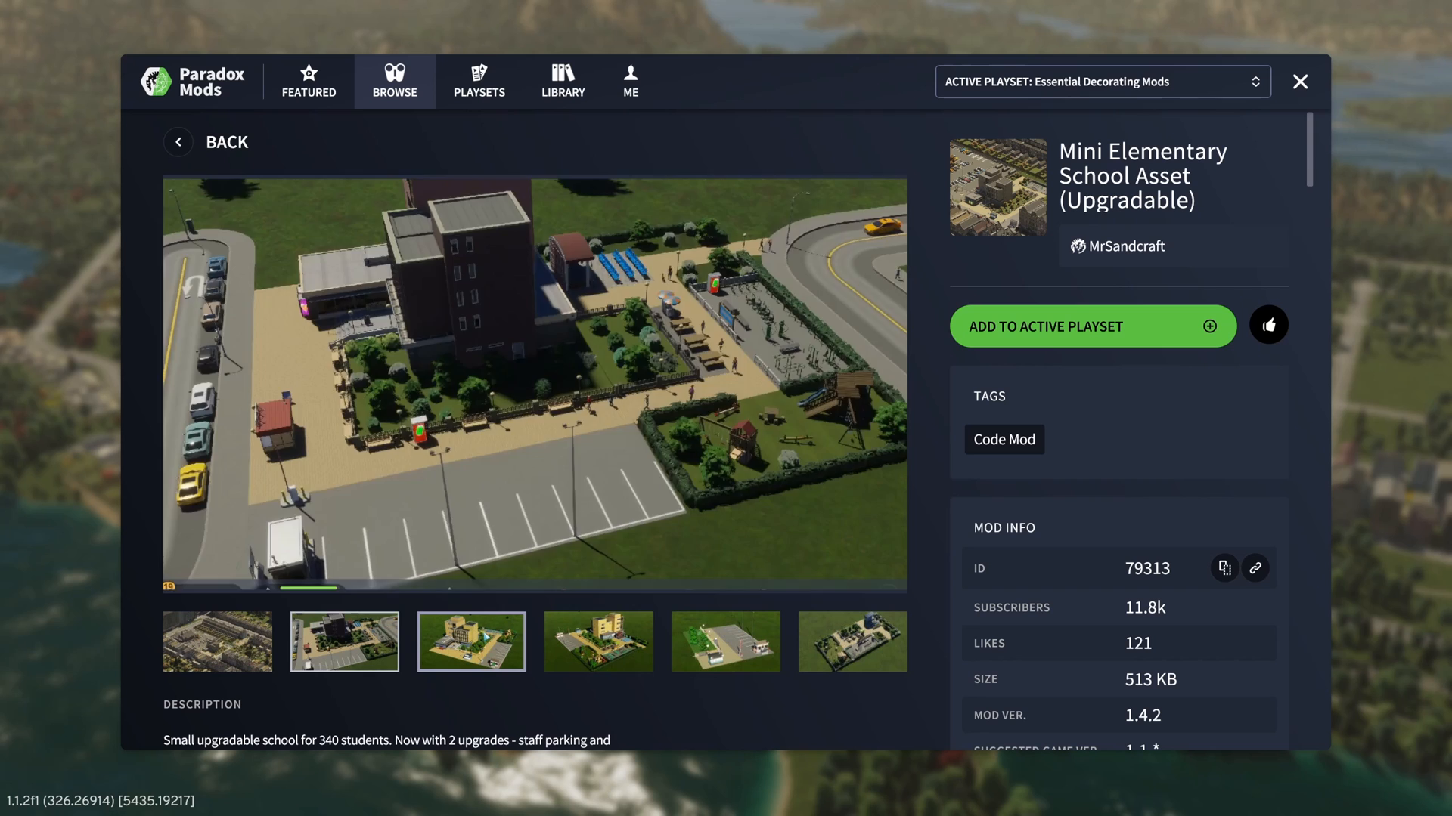
left_click(725, 641)
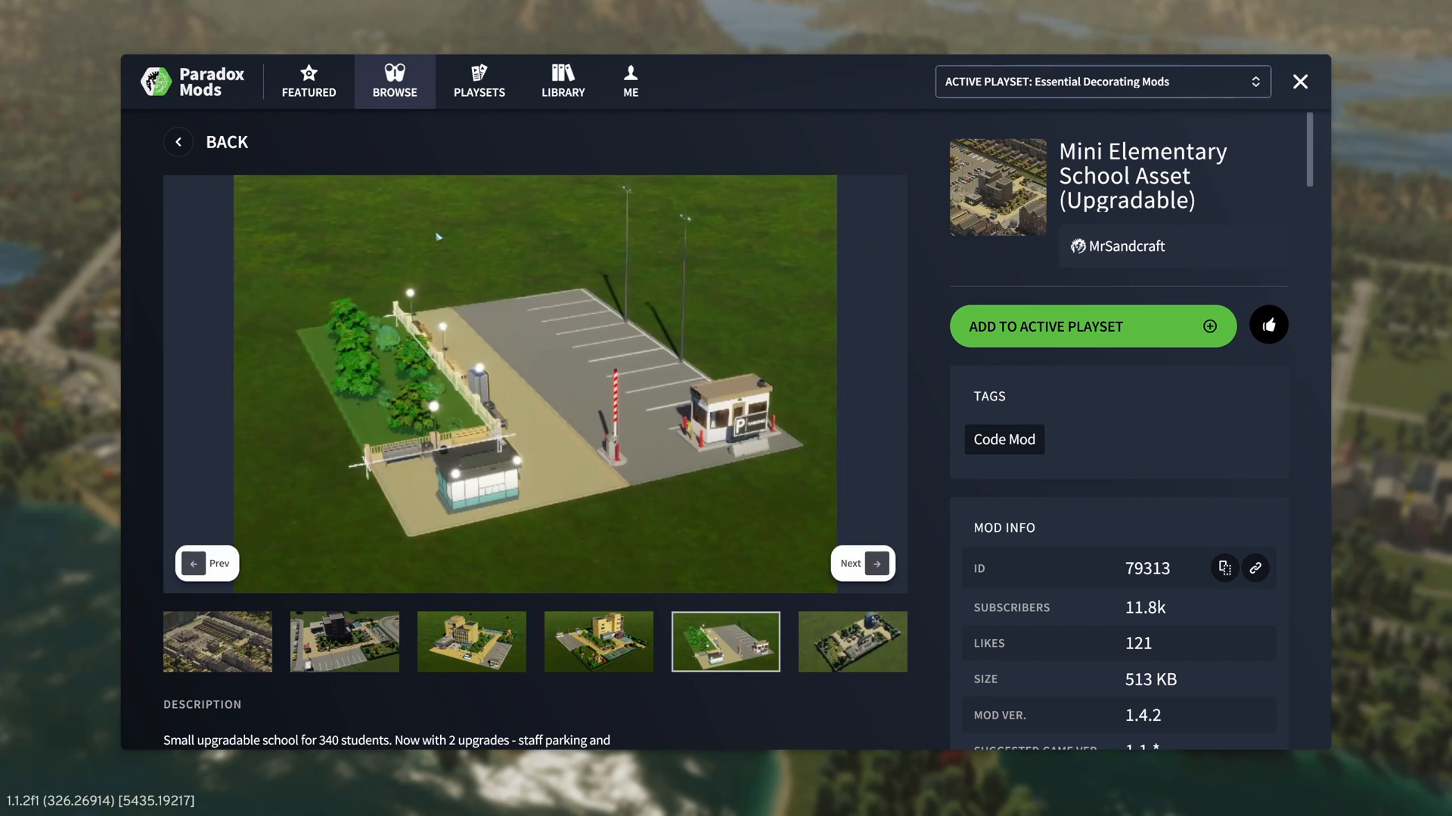
left_click(212, 141)
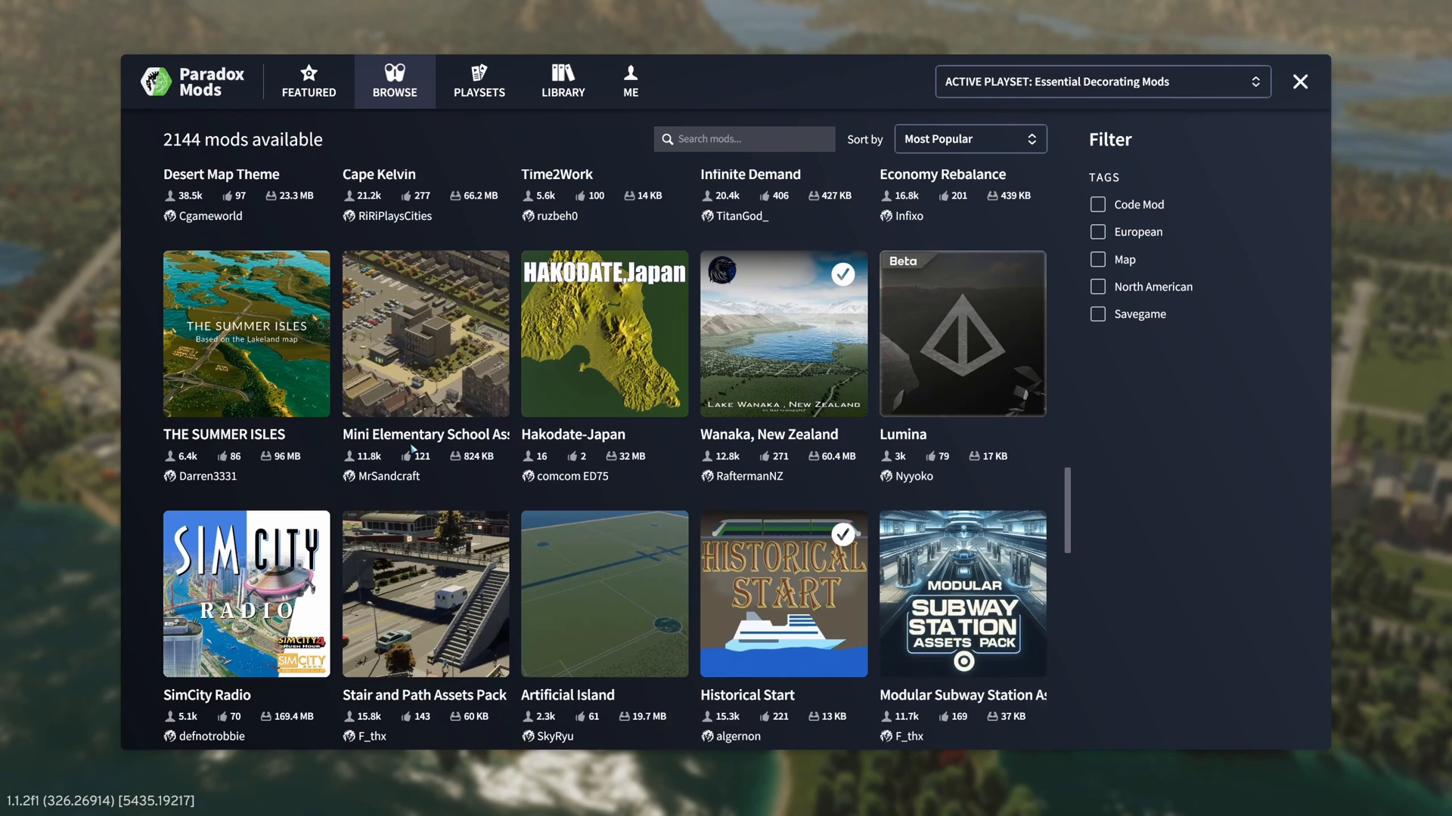
mouse_move(459, 354)
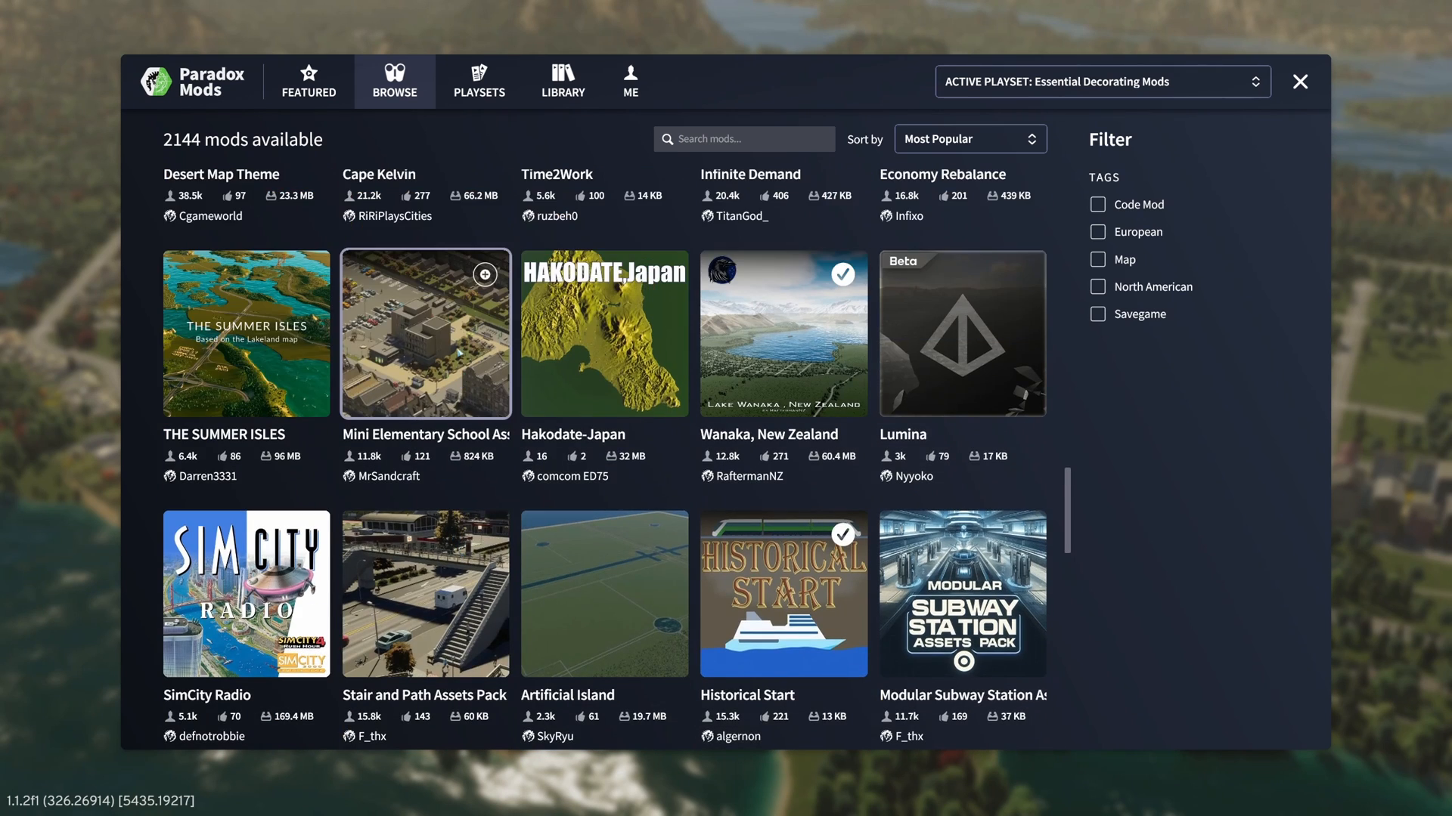
left_click(425, 333)
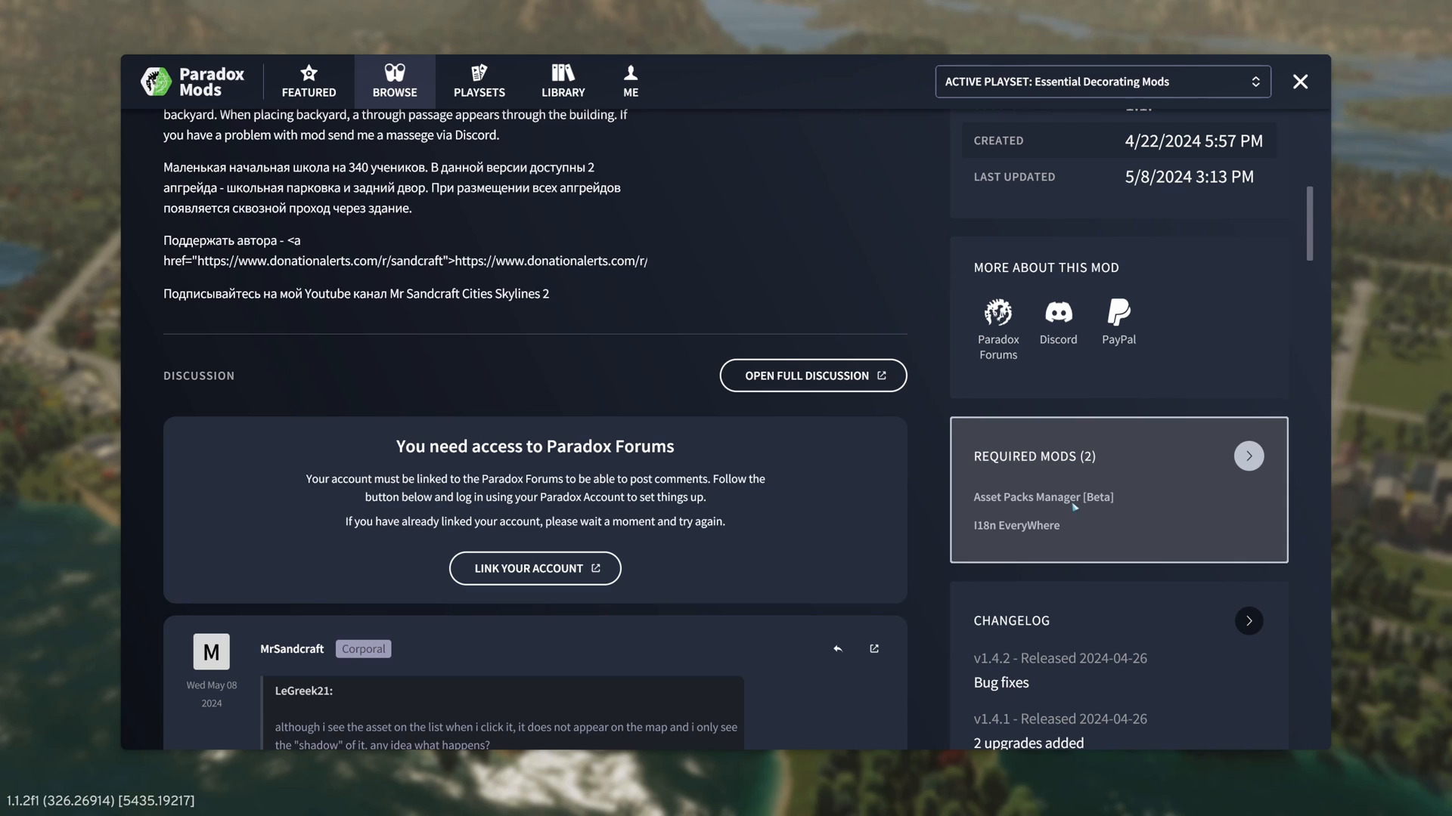
mouse_move(1097, 507)
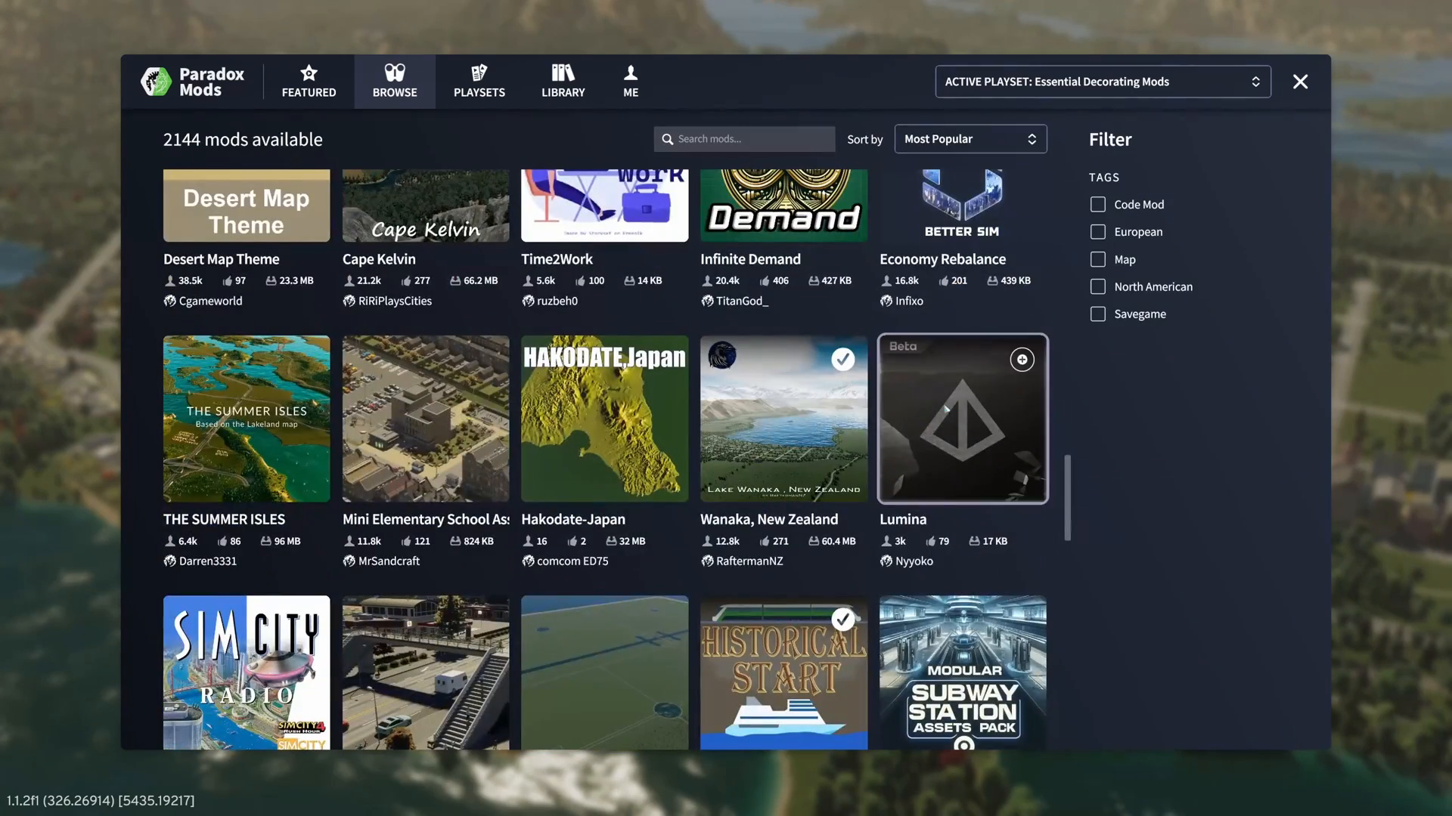
Step: Scroll the installed mods Library and open the ZoningToolkit mod page
left_click(561, 81)
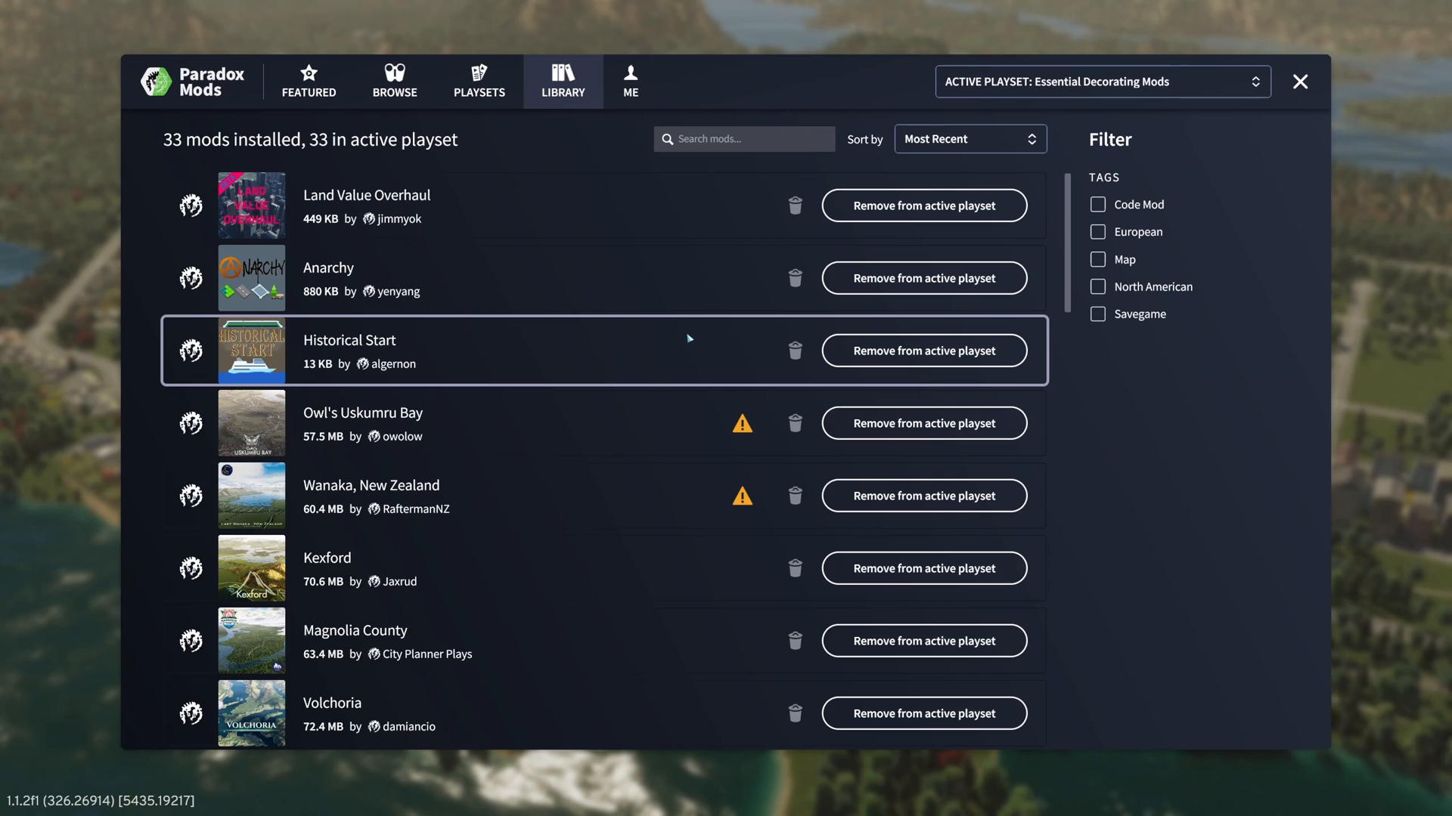
scroll("down", 3)
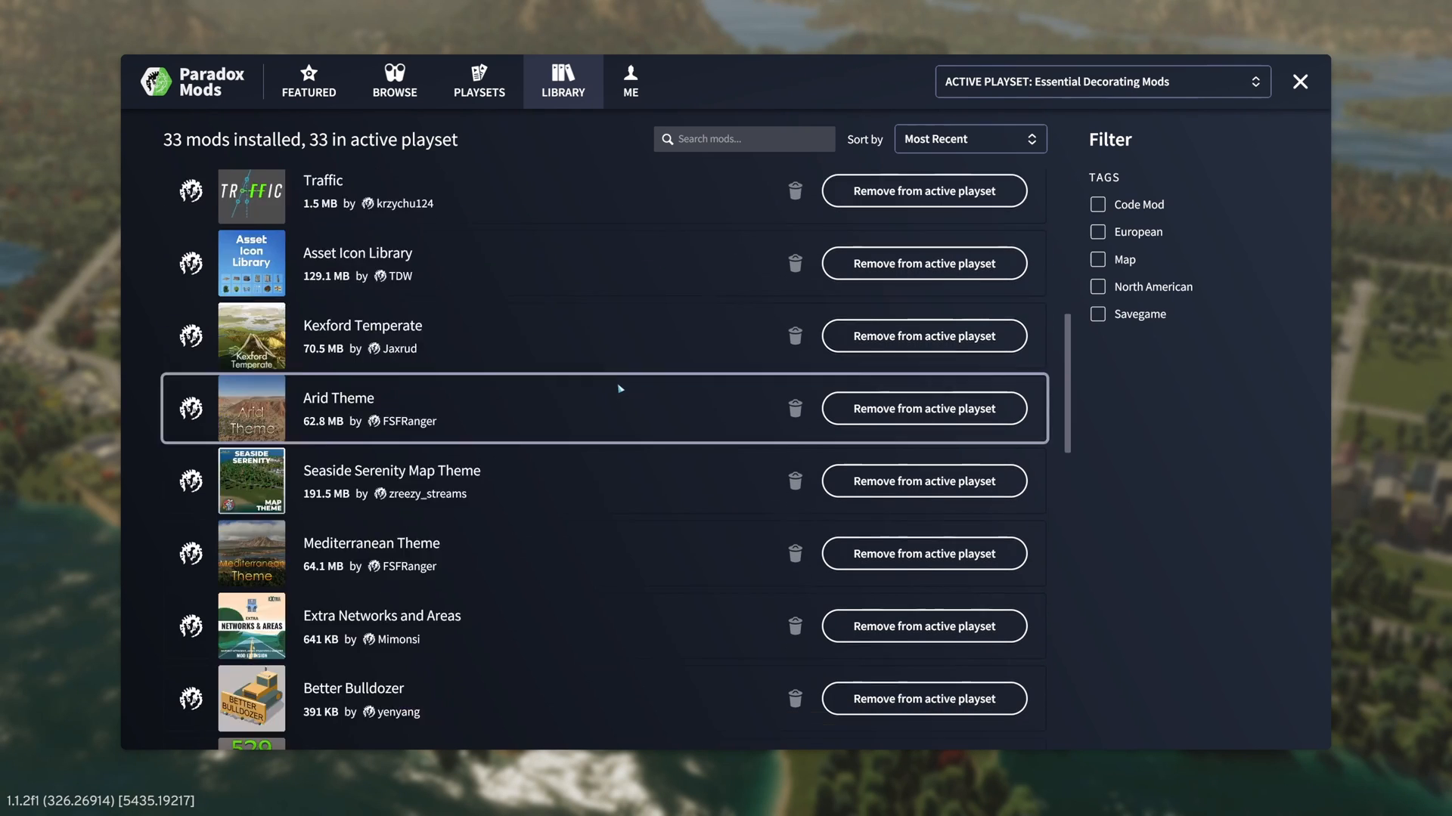
scroll("down", 3)
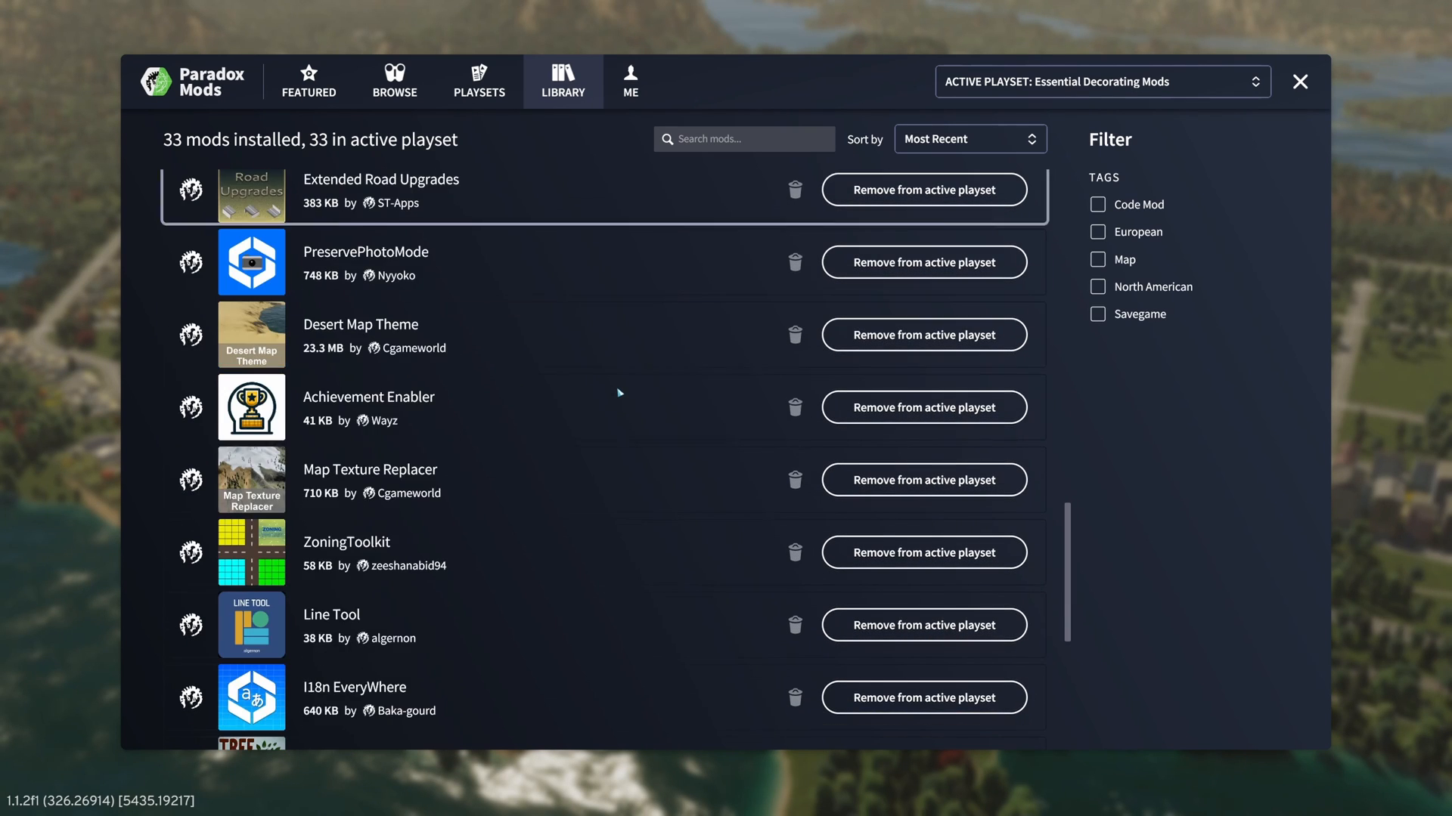
left_click(347, 541)
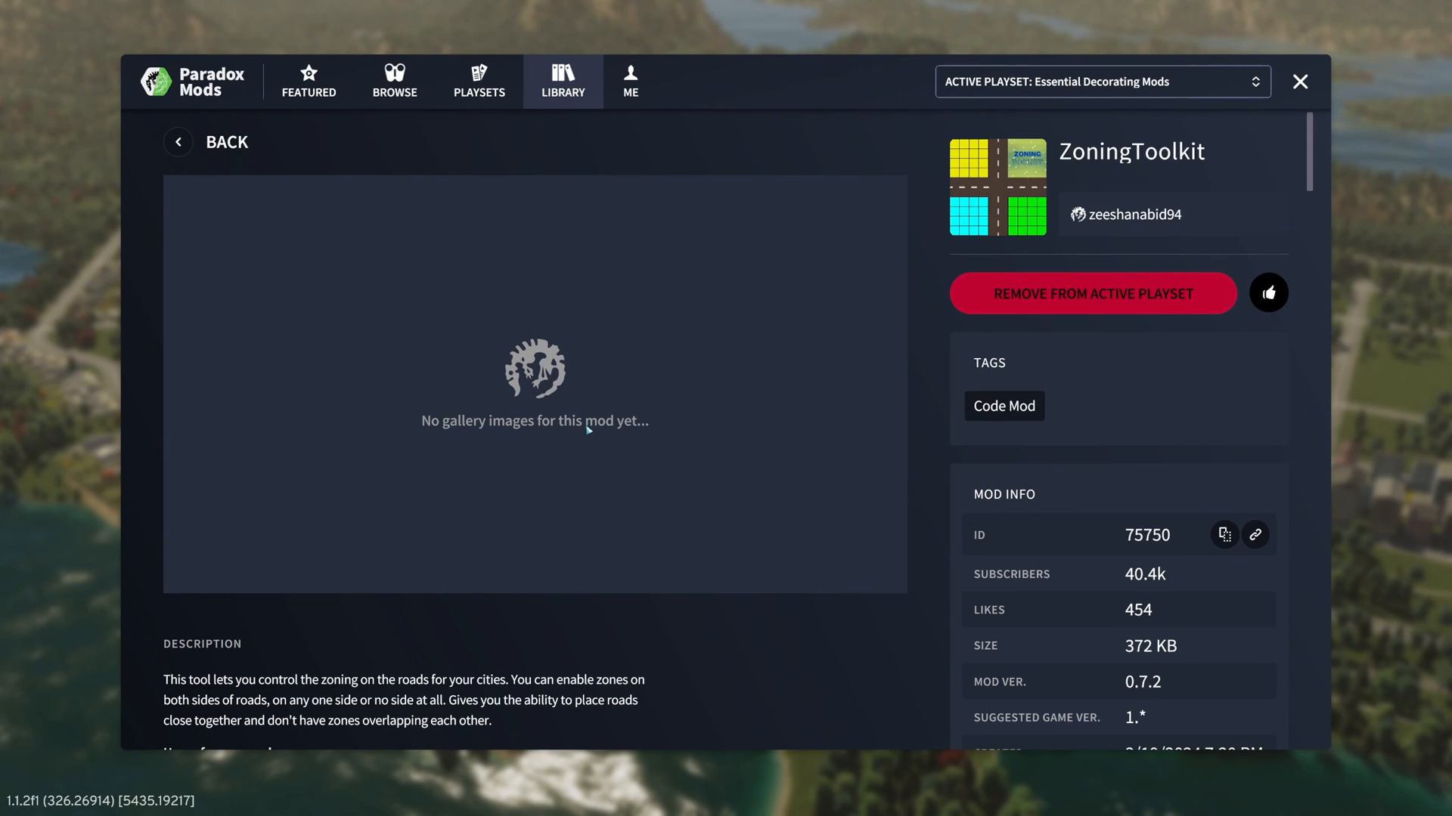
mouse_move(585, 419)
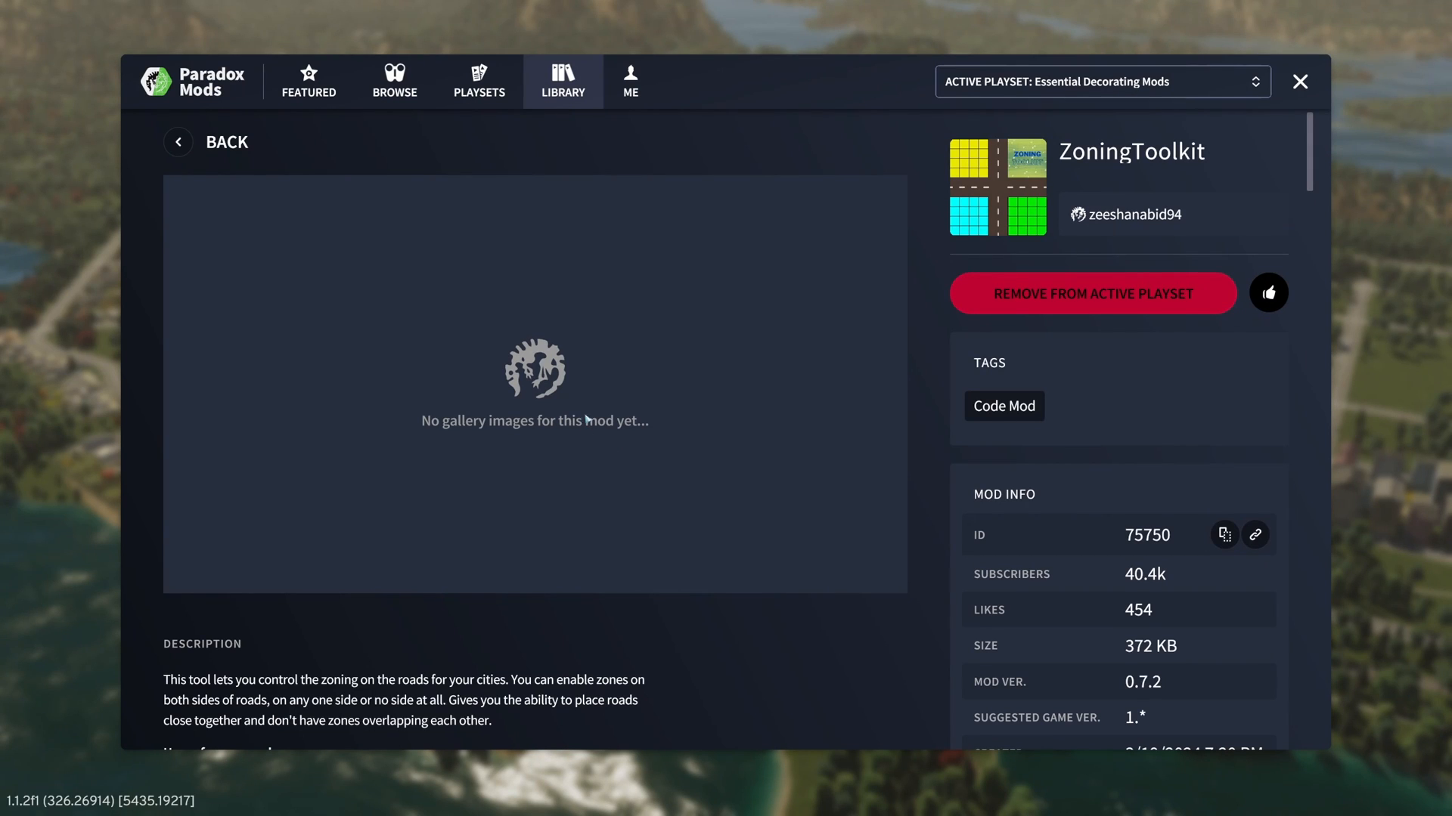
Step: Scroll through ZoningToolkit's description and changelog
scroll("down", 3)
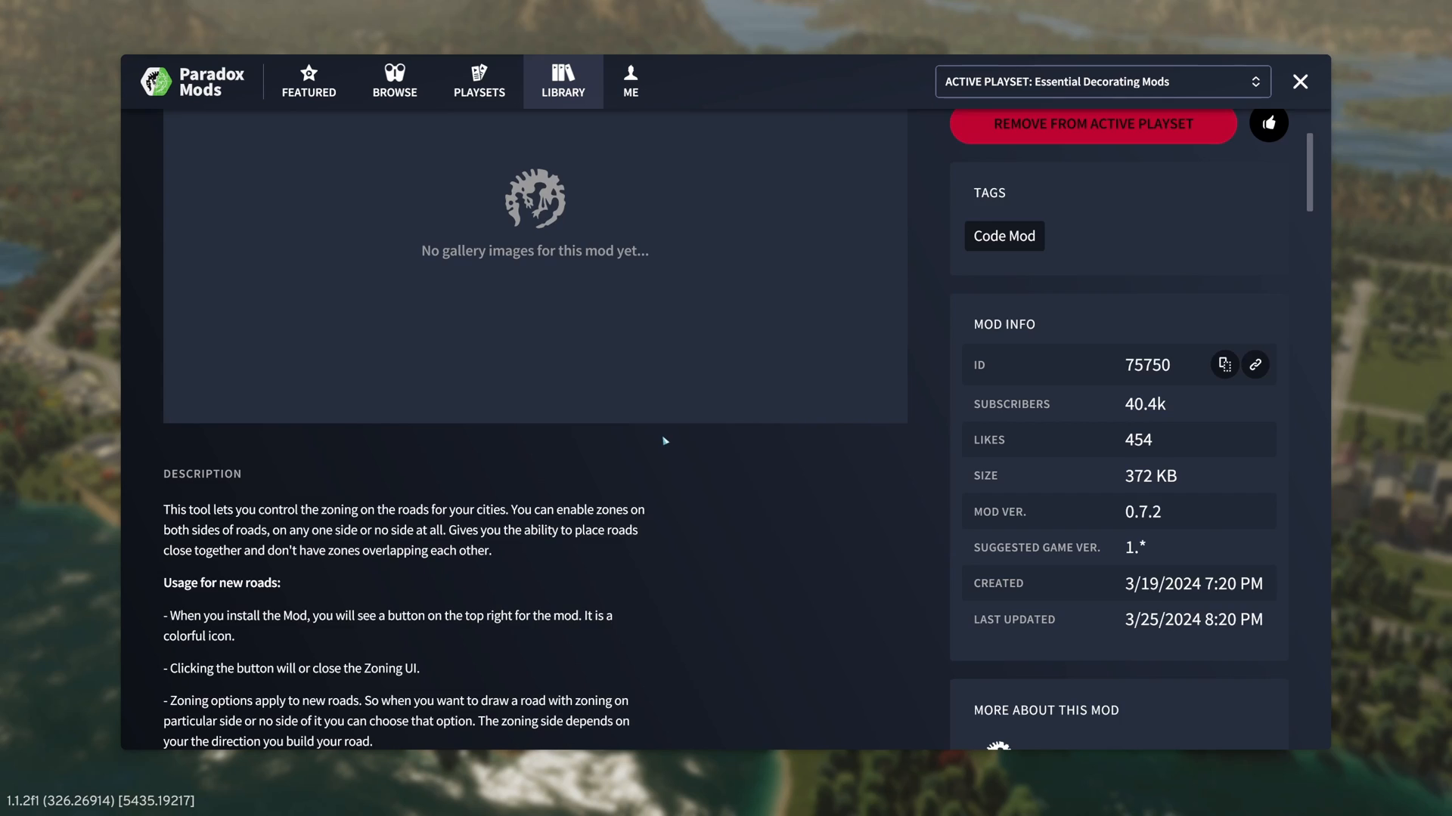
scroll("down", 3)
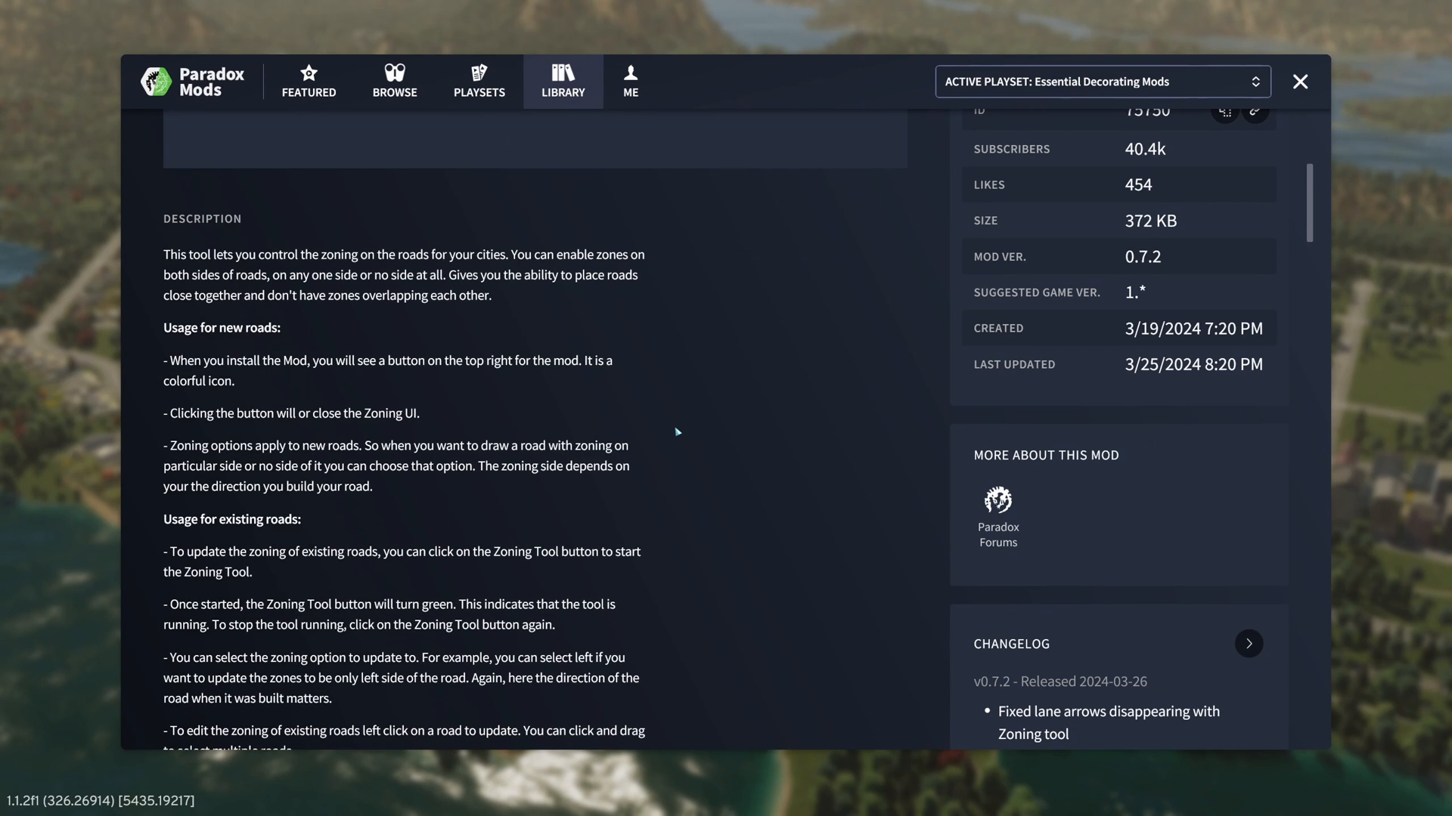
mouse_move(673, 412)
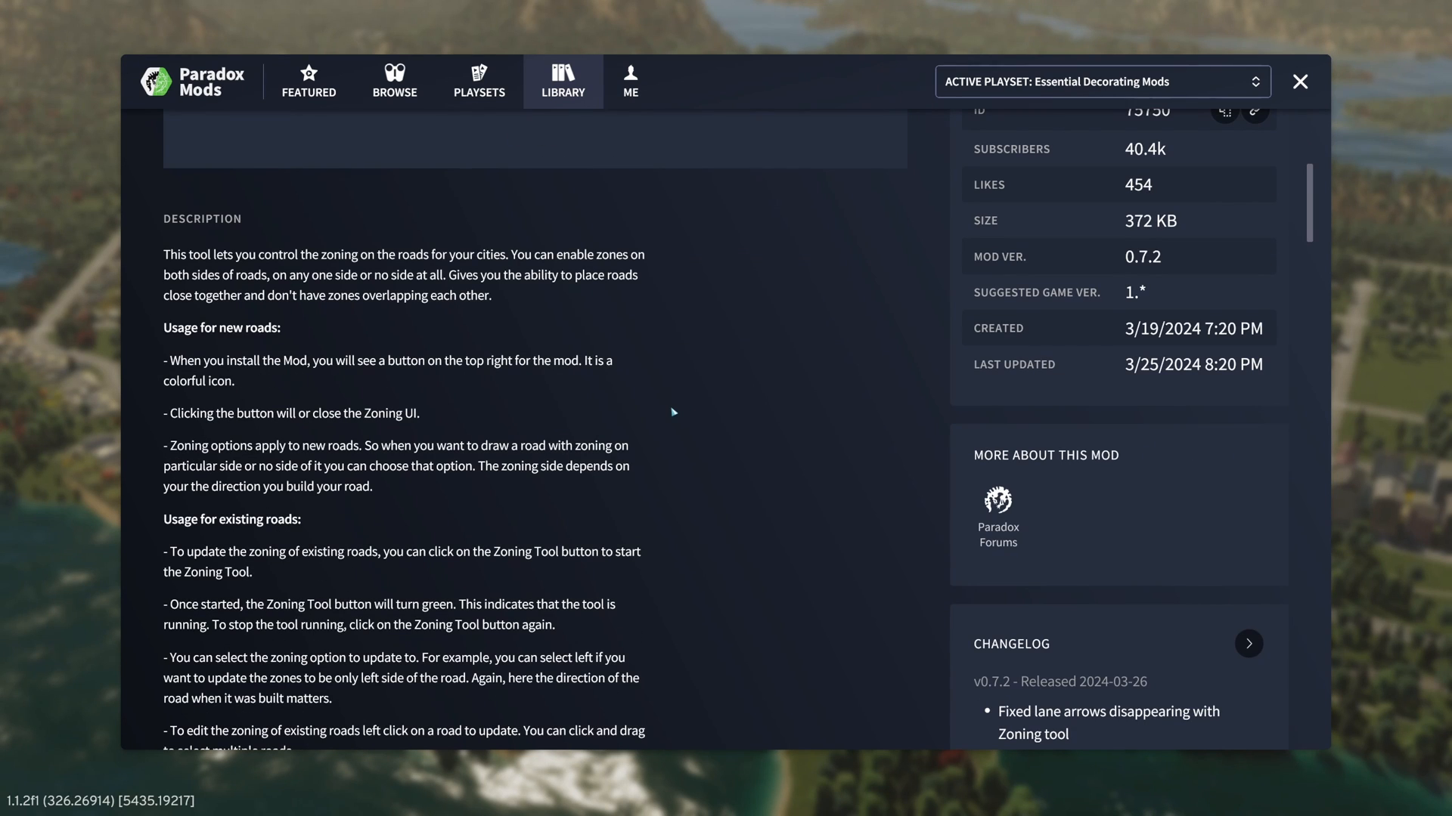
scroll("down", 3)
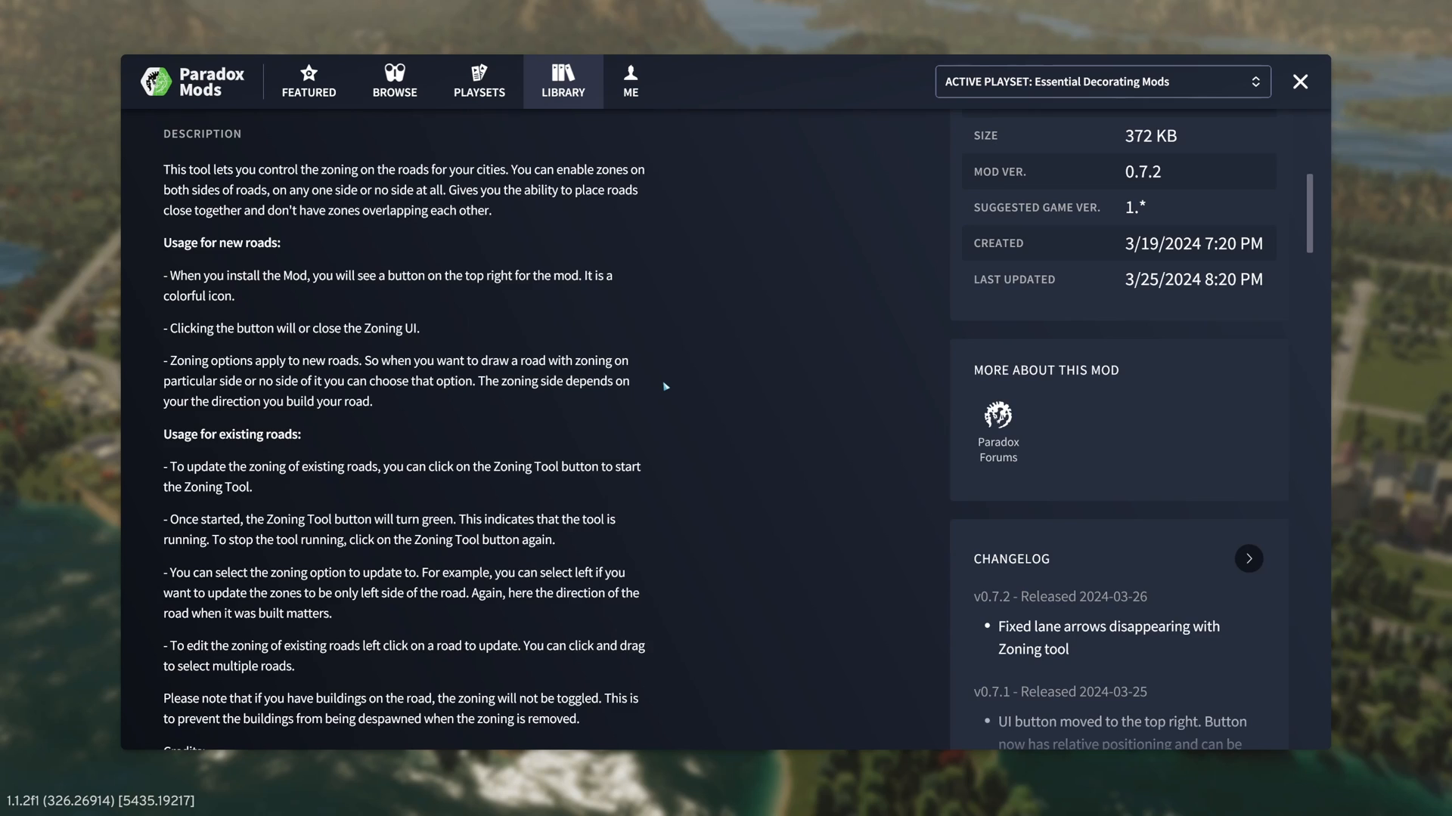
scroll("down", 3)
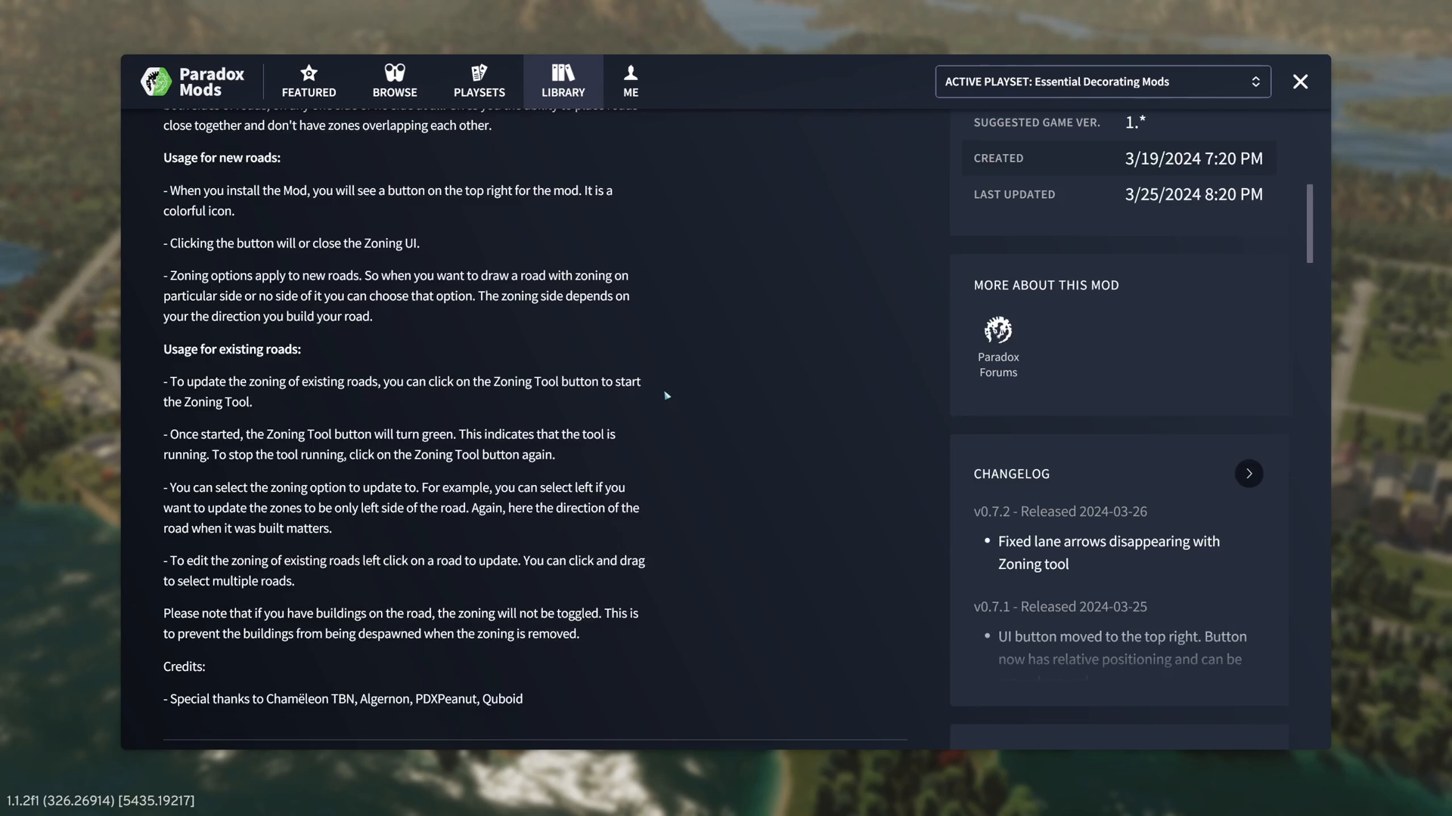
scroll("down", 3)
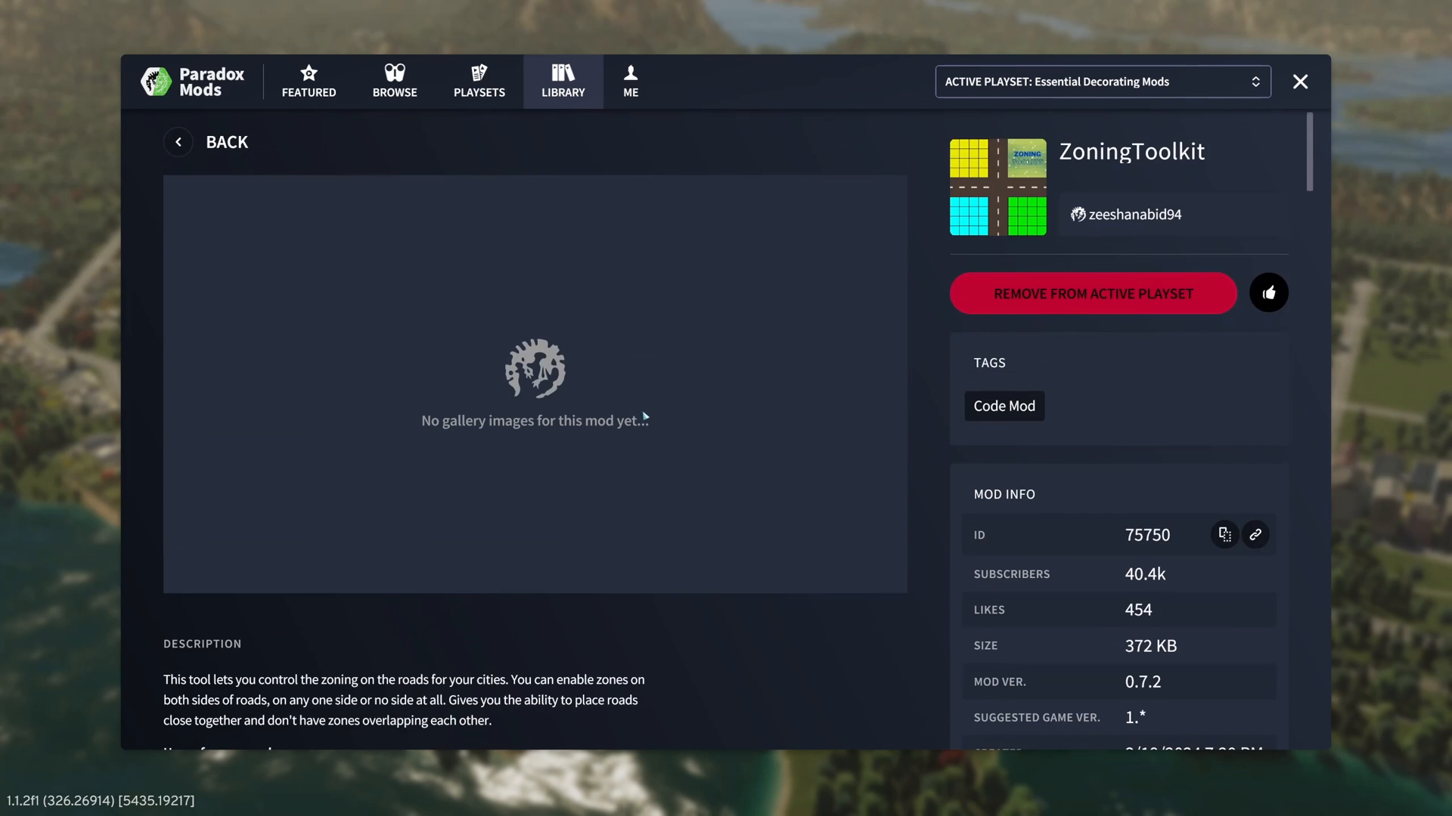
Step: Close Paradox Mods, pick EU Medium Density Housing zoning, then exit the zoning tool
left_click(1299, 82)
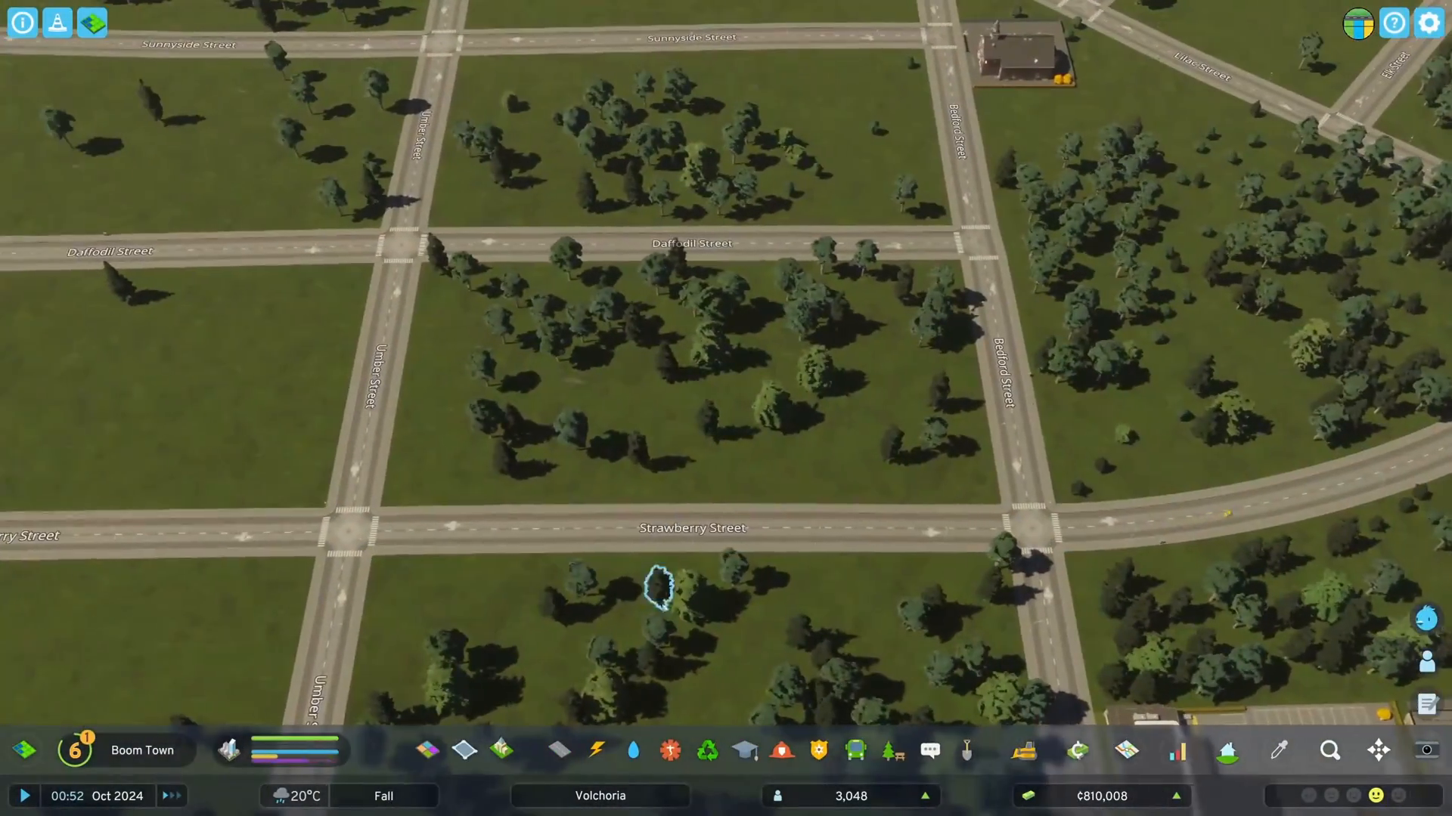
left_click(426, 750)
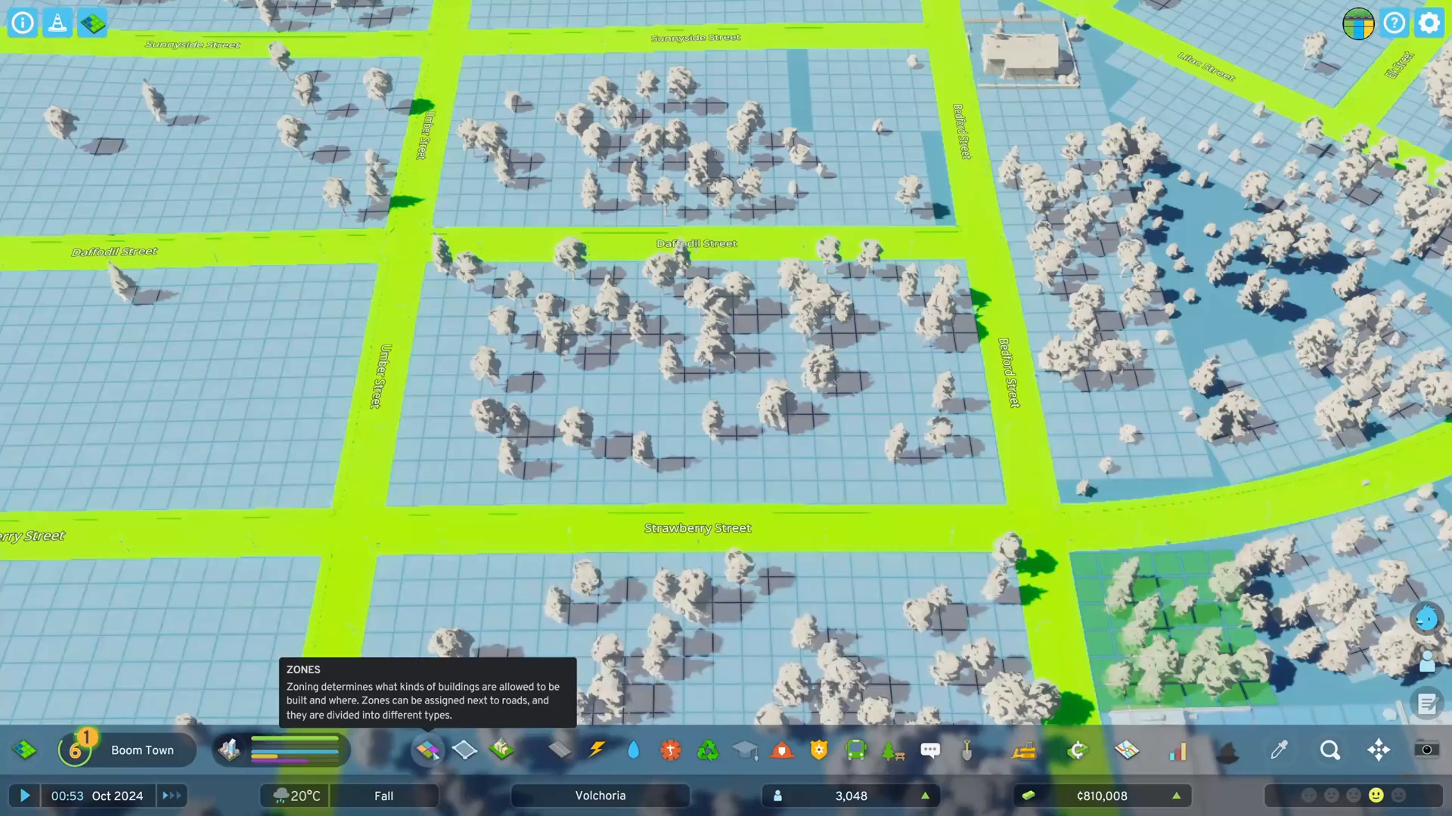
left_click(426, 751)
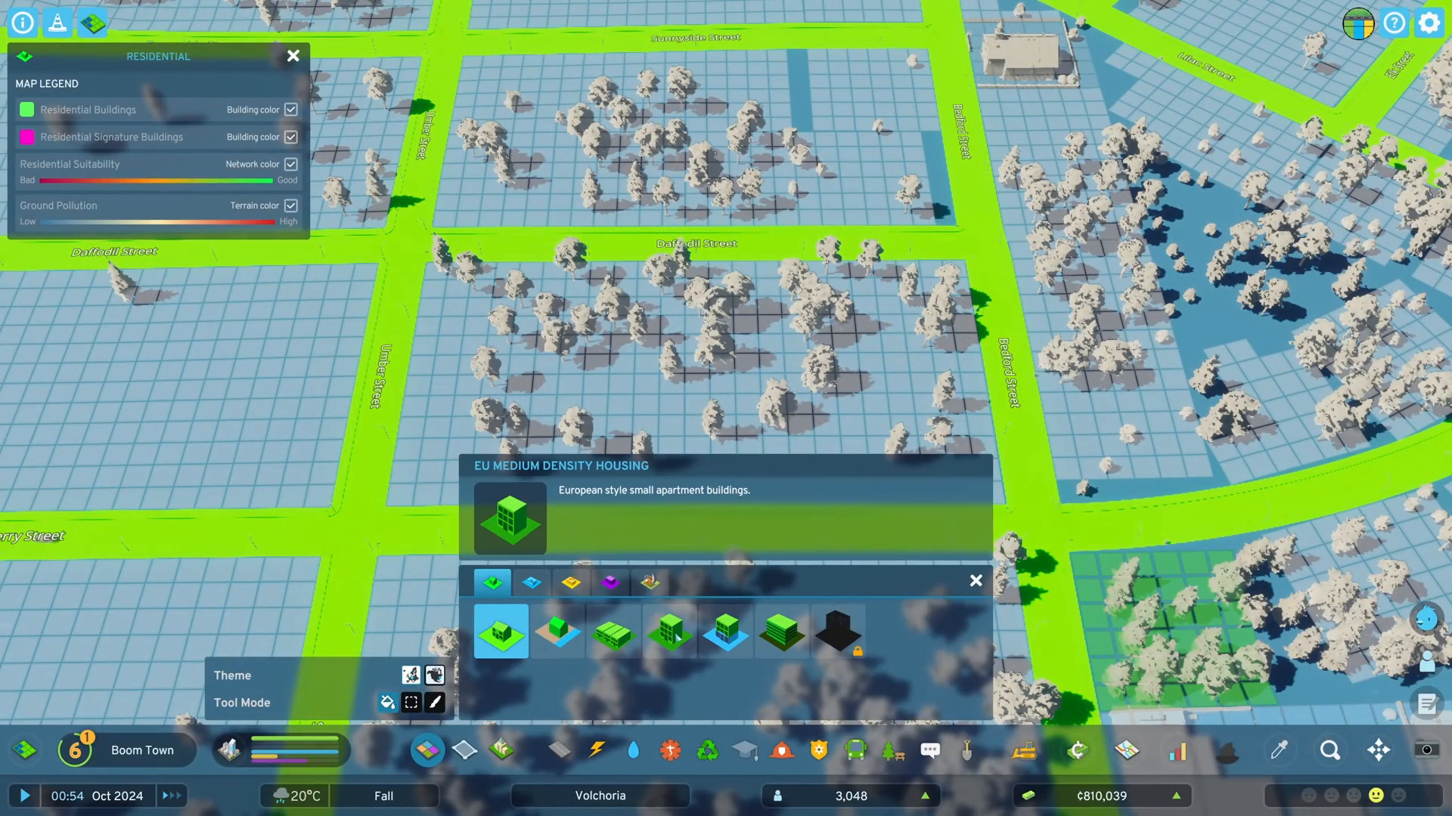
left_click(611, 632)
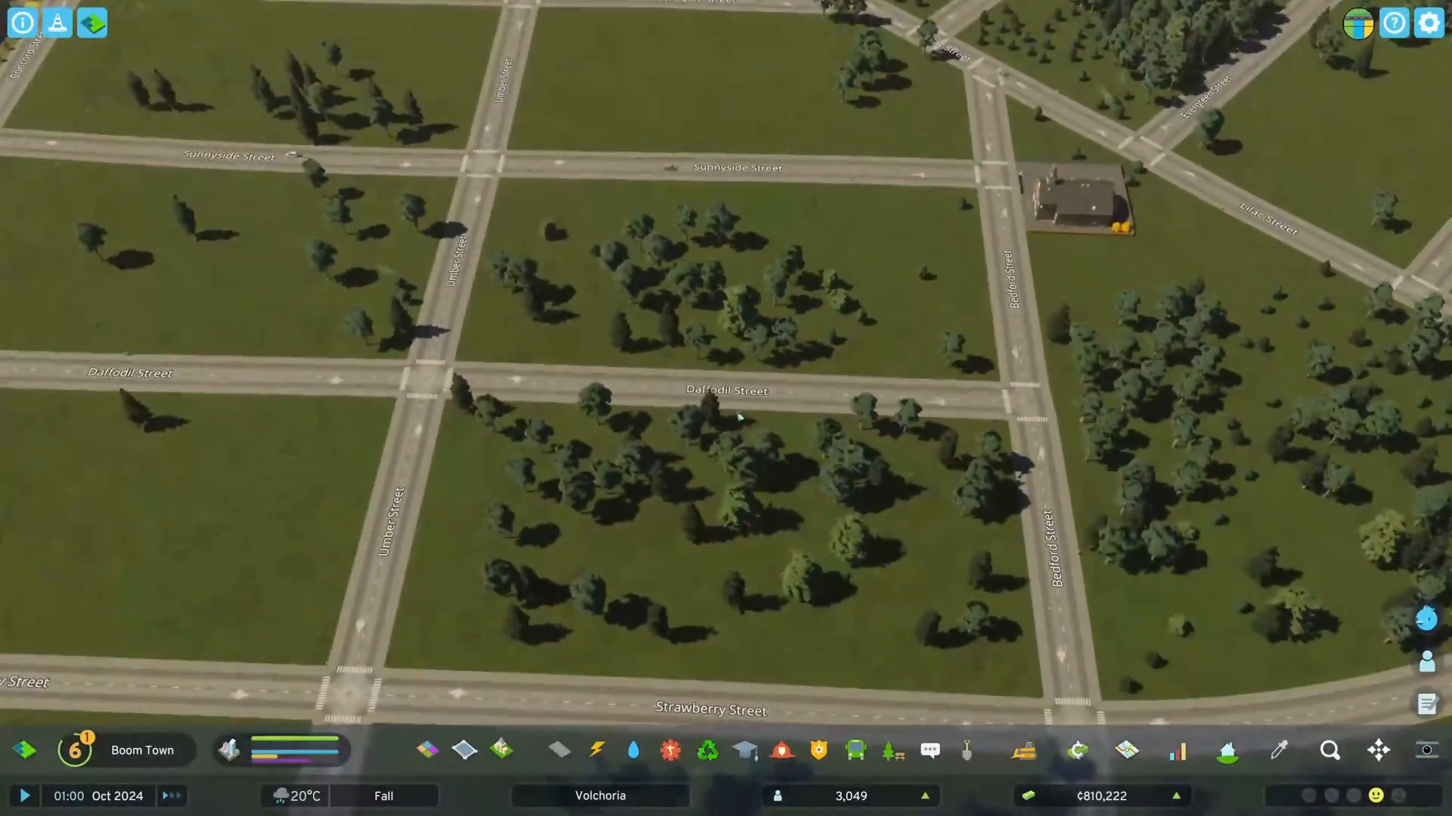
Step: Reopen residential zoning and drag across Bedford, Daffodil and Strawberry Streets
left_click(425, 750)
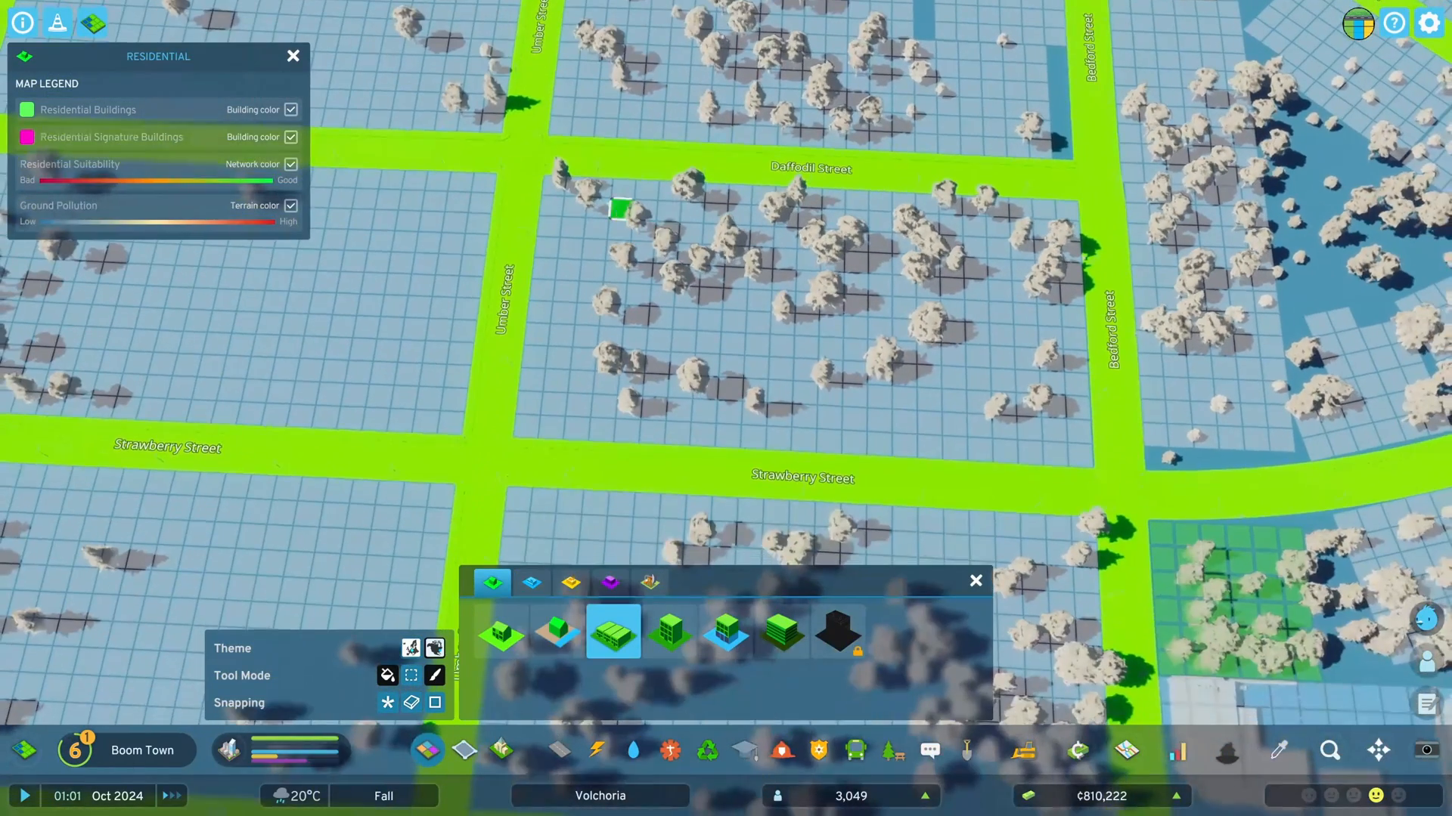
left_click_drag(620, 208, 828, 393)
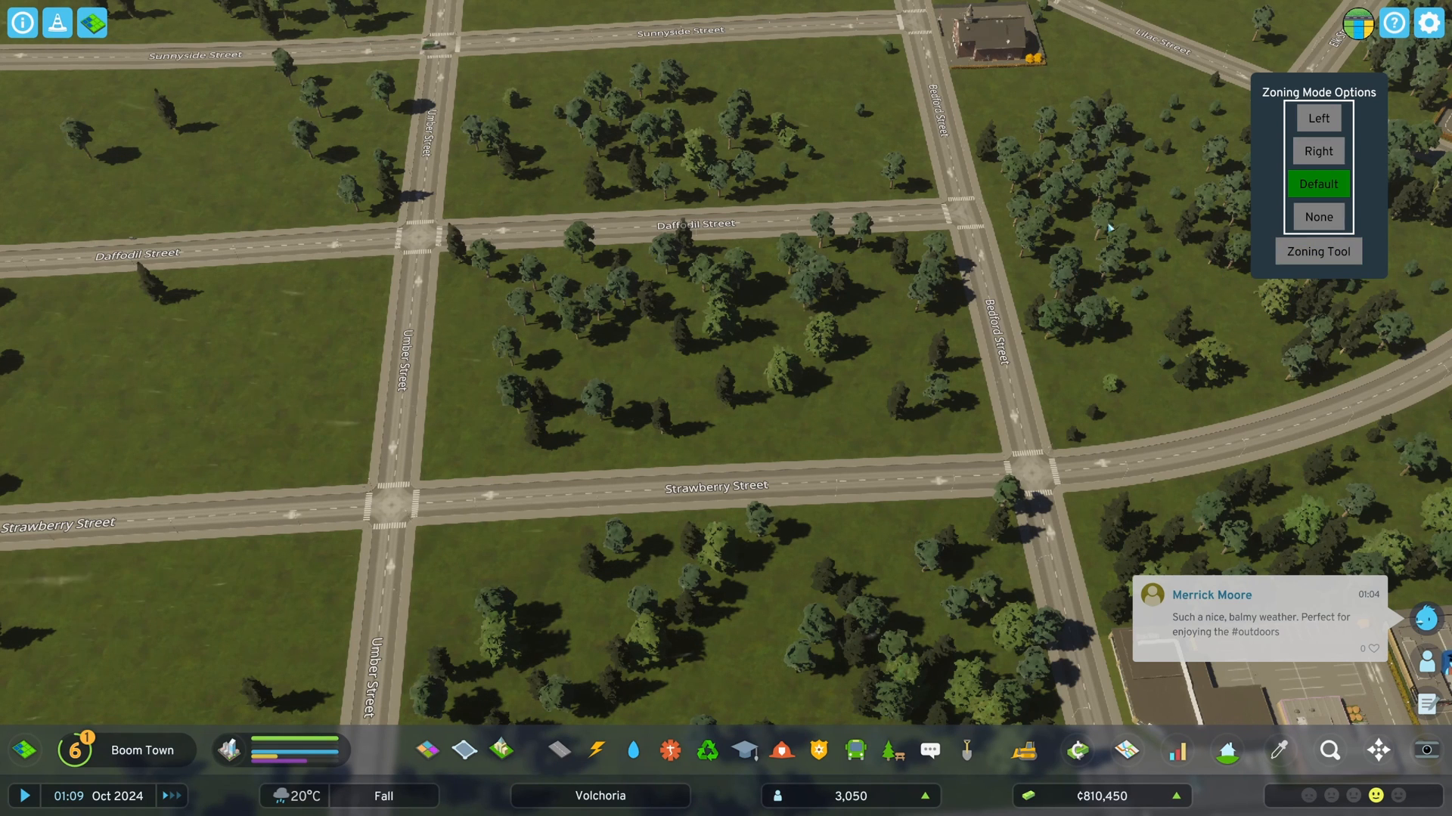
Step: Set ZoningToolkit's zoning mode to None and zone cells beside Bedford Street
left_click(1316, 251)
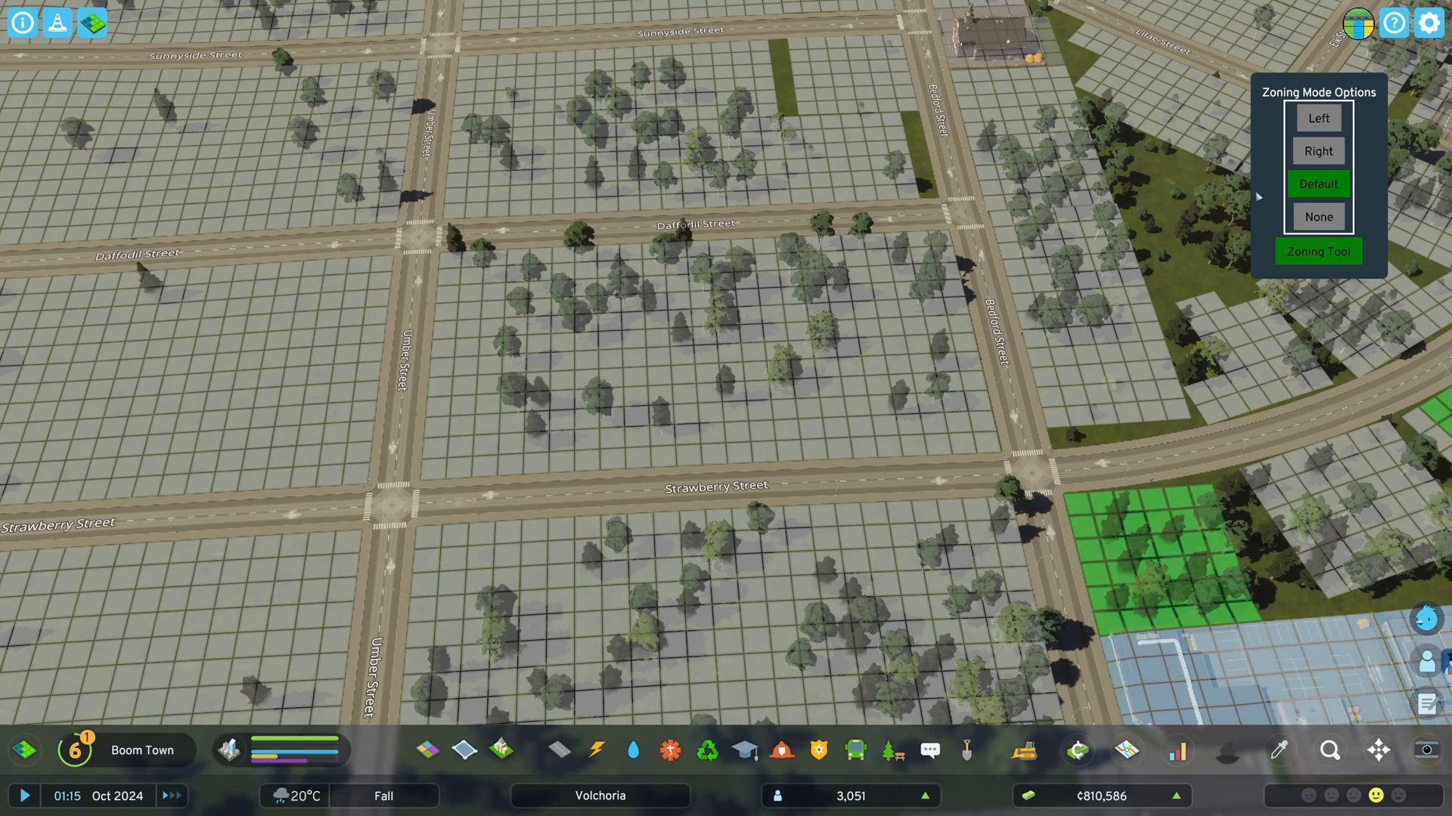
left_click(1317, 217)
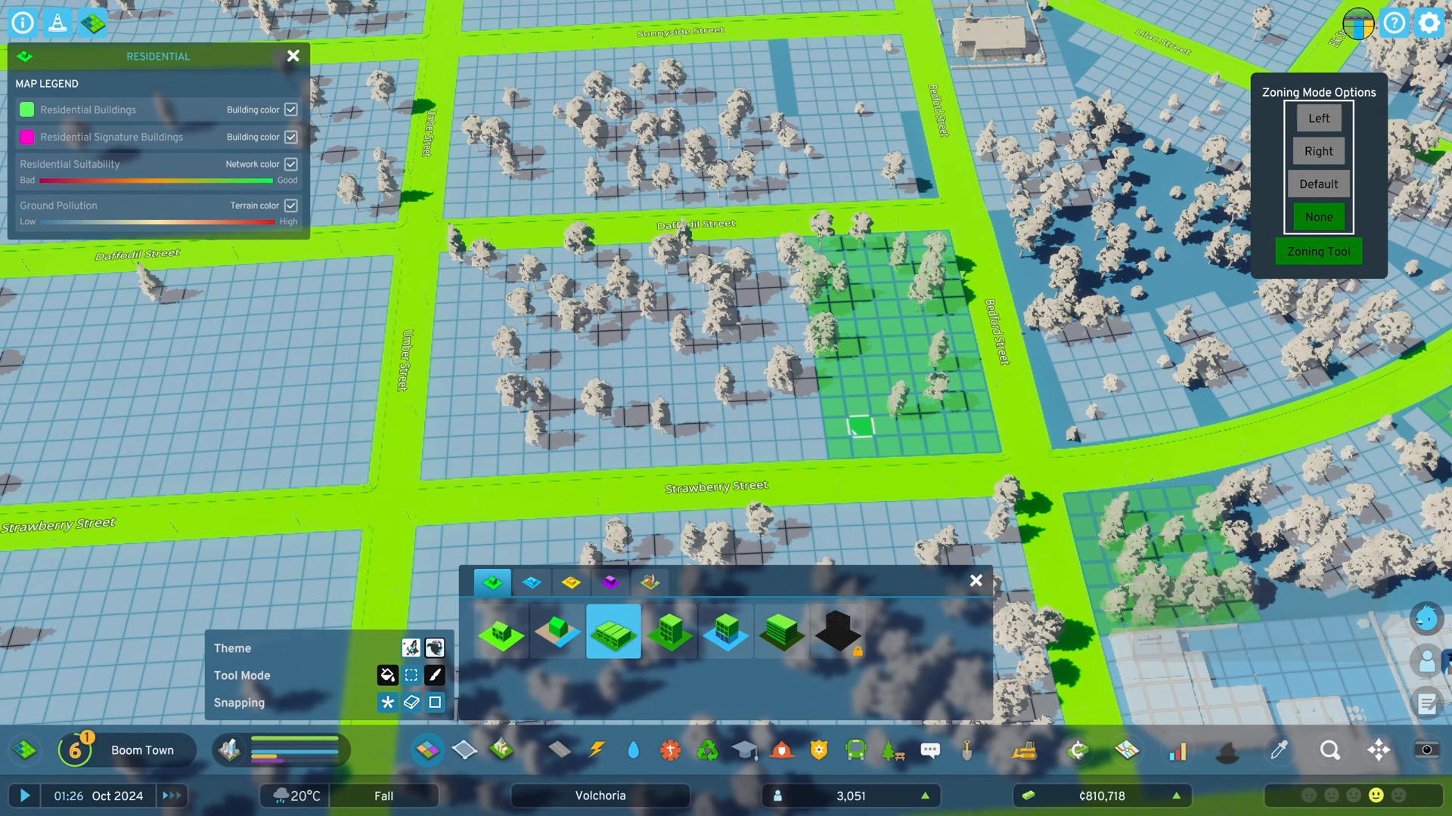
Step: Remove the painted residential cells, inspect Bedford Street's info panel, and restore zone grids
left_click(857, 427)
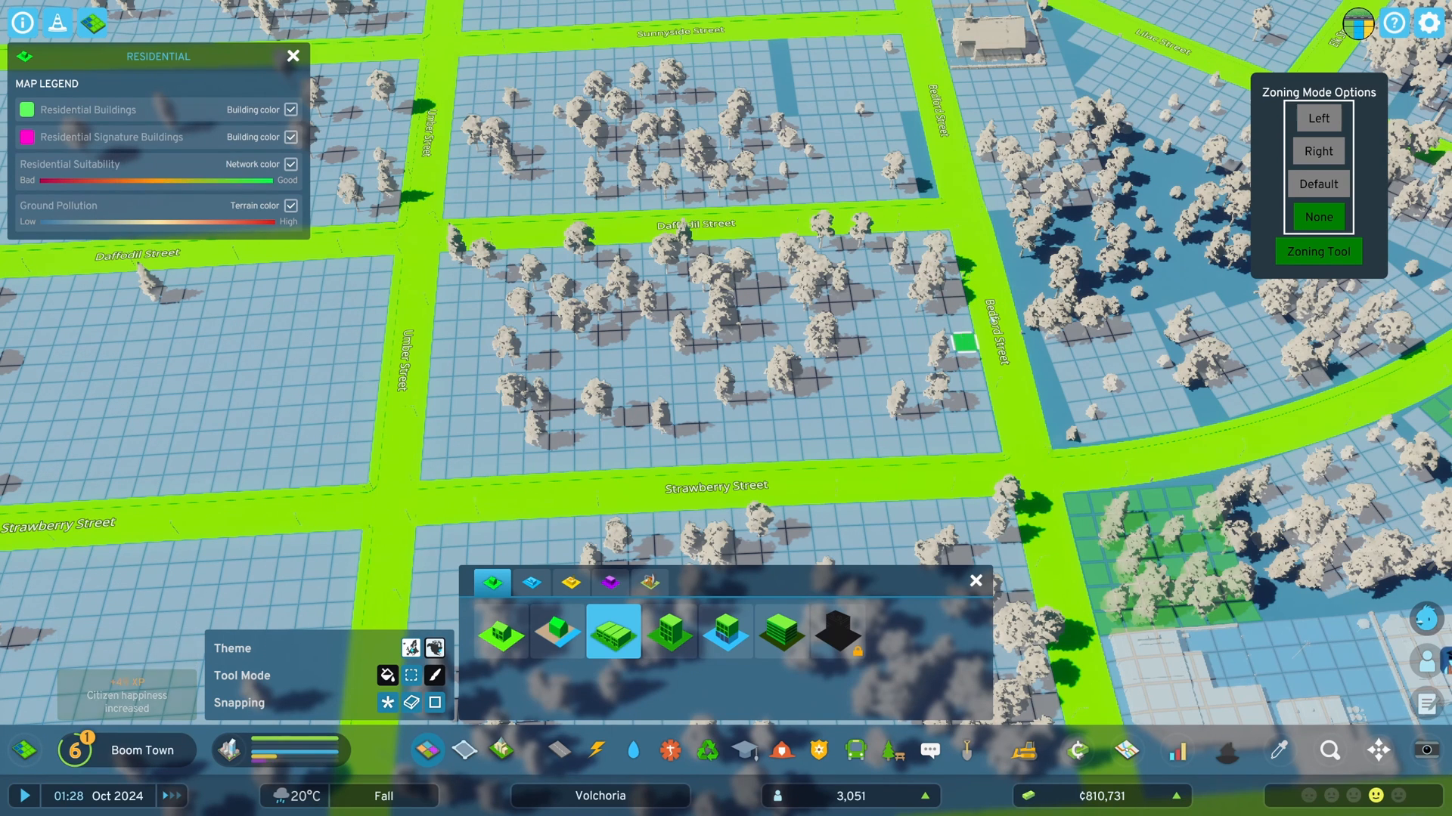
left_click(1316, 182)
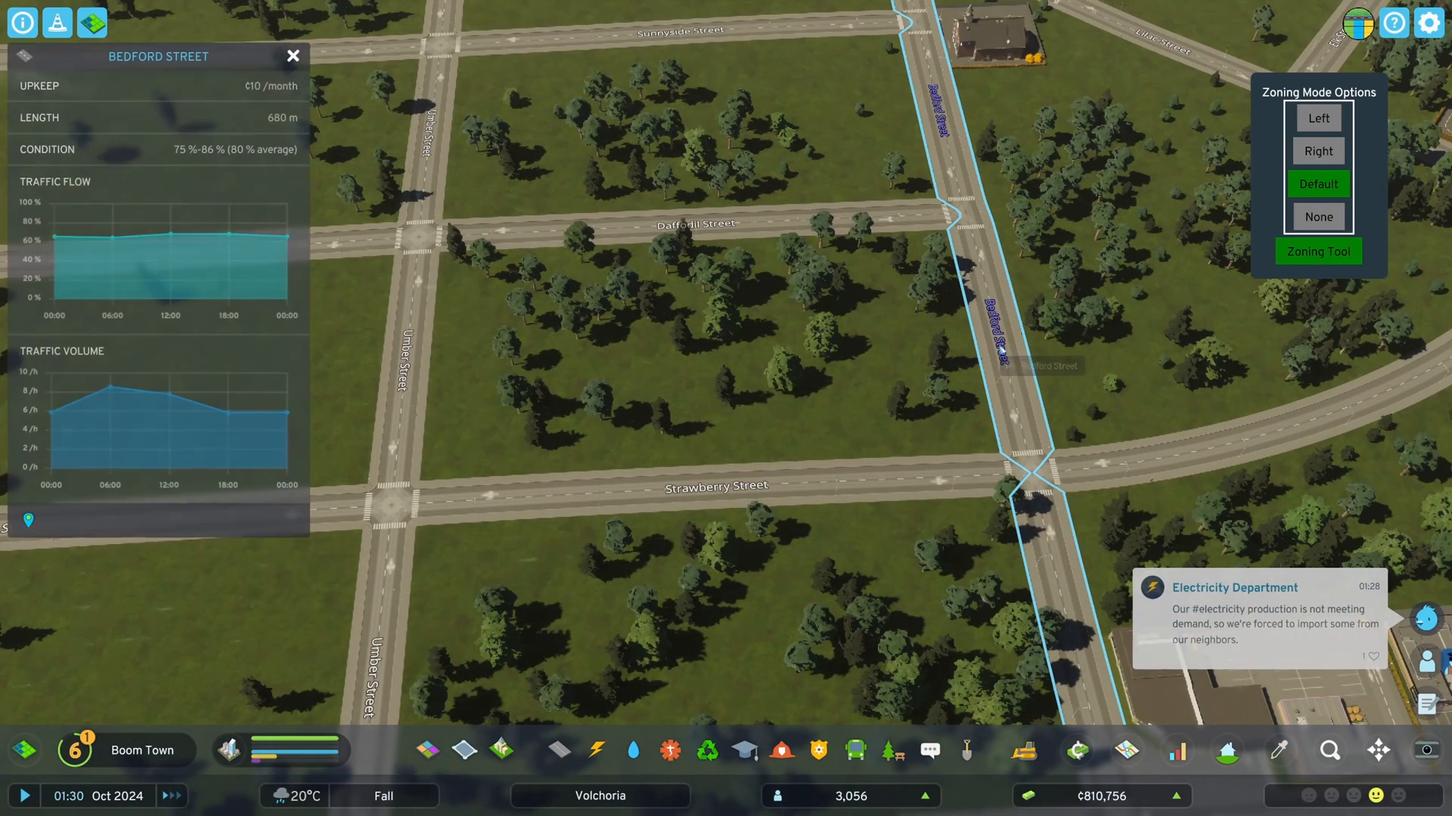
left_click(293, 57)
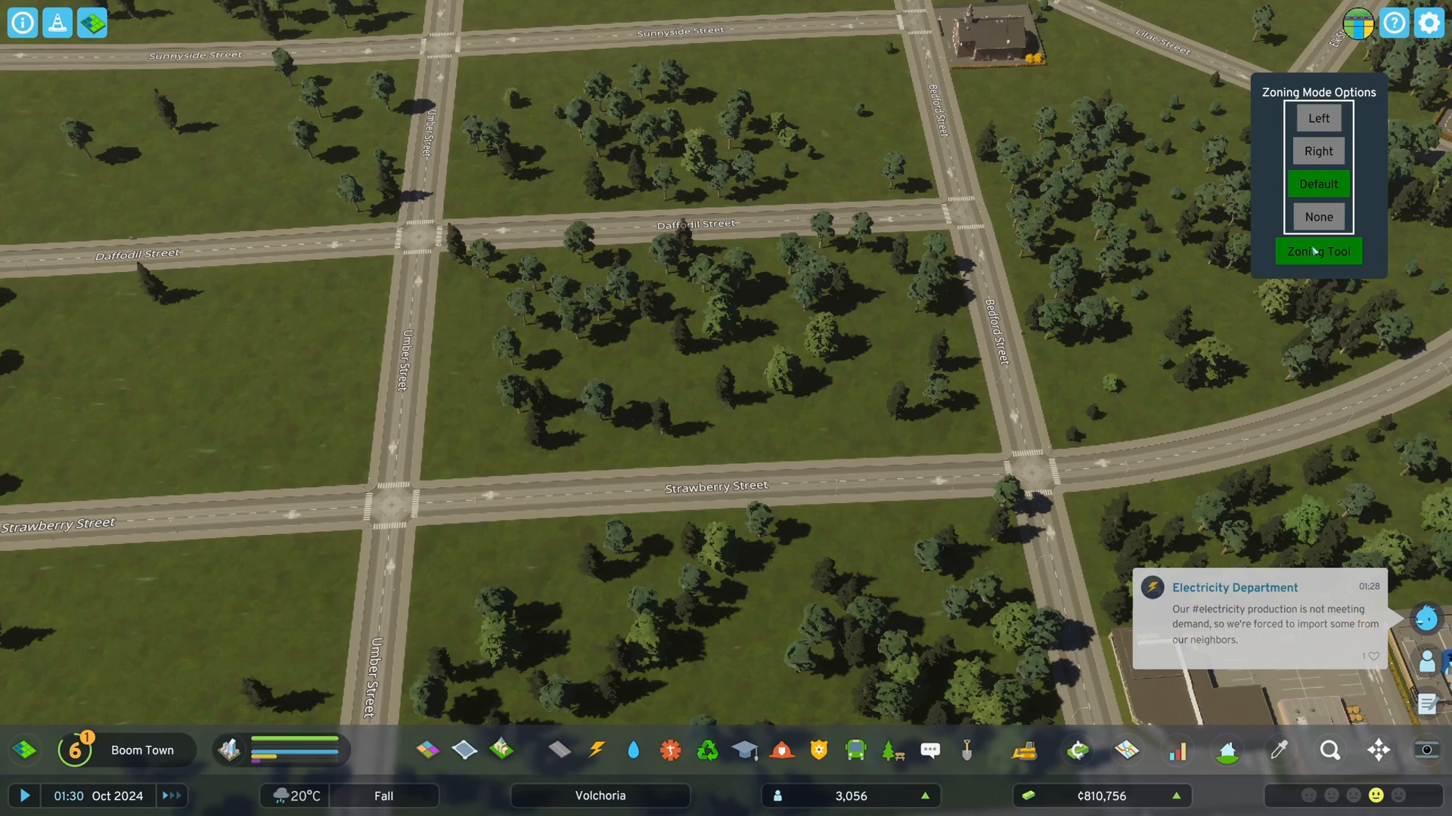
left_click(1317, 251)
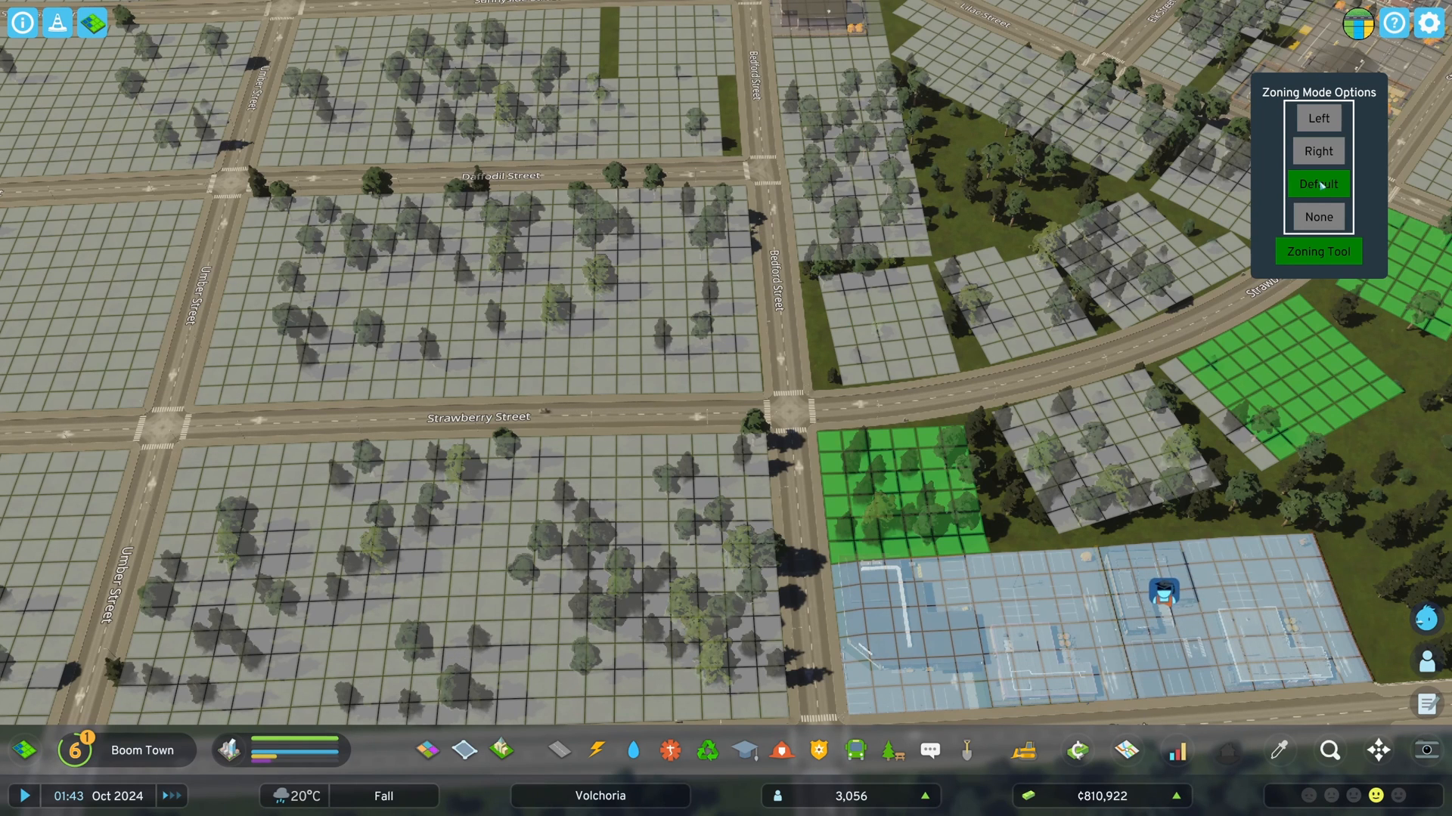
Step: Switch zoning mode to None to clear the curved road's grids, then to Left
left_click(1317, 217)
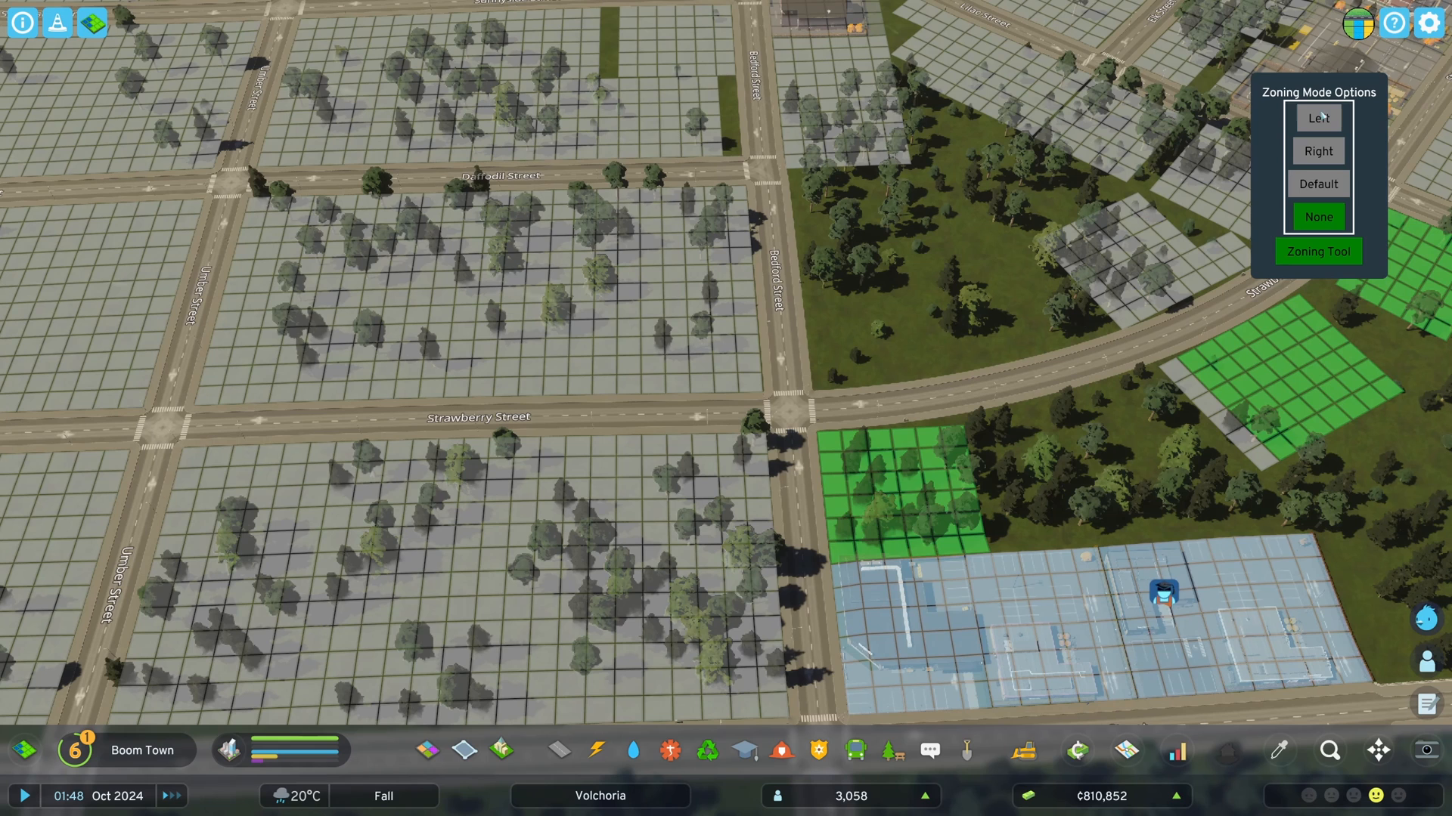
left_click(1316, 118)
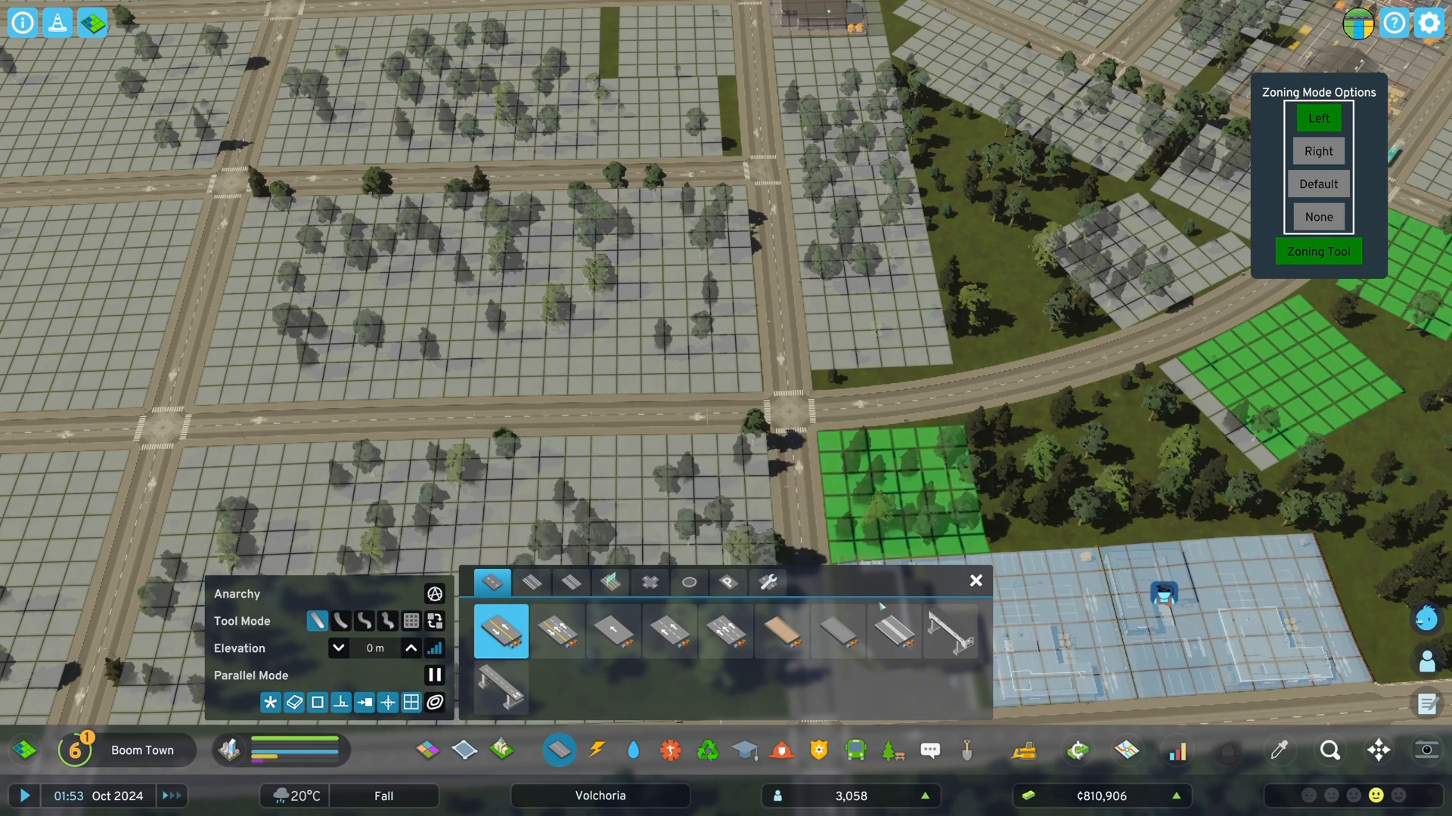
mouse_move(500, 630)
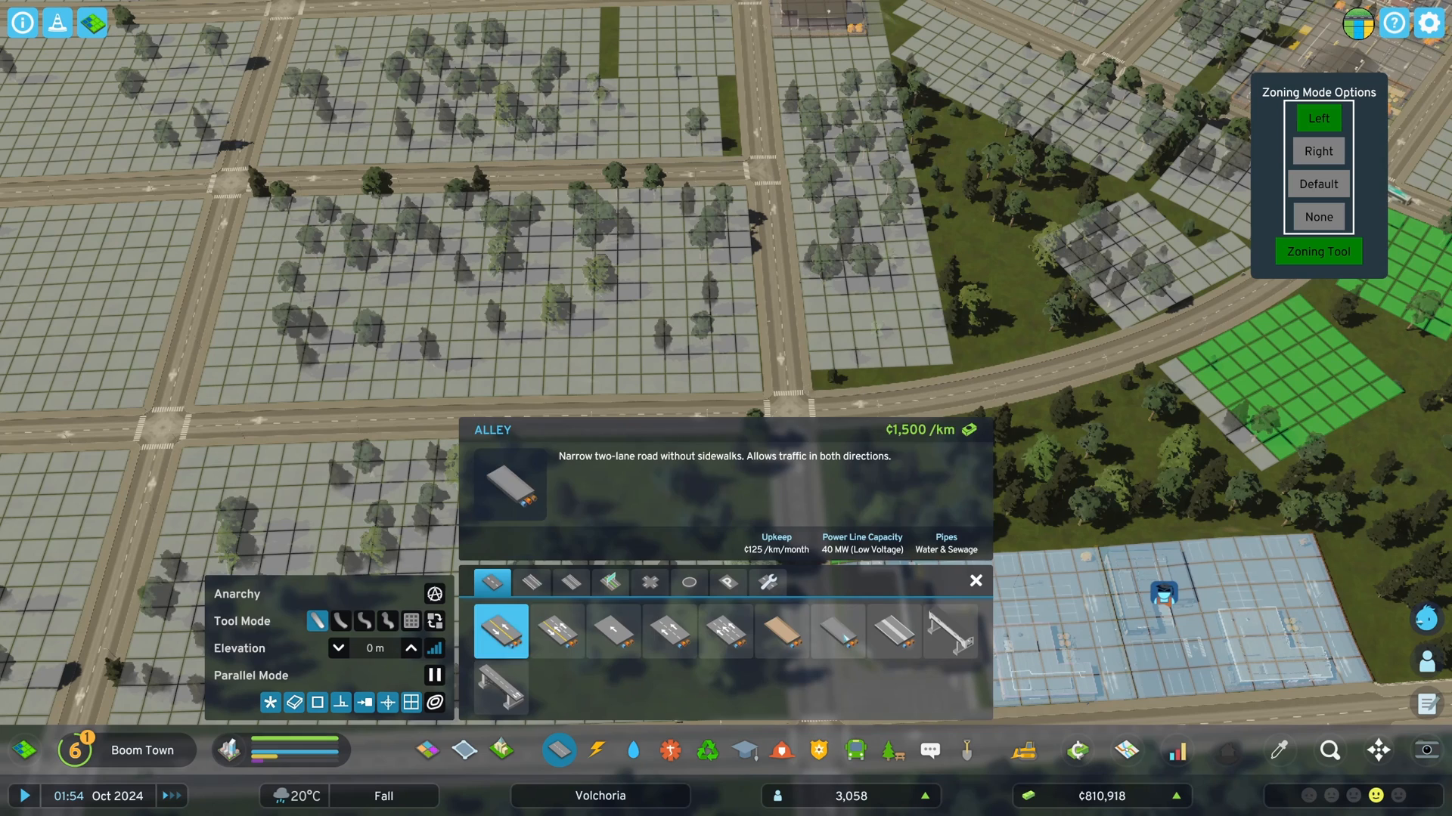
Step: Pick another road type, set zoning mode to Default, and close the Roads panel
left_click(837, 631)
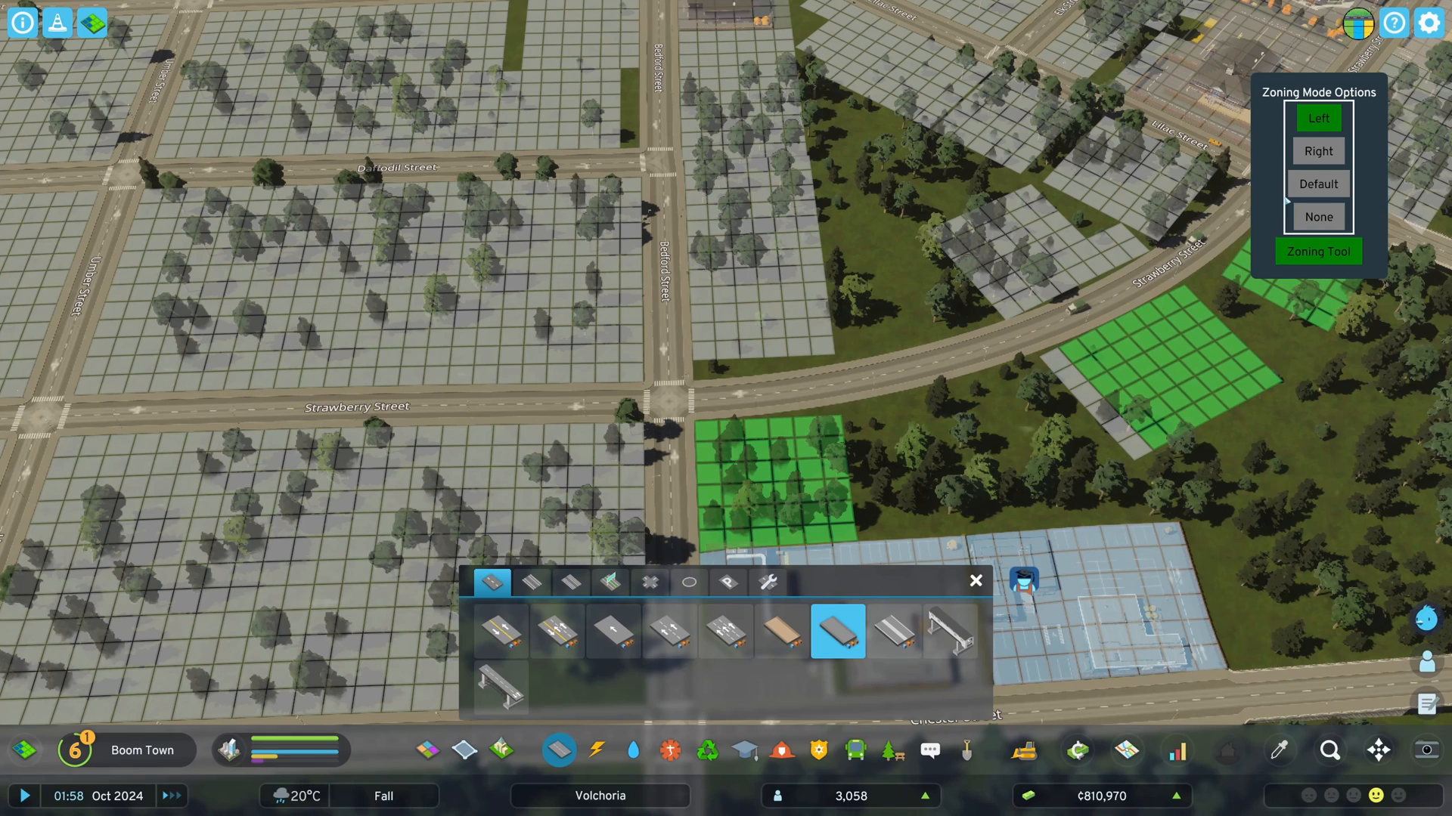
left_click(1317, 183)
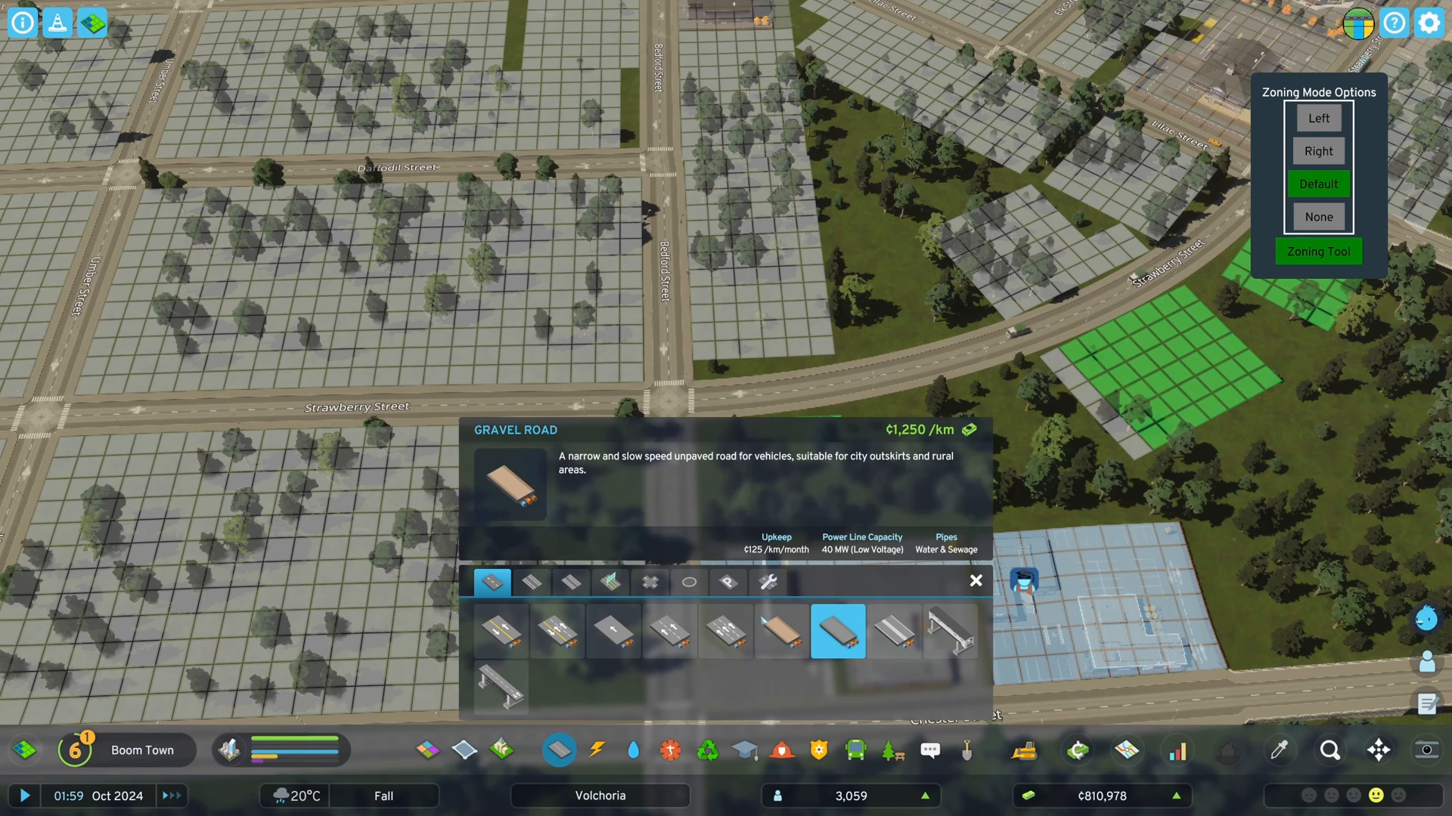
mouse_move(610, 581)
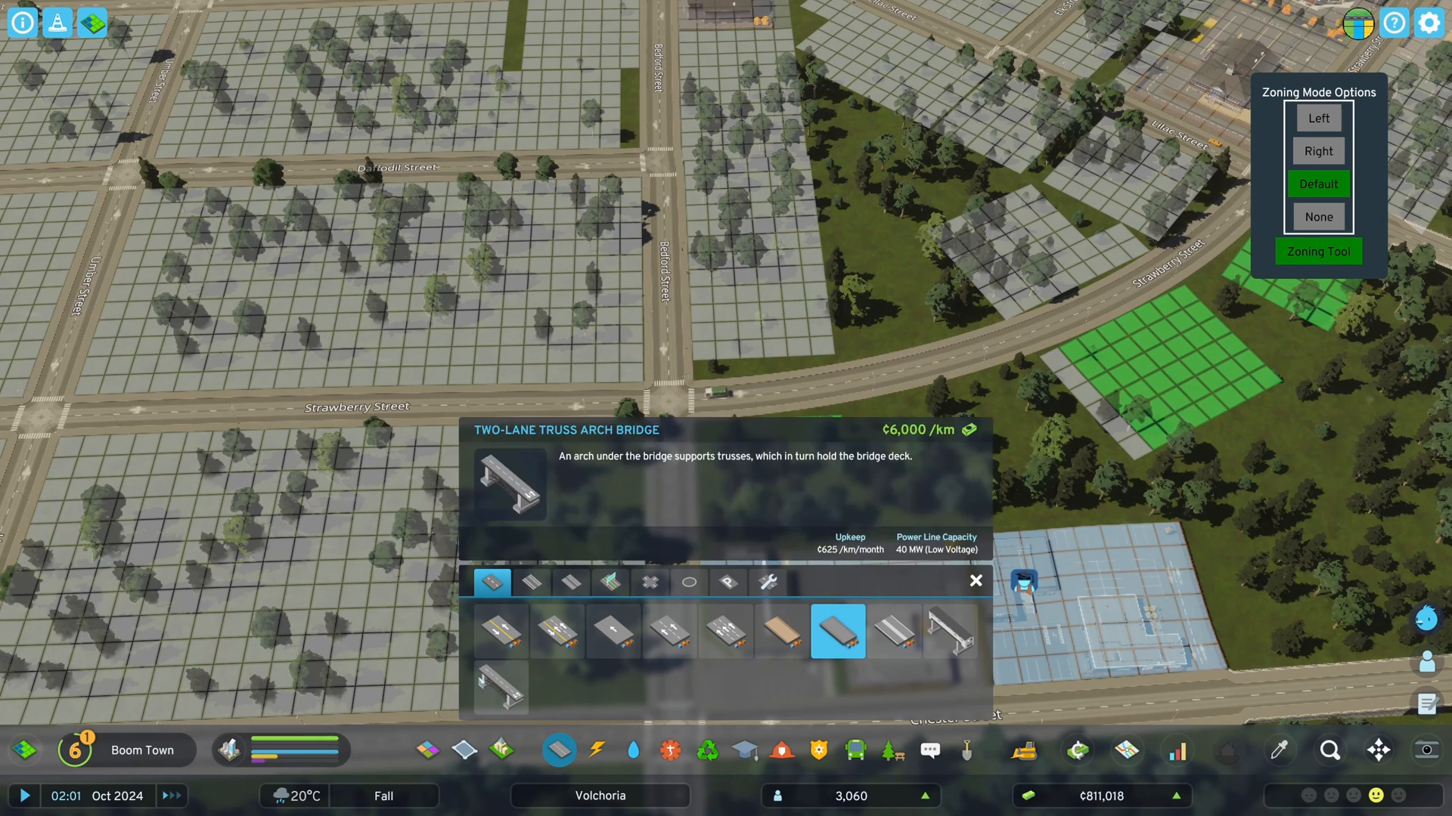
left_click(556, 632)
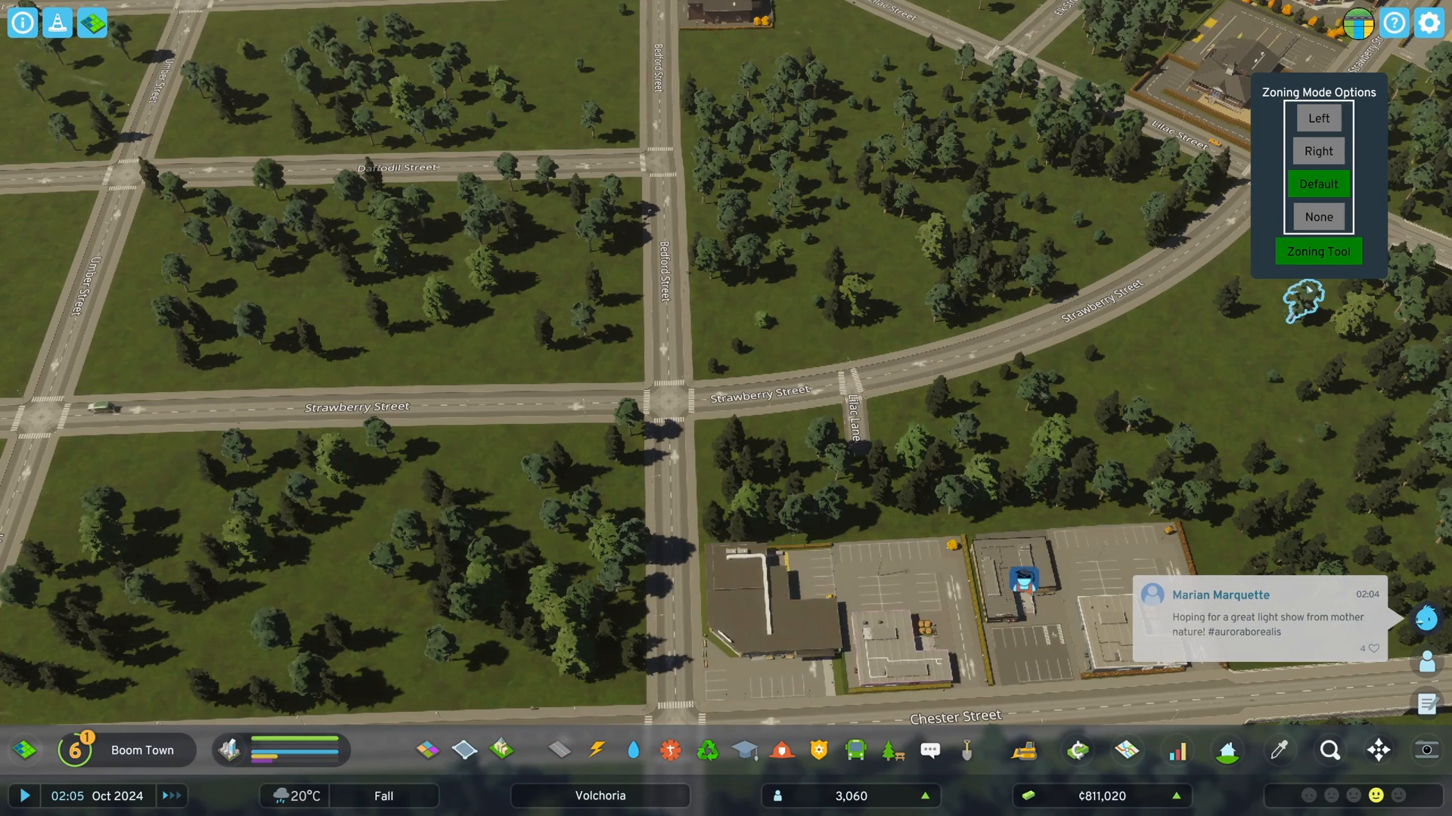
left_click(558, 751)
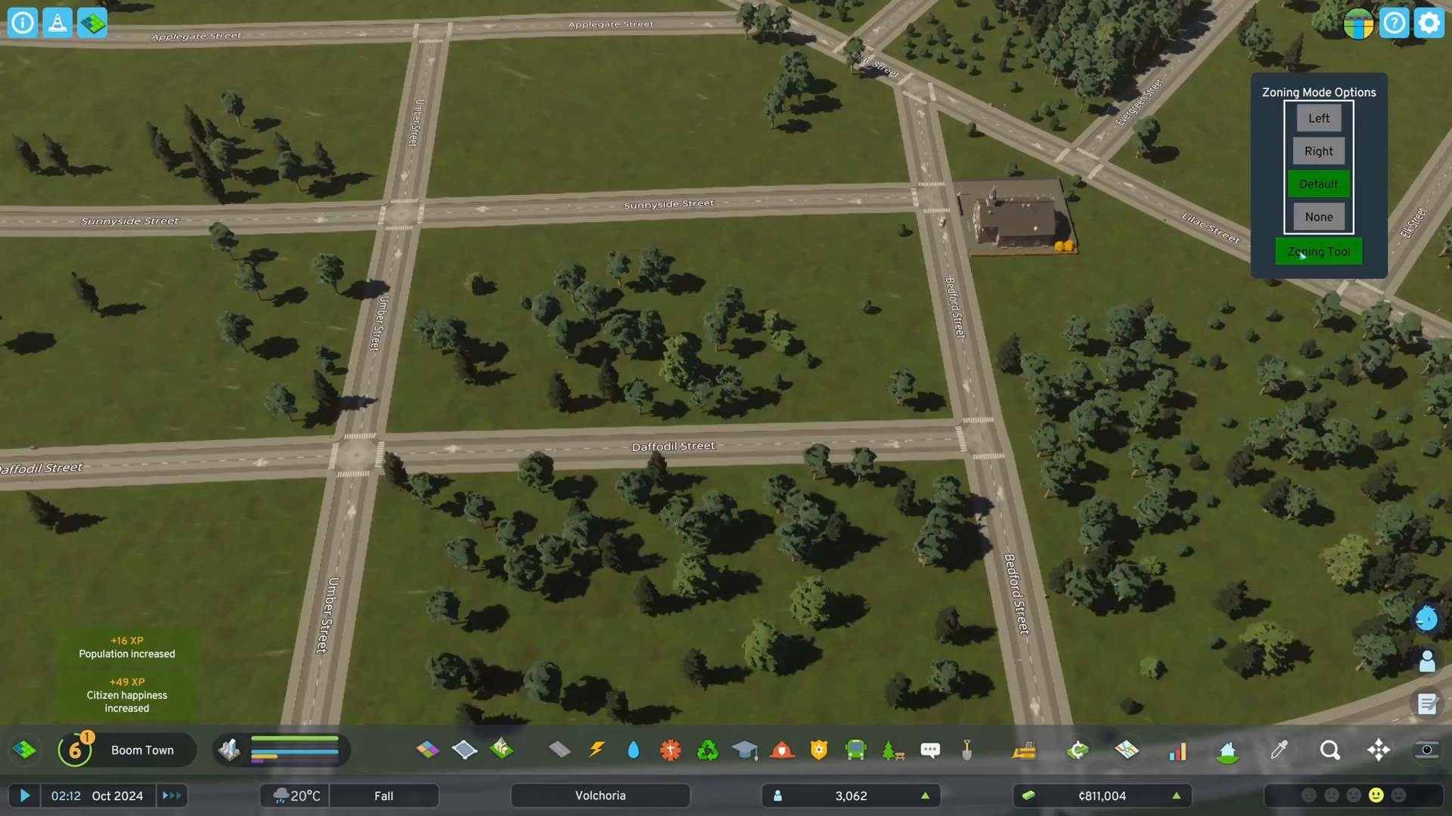
left_click(557, 750)
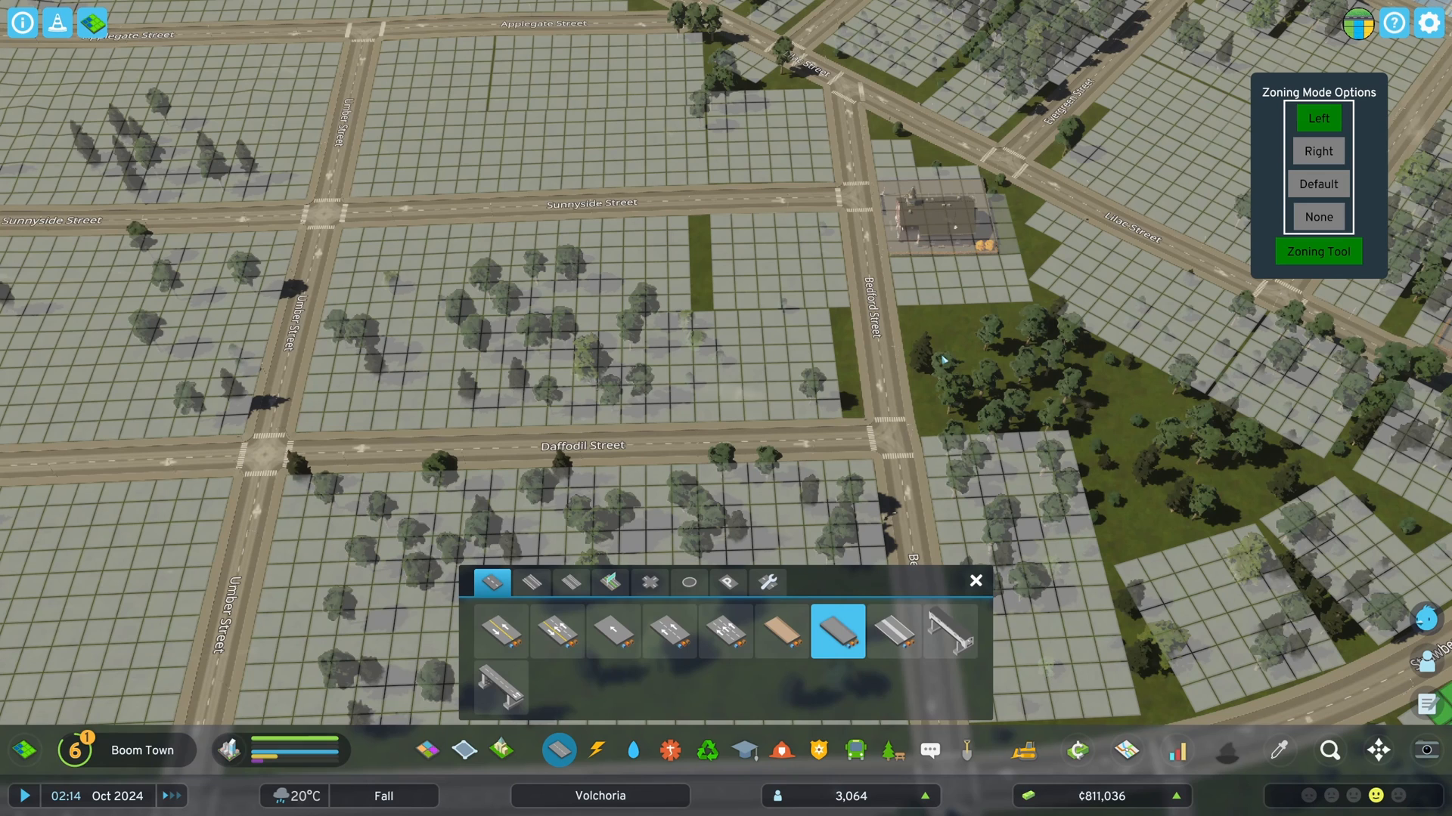
mouse_move(914, 350)
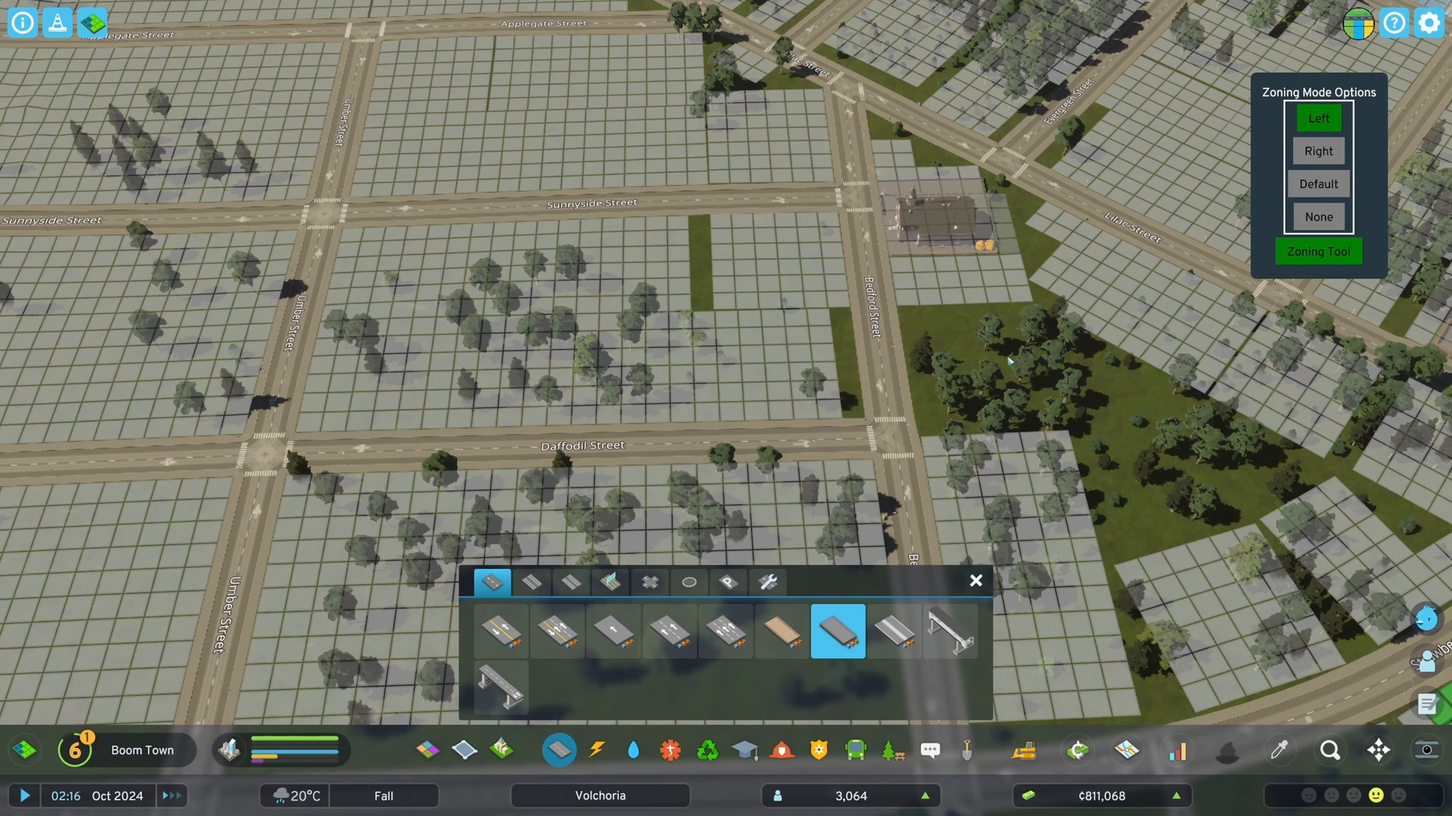
Step: Apply Right zoning mode to Bedford Street between Sunnyside and Daffodil, then return to Default
left_click(1317, 151)
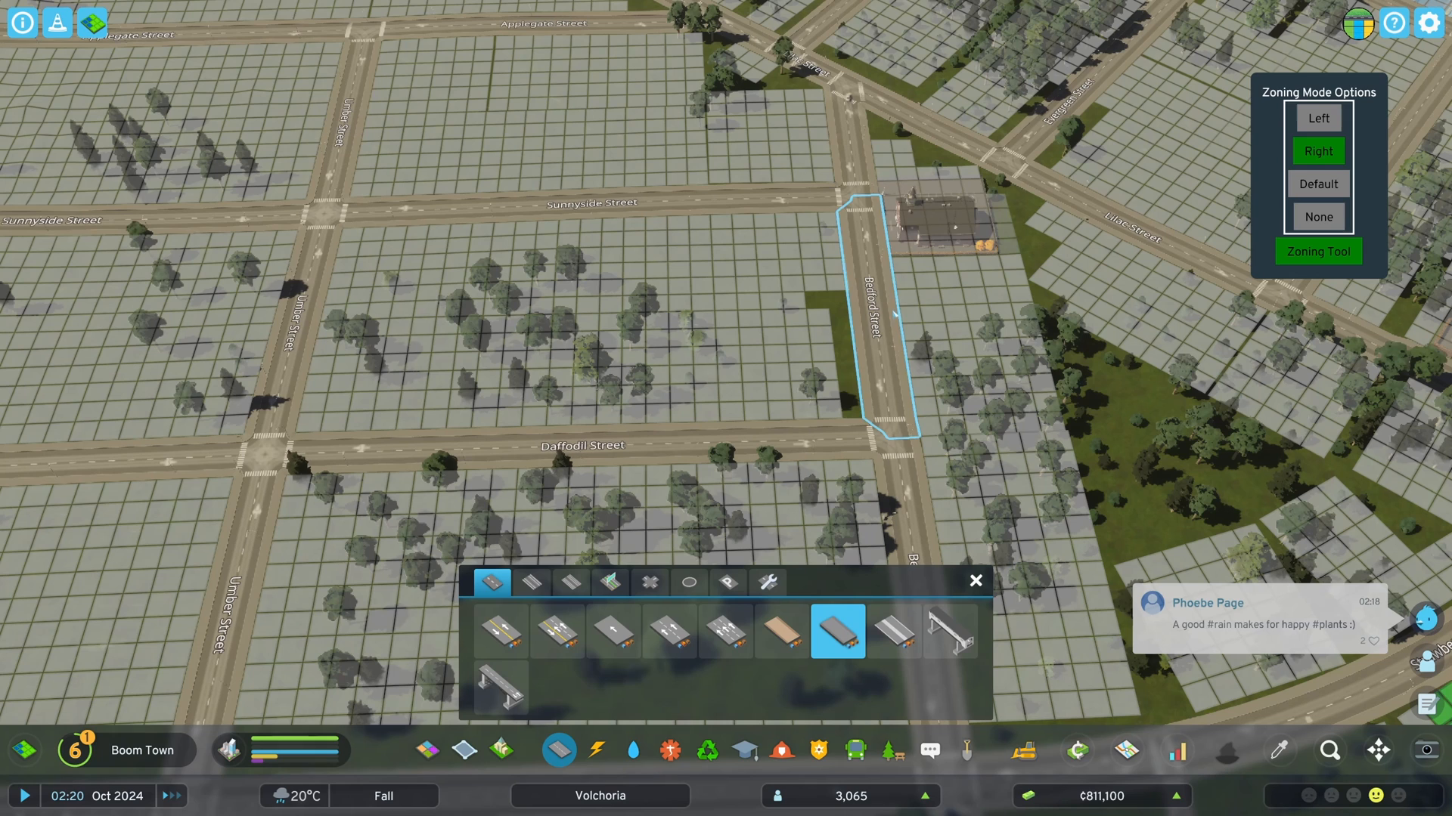
left_click(1317, 182)
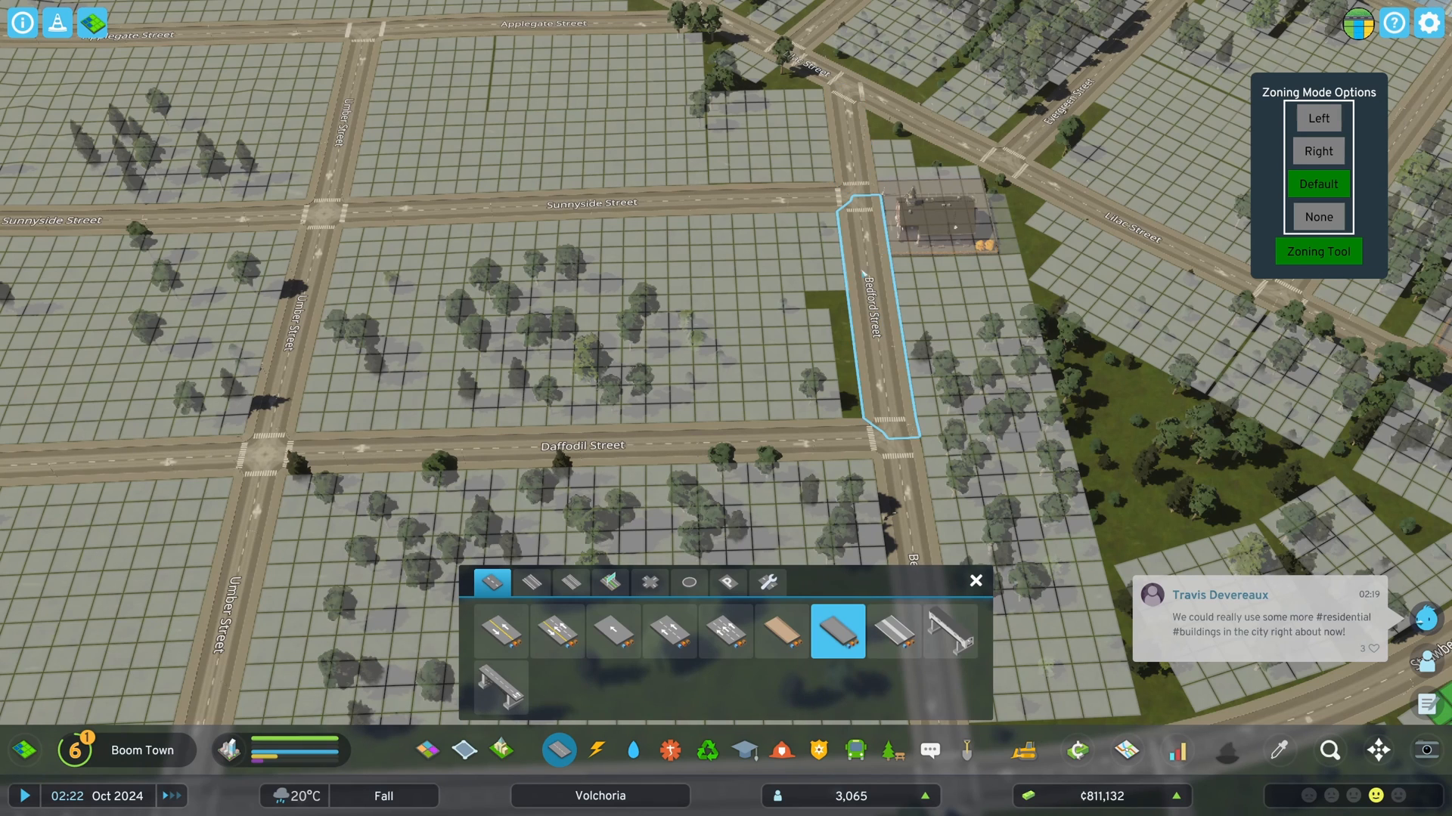
mouse_move(886, 354)
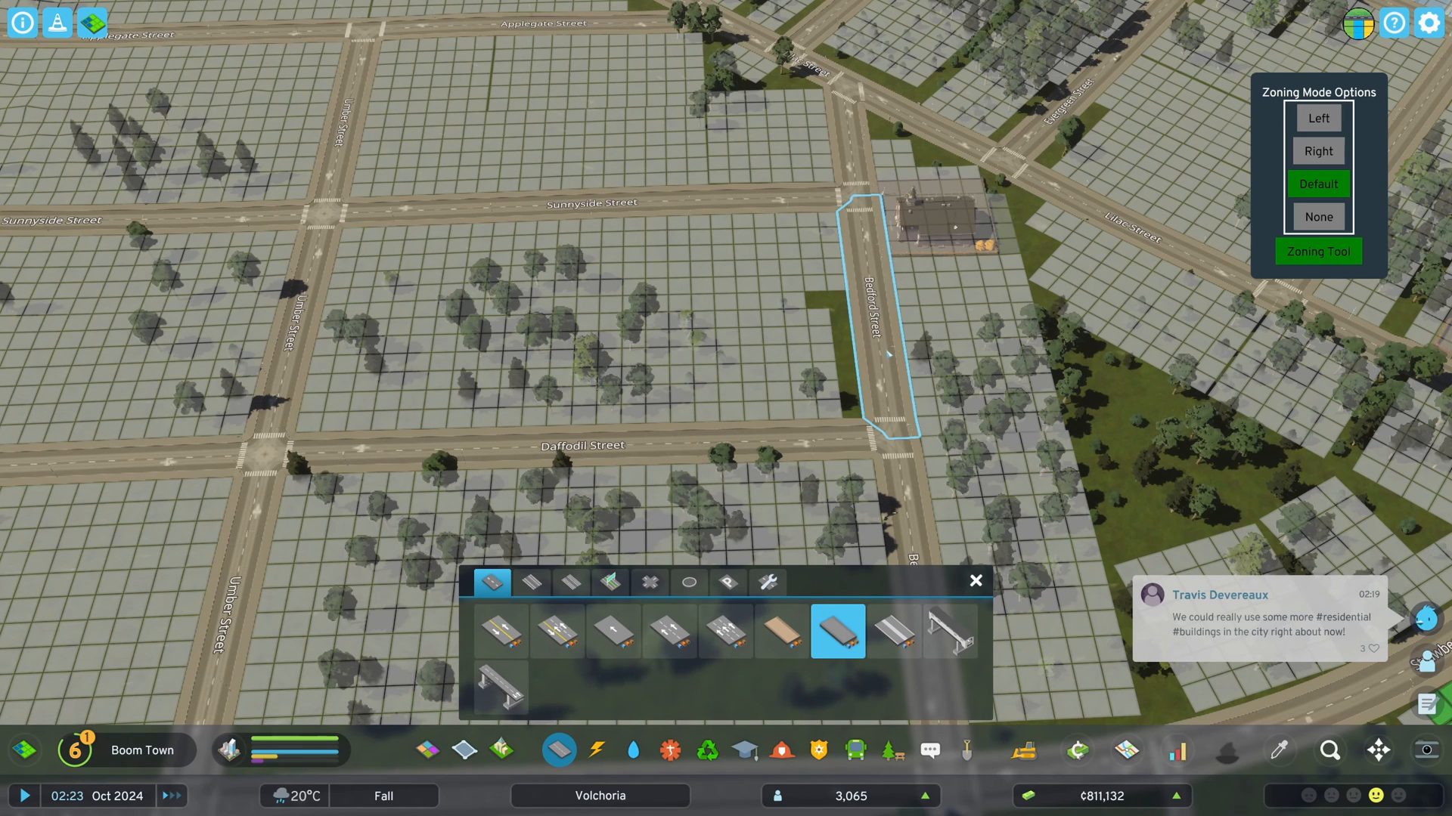
Step: Set zoning mode to None and close the road upgrade panel and Fire & Rescue view
left_click(1317, 217)
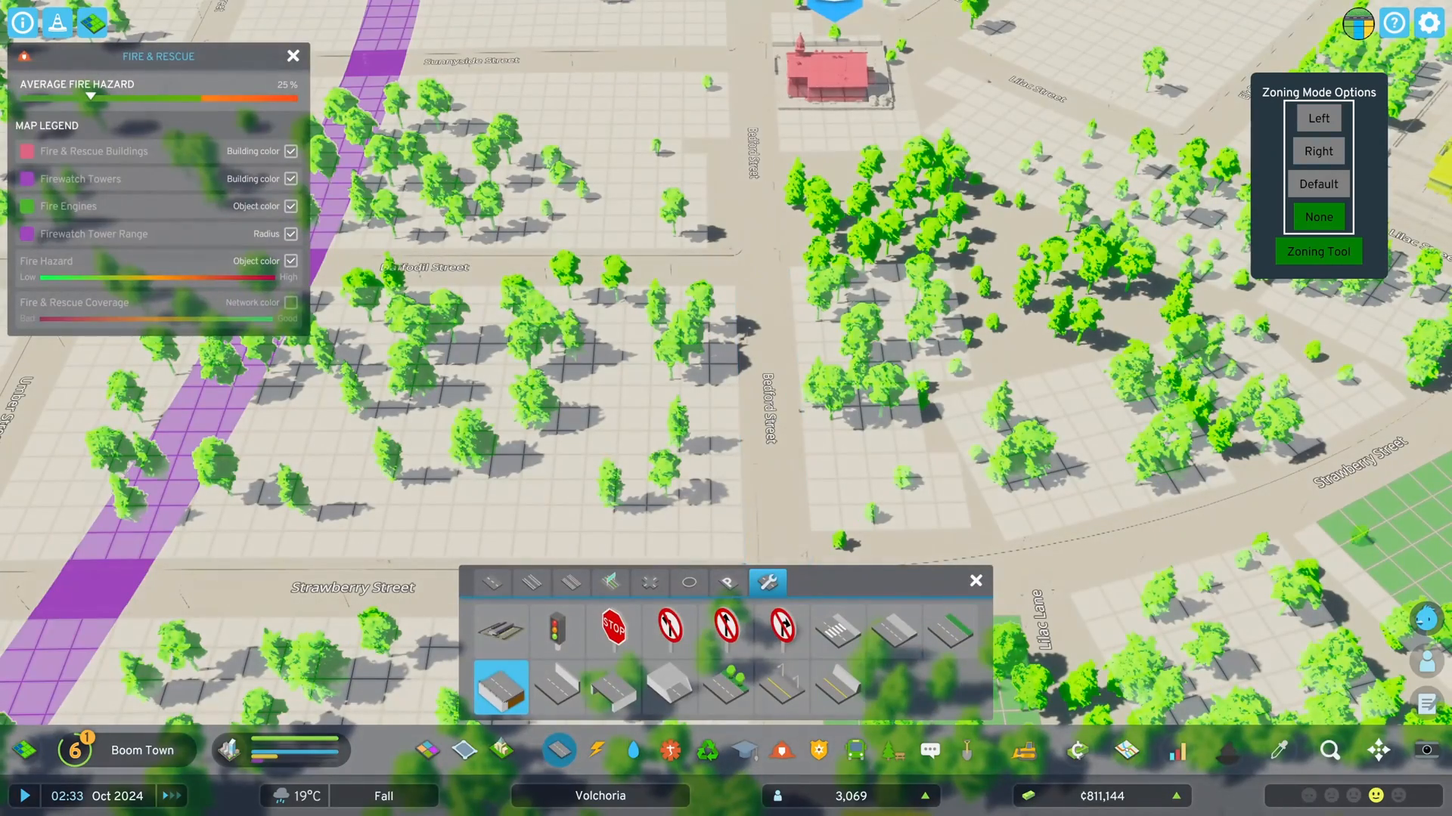
left_click(292, 55)
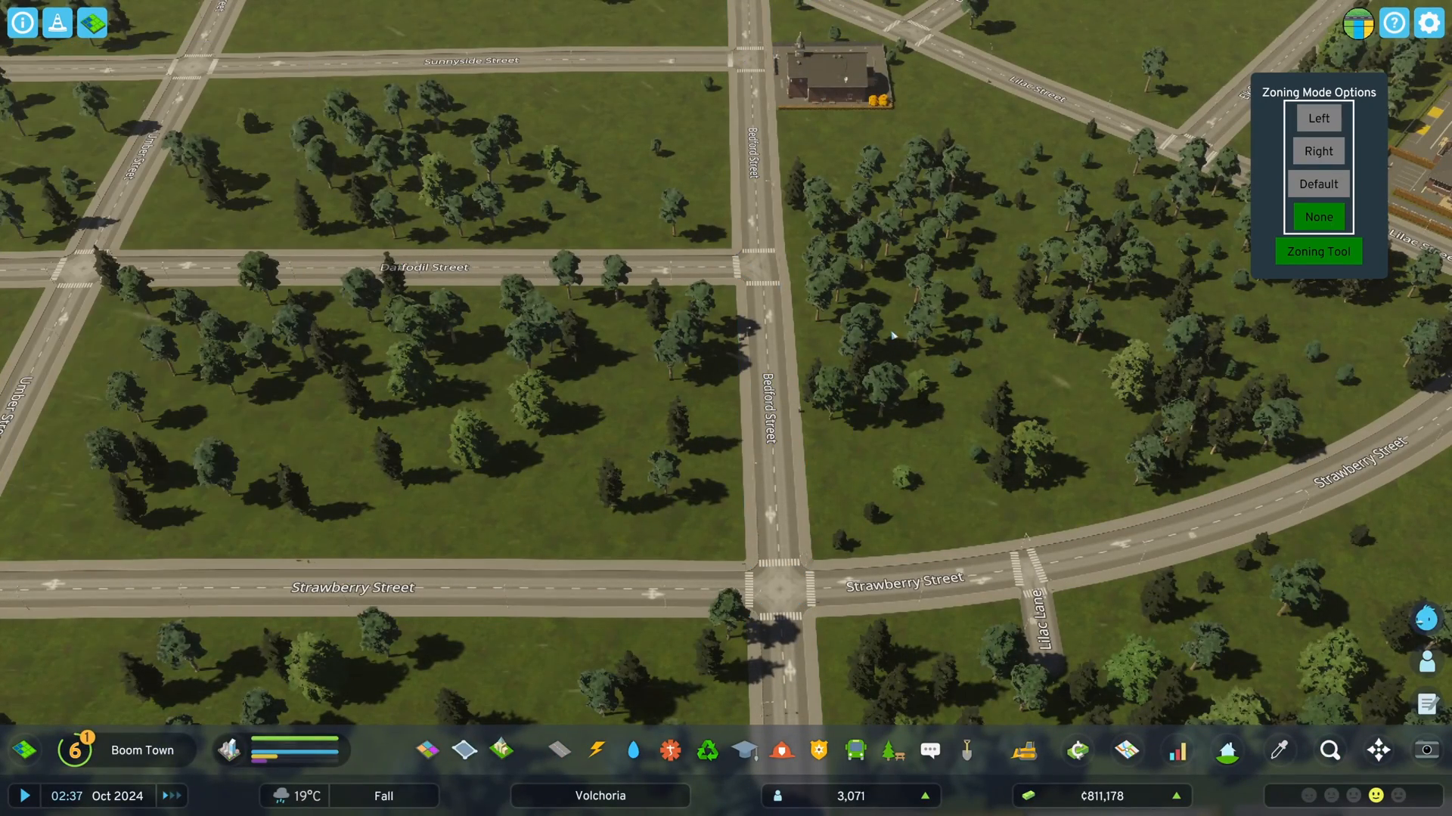
Step: Switch the zoning mode to None and back to Default, then resume from the pause menu
key("Escape")
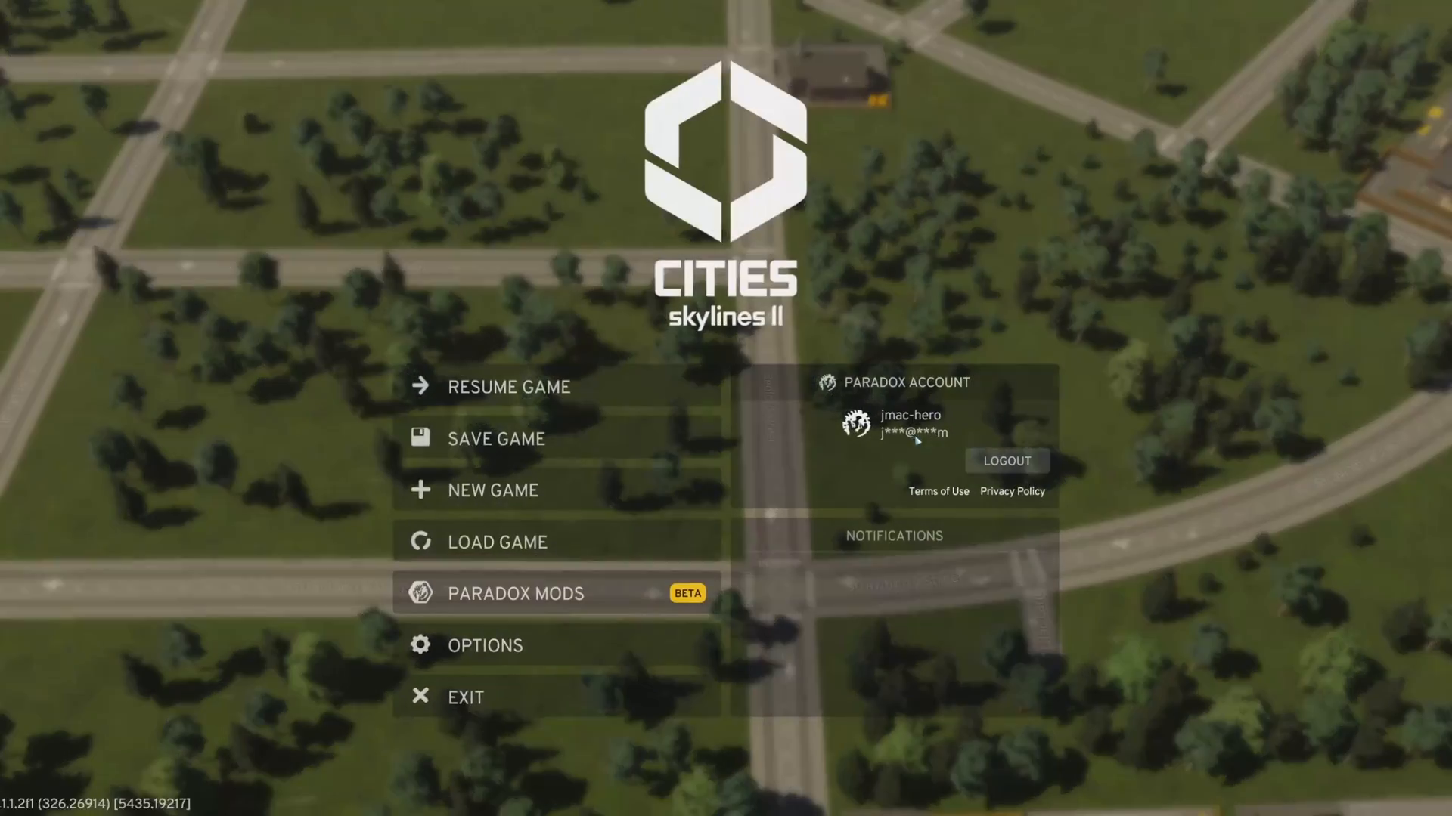
left_click(508, 387)
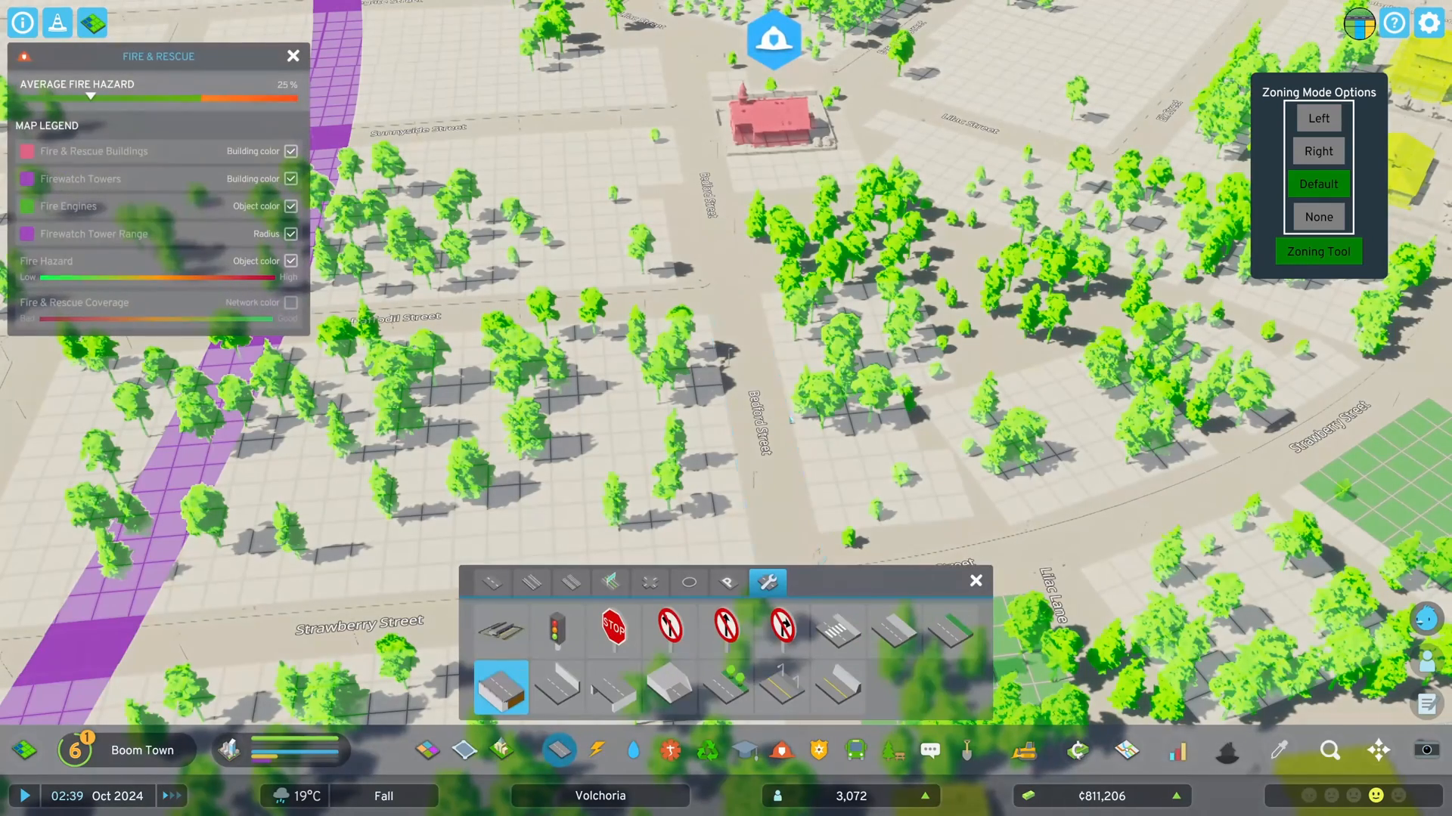
left_click(1317, 217)
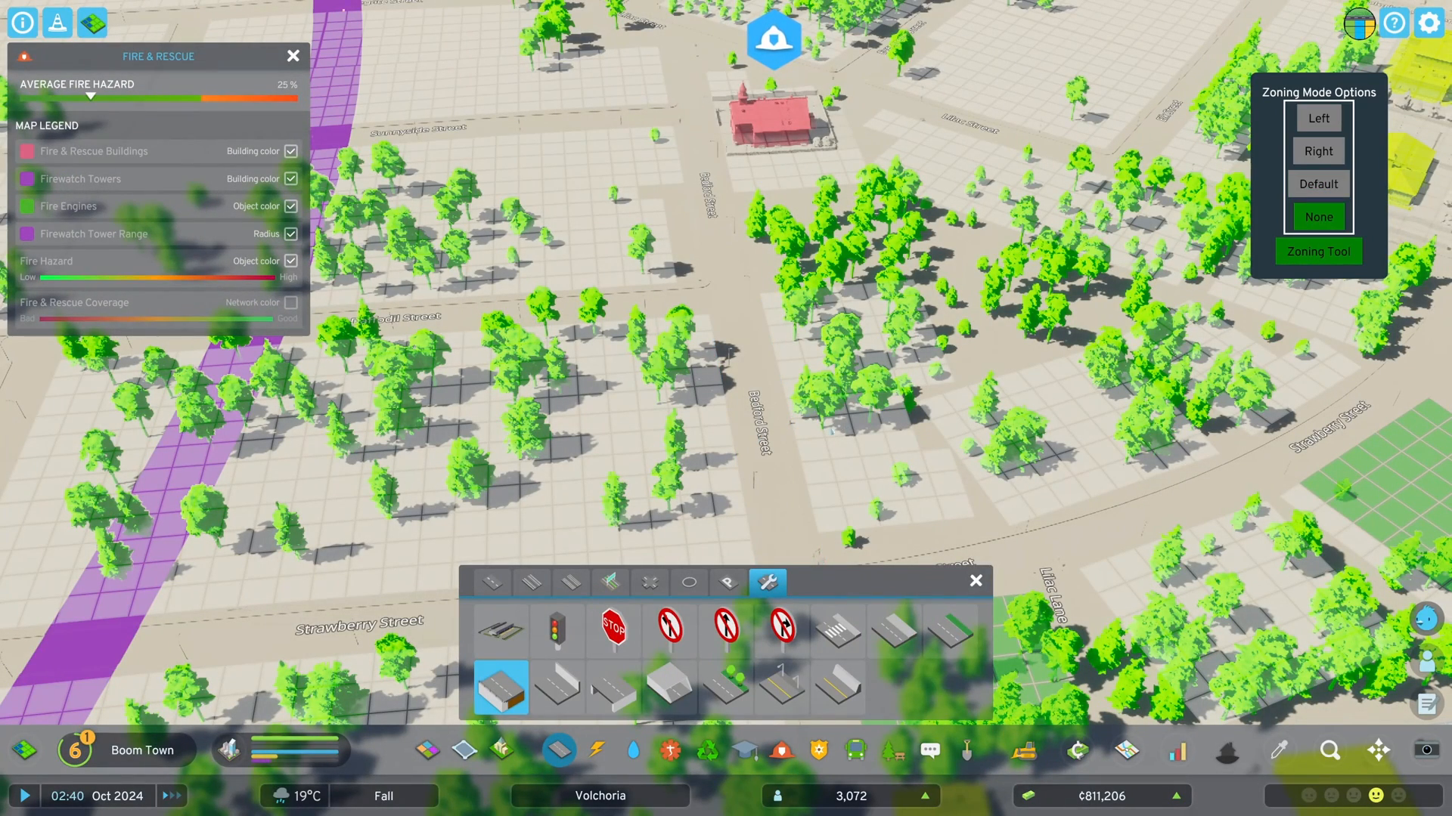
left_click(1317, 183)
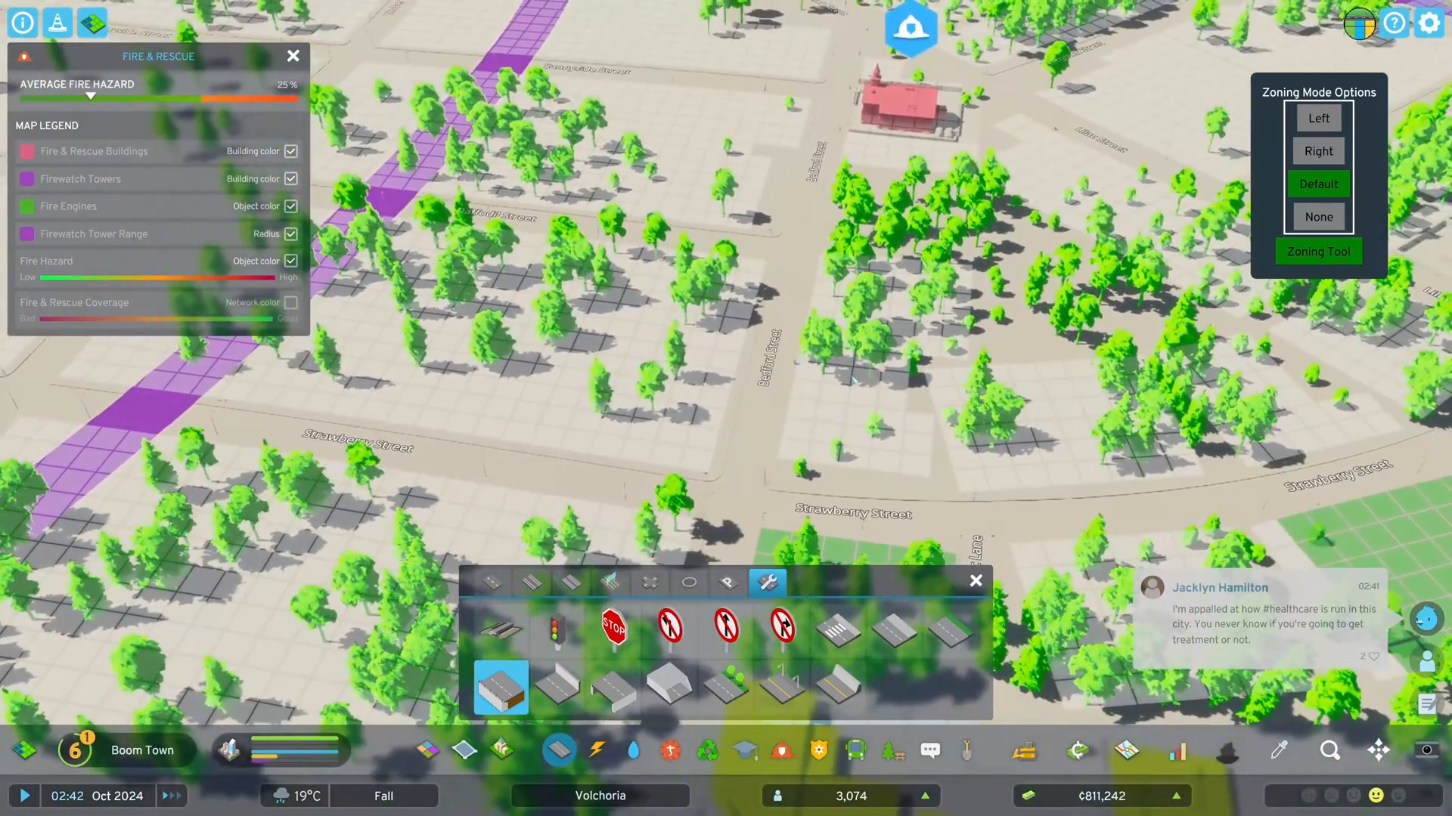
key("Escape")
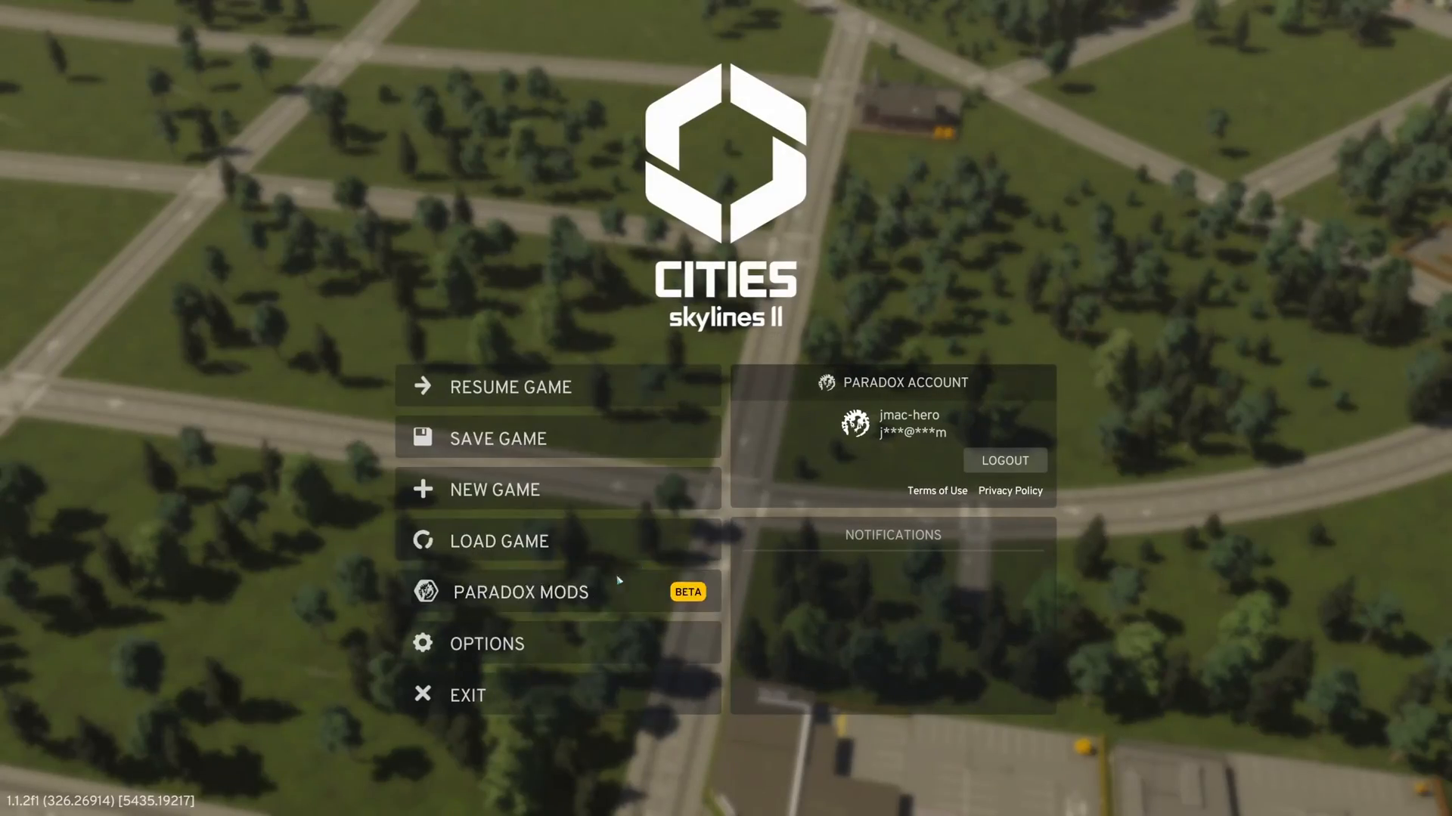
left_click(512, 387)
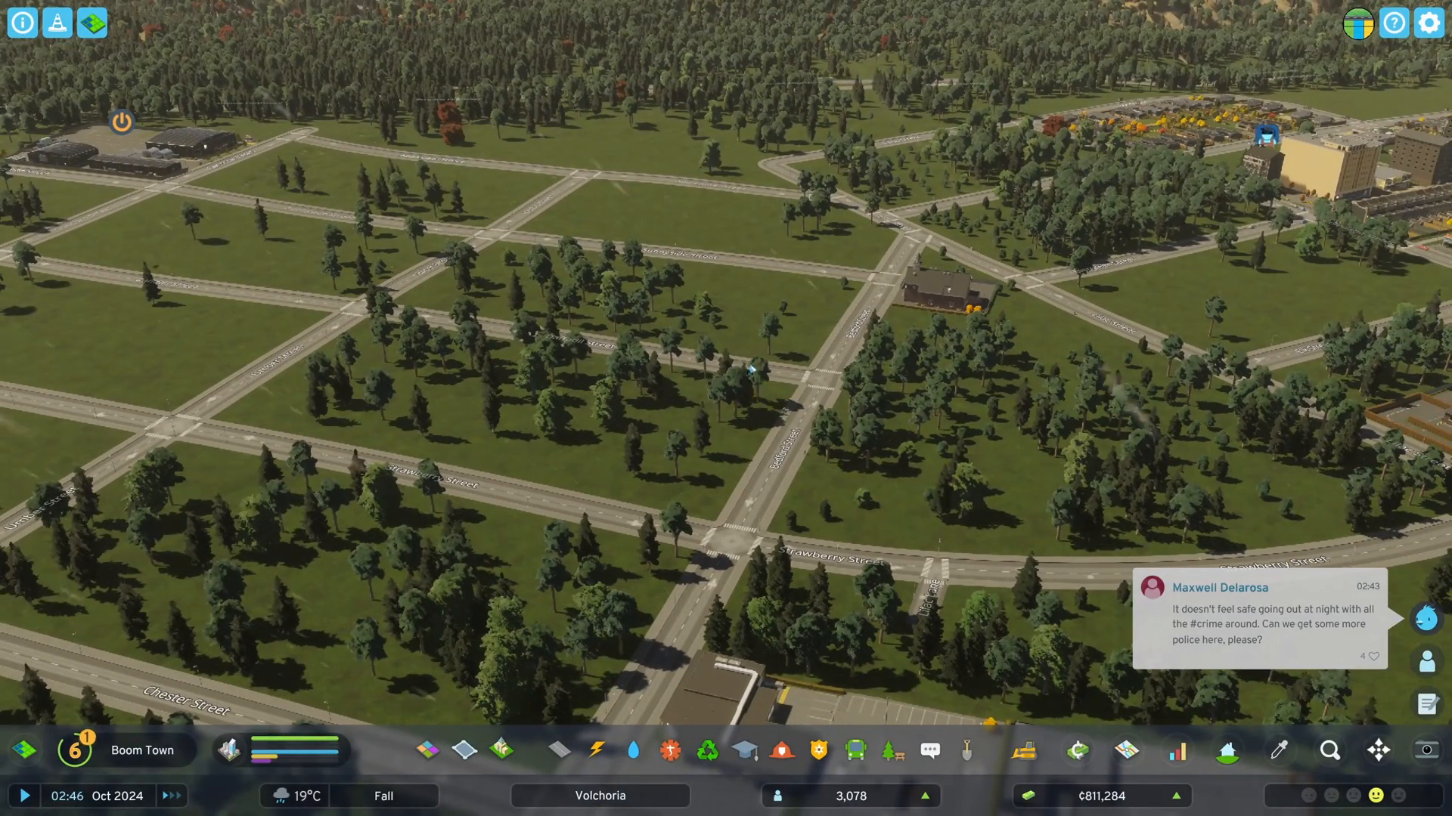
scroll("down", 3)
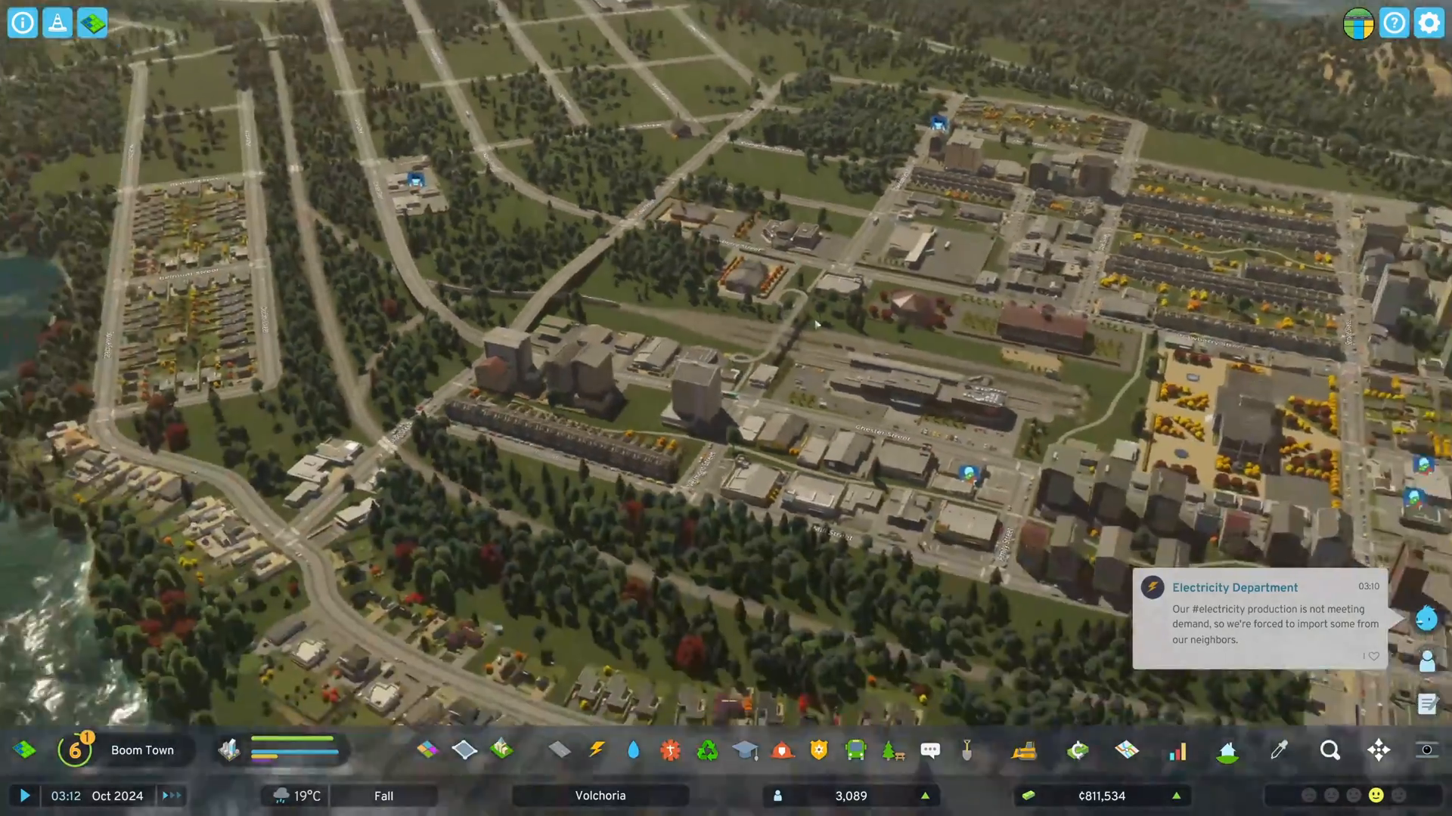
scroll("down", 3)
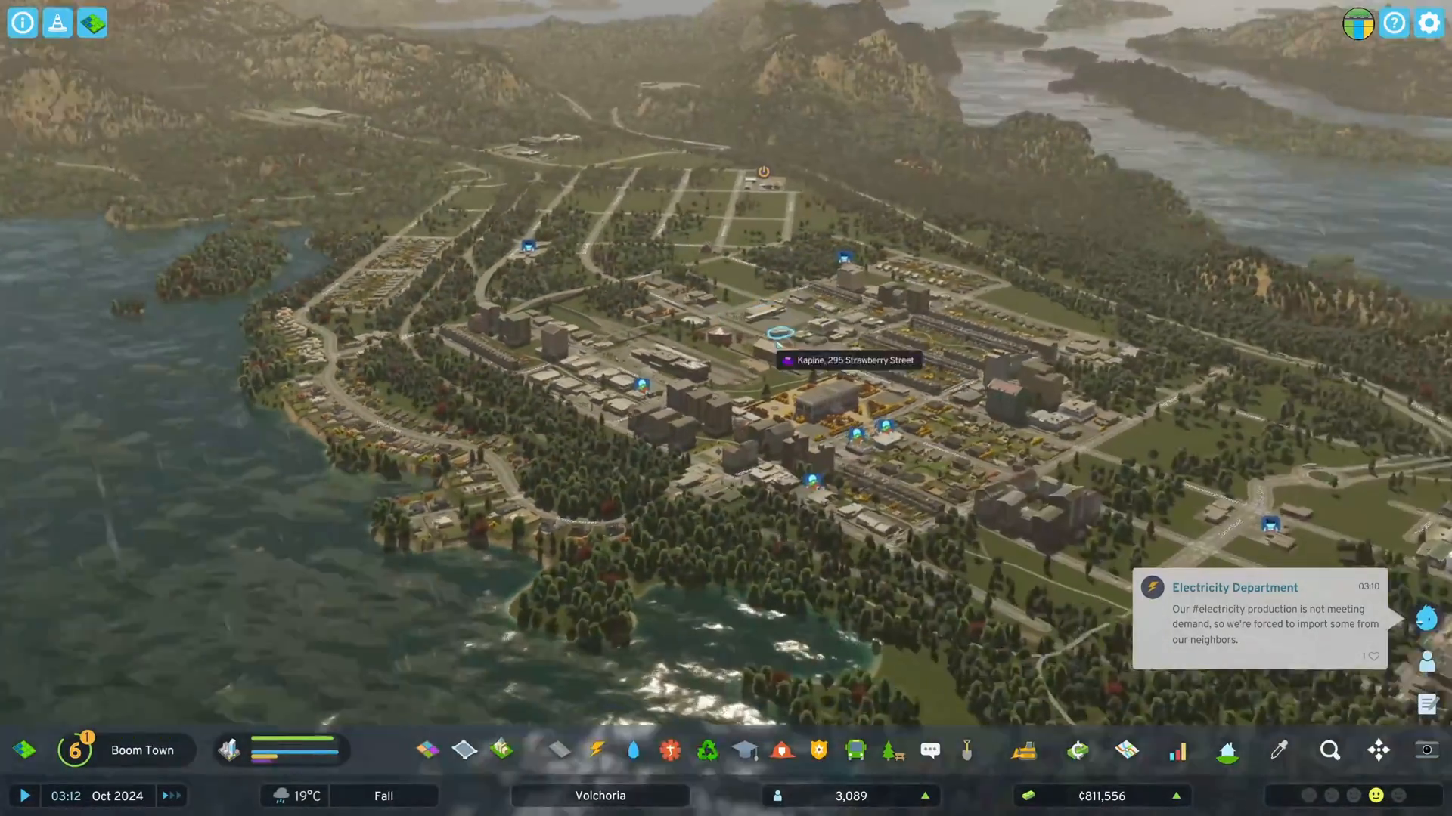